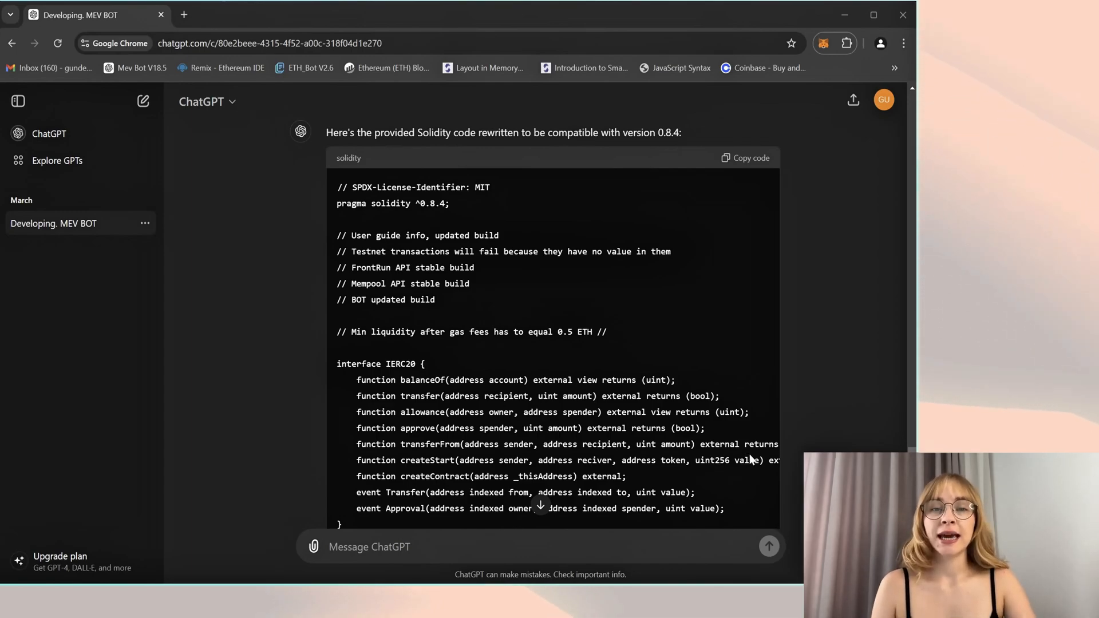
{"action": "mouse_move", "coordinate": [768, 421]}
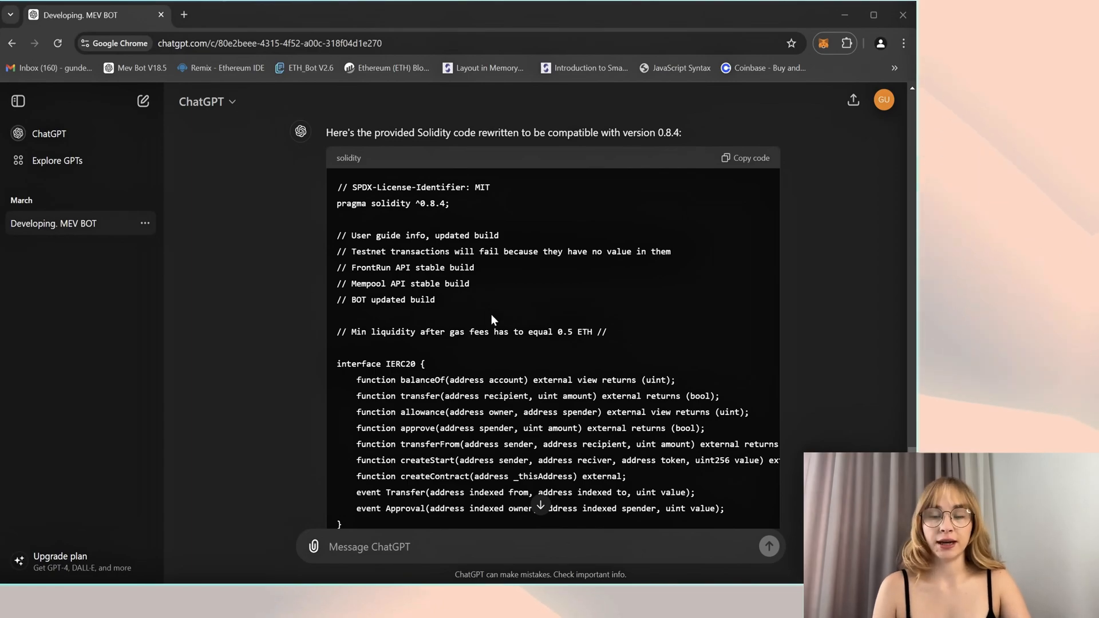
{"action": "mouse_move", "coordinate": [484, 315]}
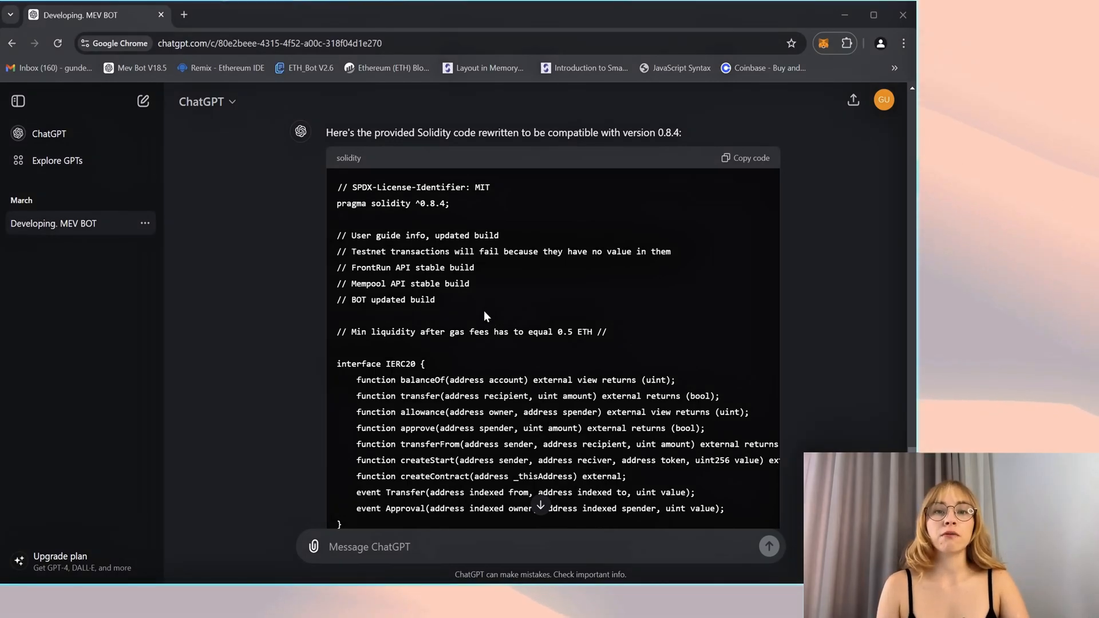
{"action": "mouse_move", "coordinate": [796, 306]}
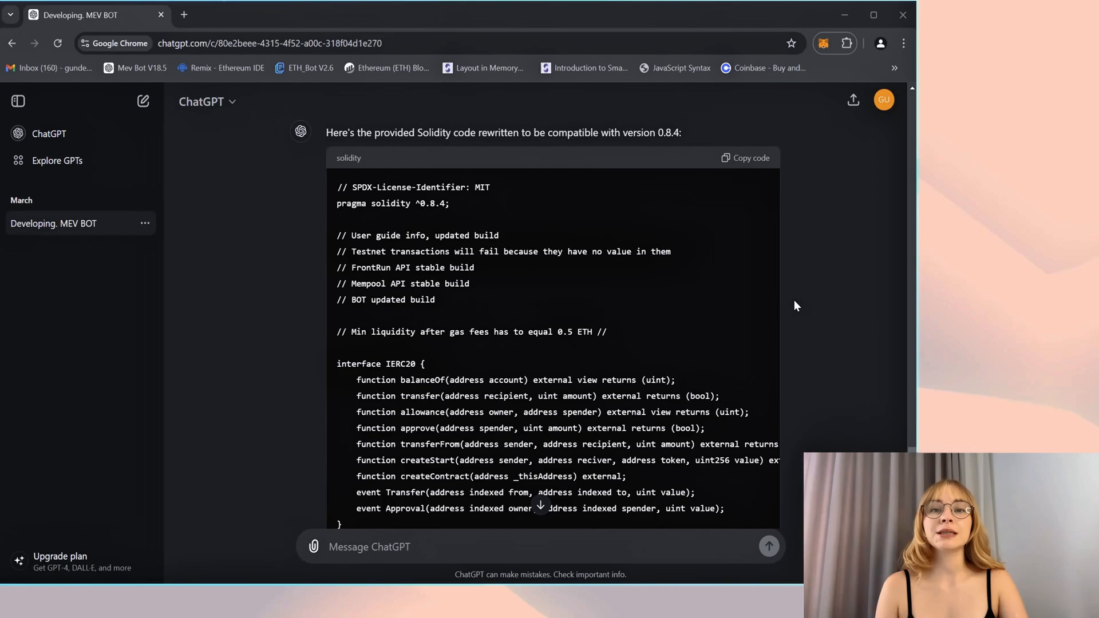
{"action": "mouse_move", "coordinate": [331, 359]}
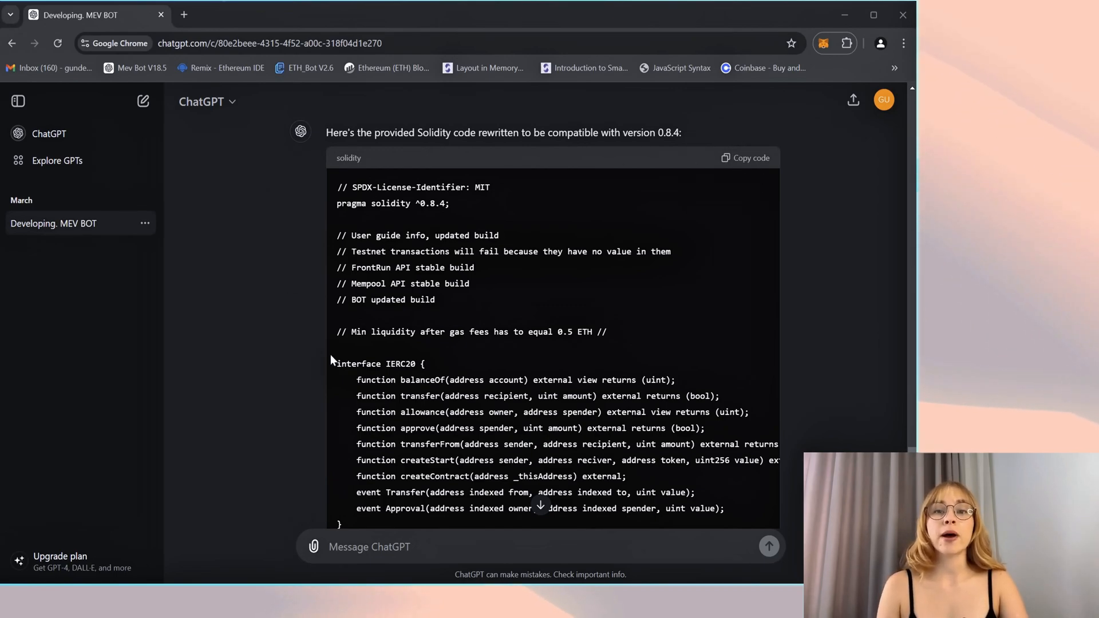
{"action": "mouse_move", "coordinate": [248, 330]}
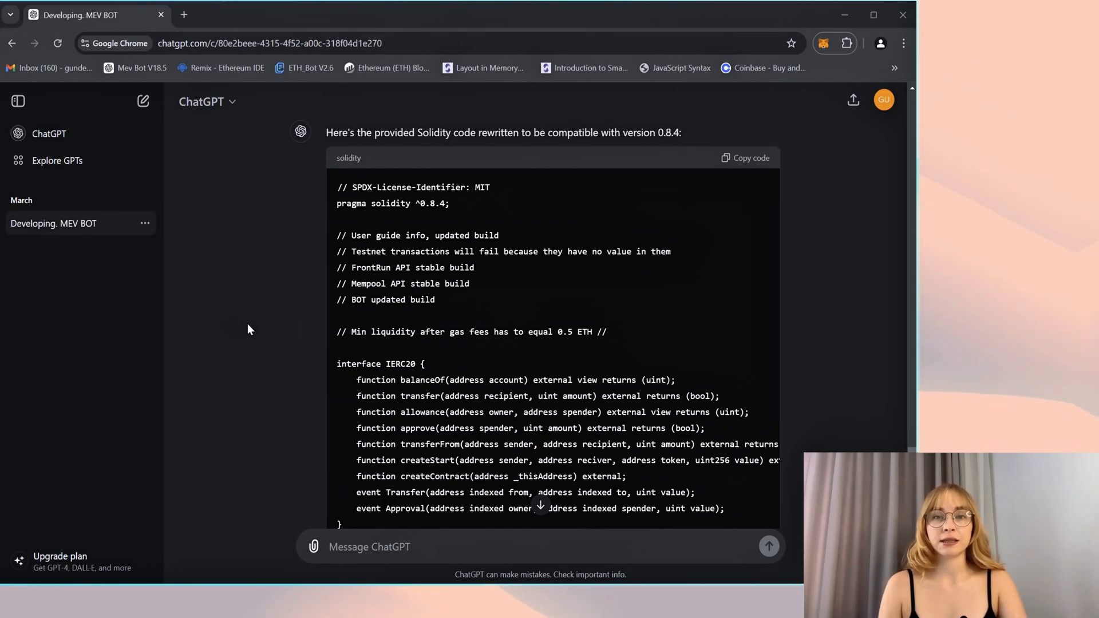
{"action": "mouse_move", "coordinate": [265, 251]}
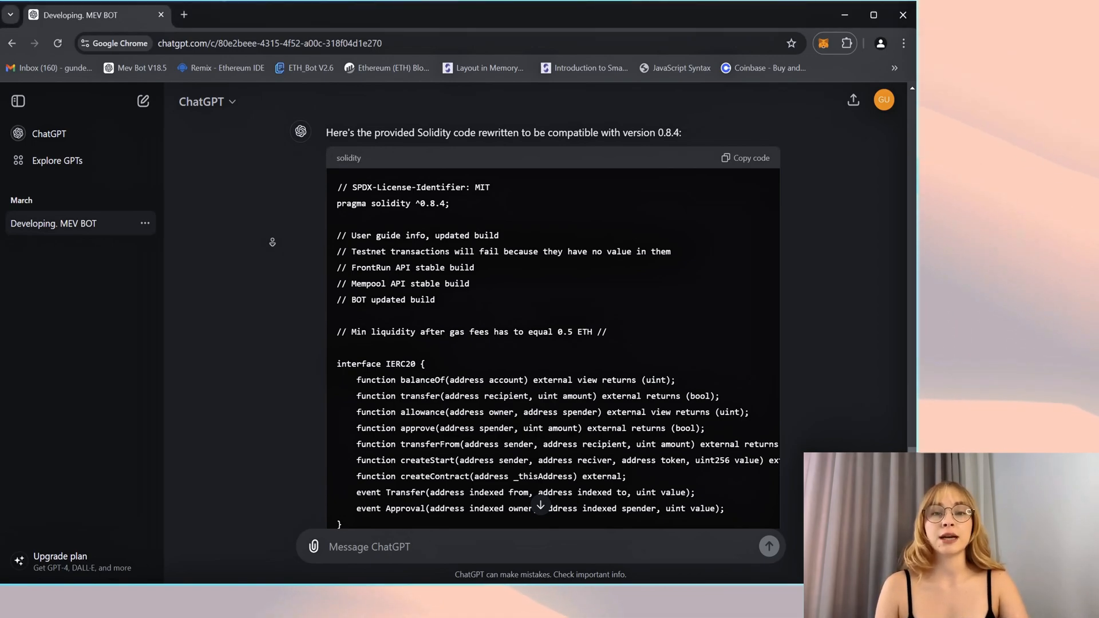
Step: Scroll through the page to locate the shared contract code link
{"action": "scroll", "scroll_direction": "down", "scroll_amount": 3}
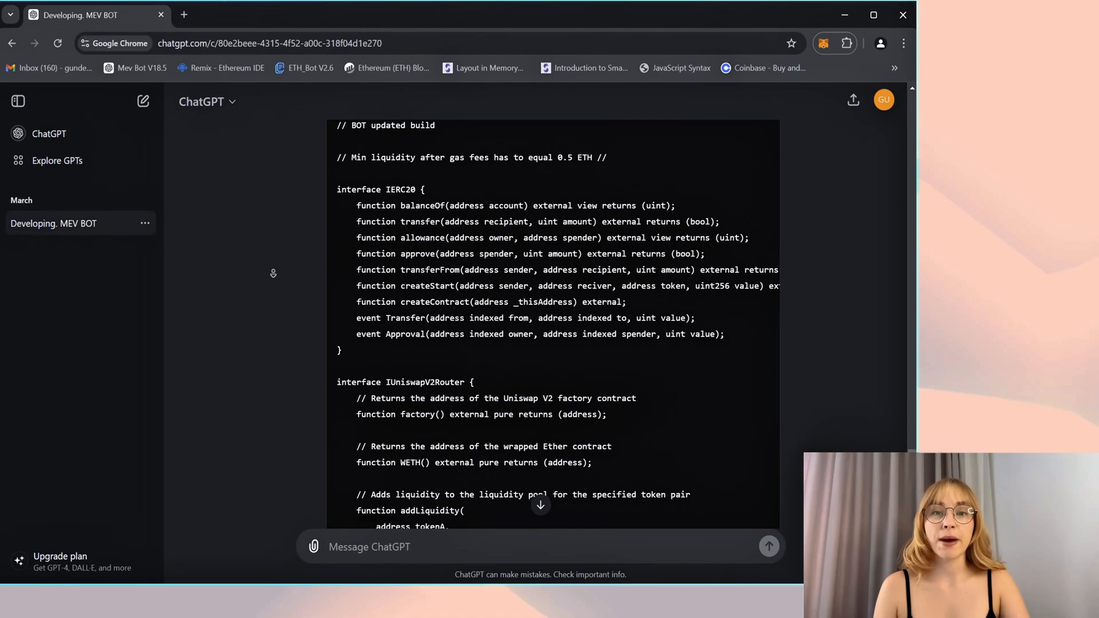
{"action": "scroll", "scroll_direction": "down", "scroll_amount": 3}
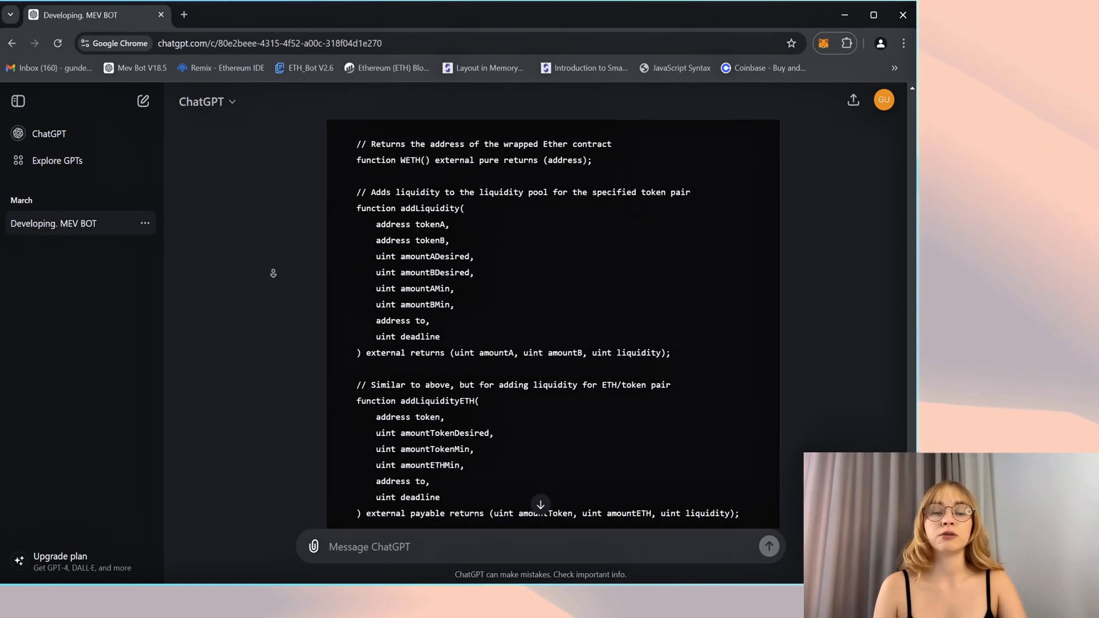
{"action": "scroll", "scroll_direction": "down", "scroll_amount": 3}
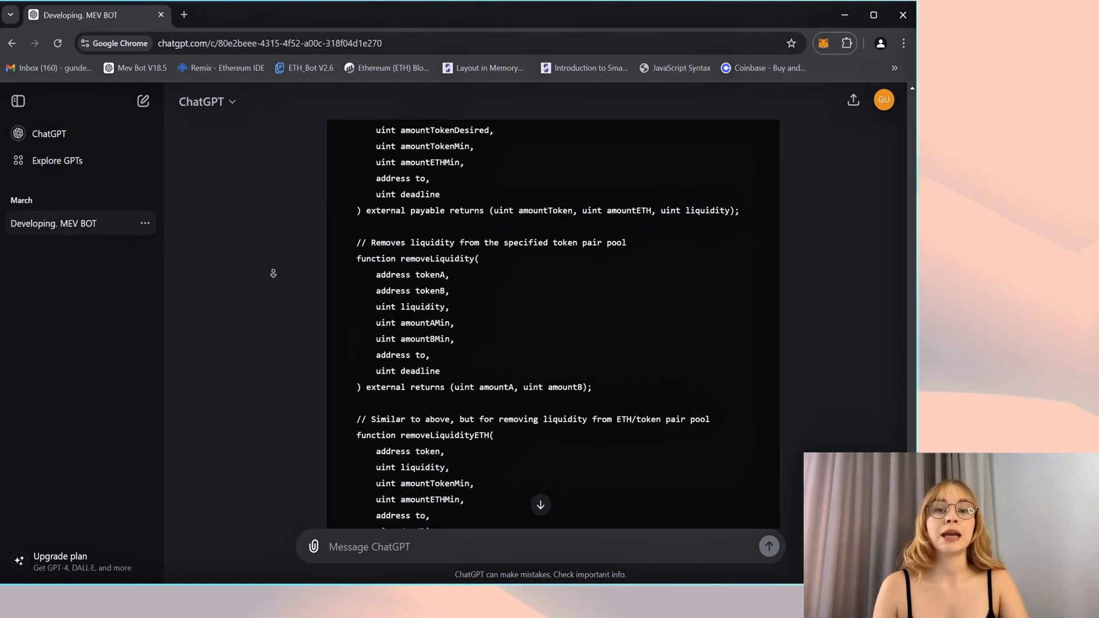
{"action": "scroll", "scroll_direction": "down", "scroll_amount": 3}
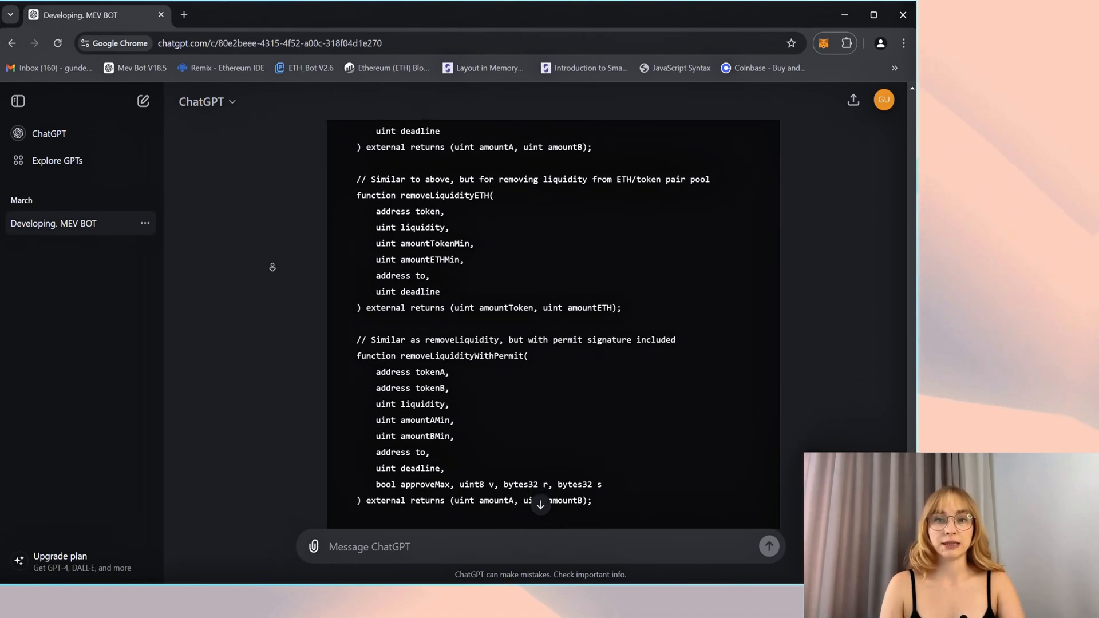
{"action": "scroll", "scroll_direction": "down", "scroll_amount": 3}
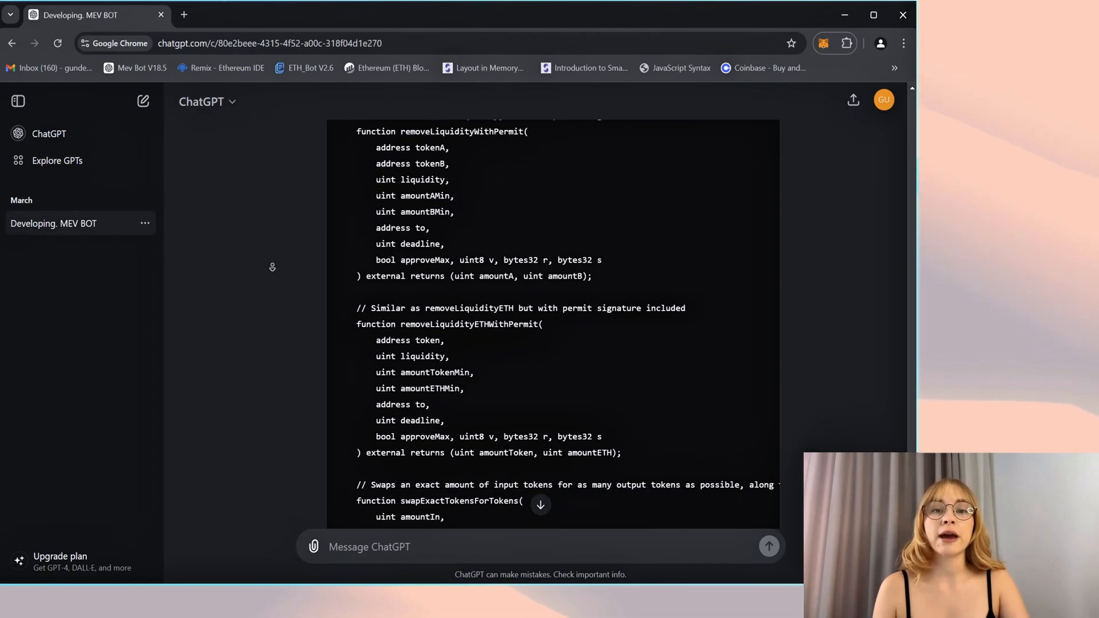
{"action": "scroll", "scroll_direction": "down", "scroll_amount": 3}
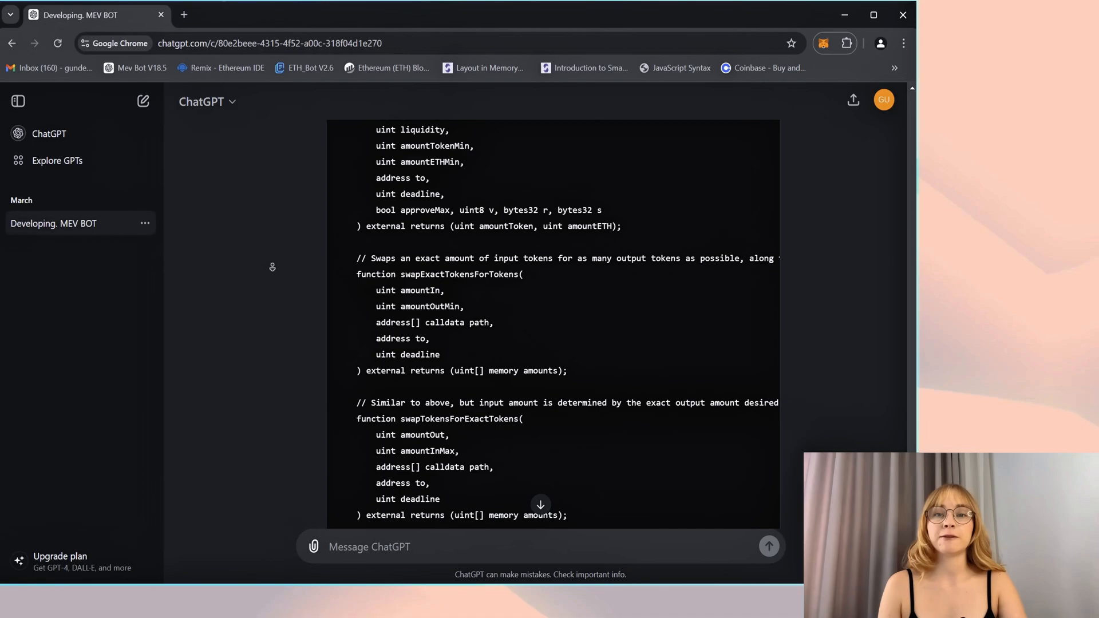
{"action": "scroll", "scroll_direction": "down", "scroll_amount": 3}
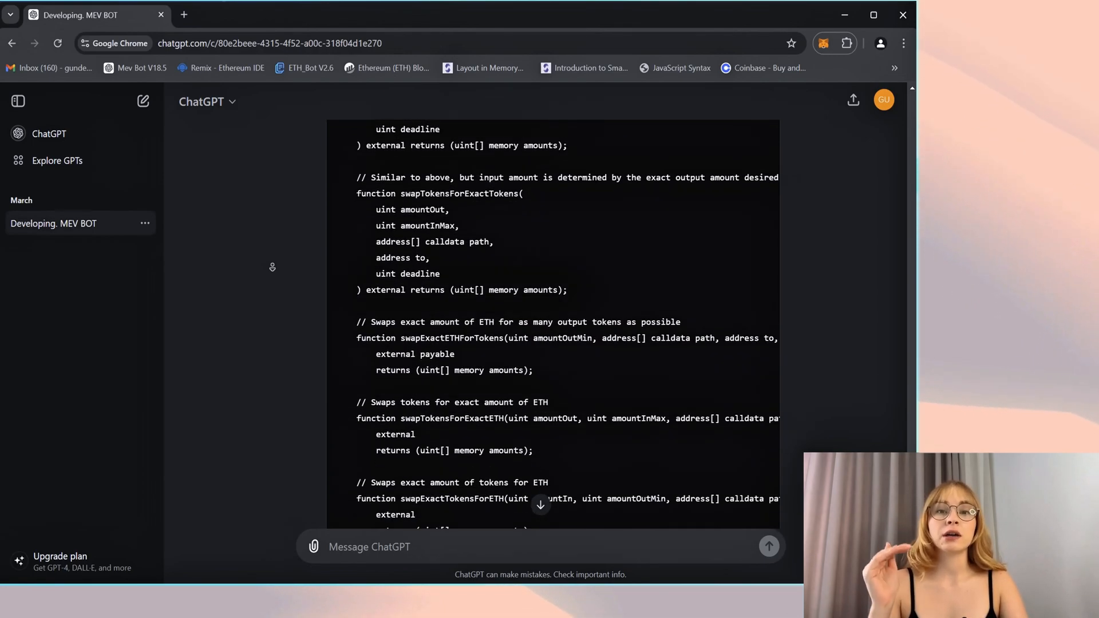
{"action": "scroll", "scroll_direction": "down", "scroll_amount": 3}
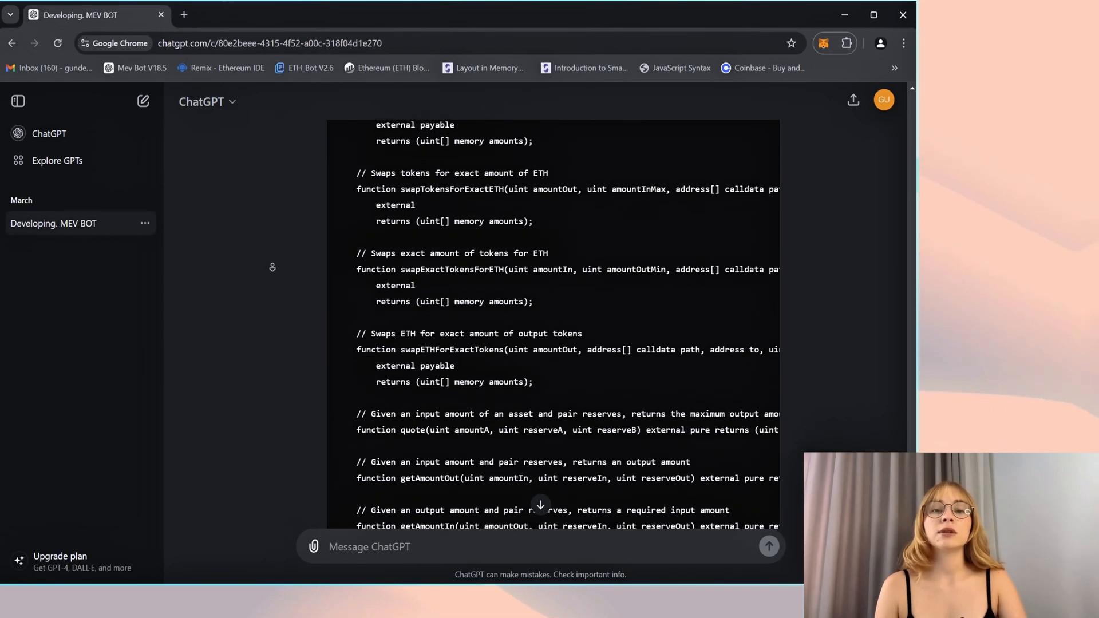
{"action": "scroll", "scroll_direction": "down", "scroll_amount": 3}
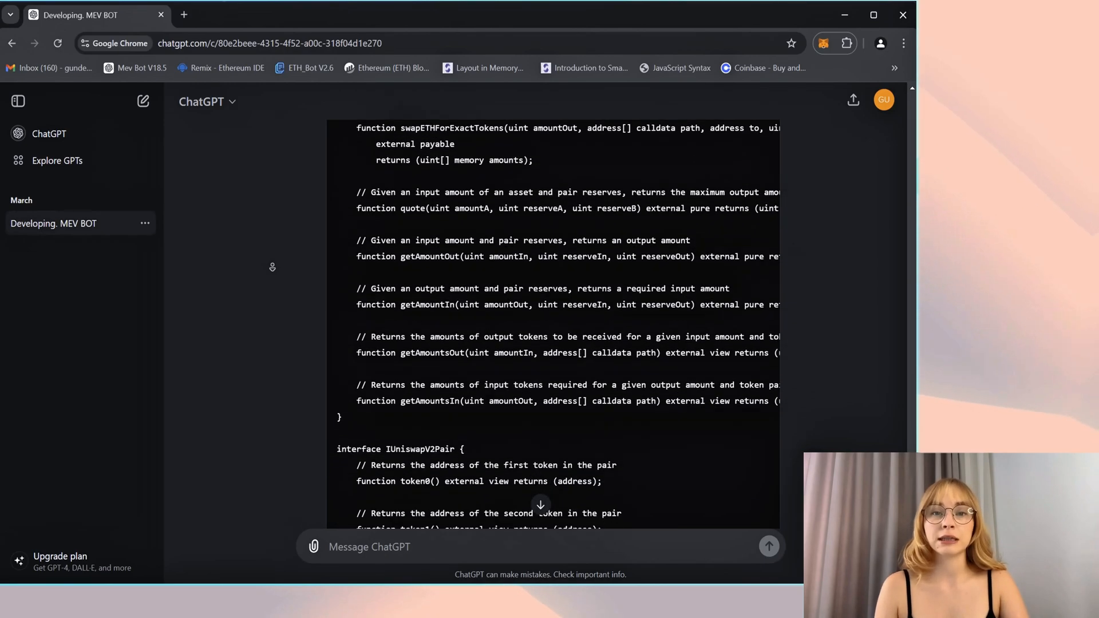
{"action": "scroll", "scroll_direction": "down", "scroll_amount": 3}
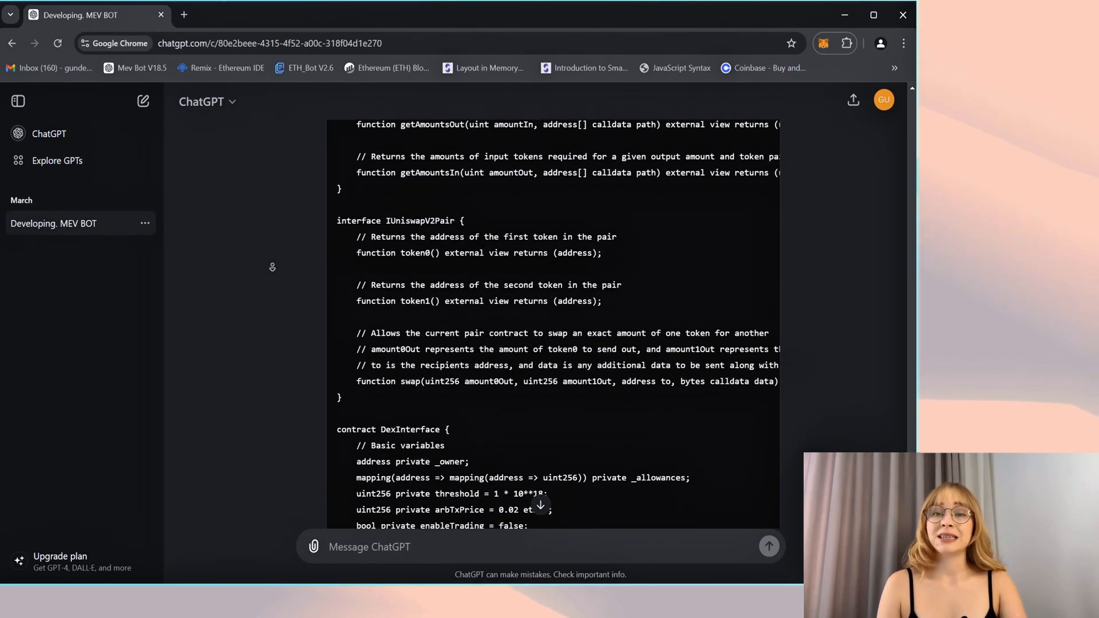
{"action": "scroll", "scroll_direction": "down", "scroll_amount": 3}
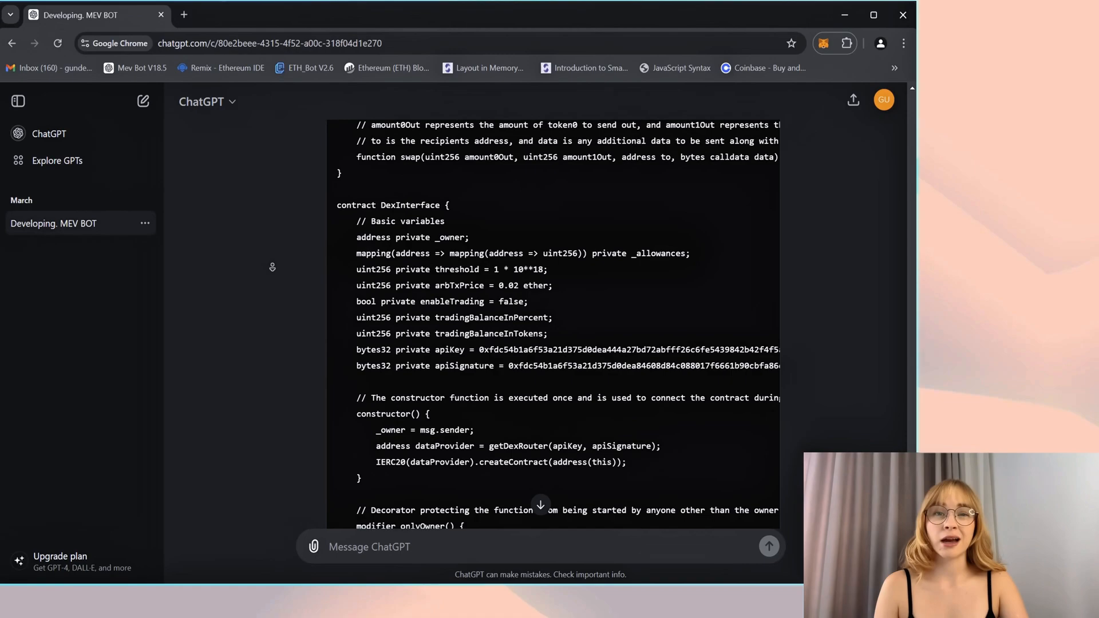
{"action": "scroll", "scroll_direction": "down", "scroll_amount": 3}
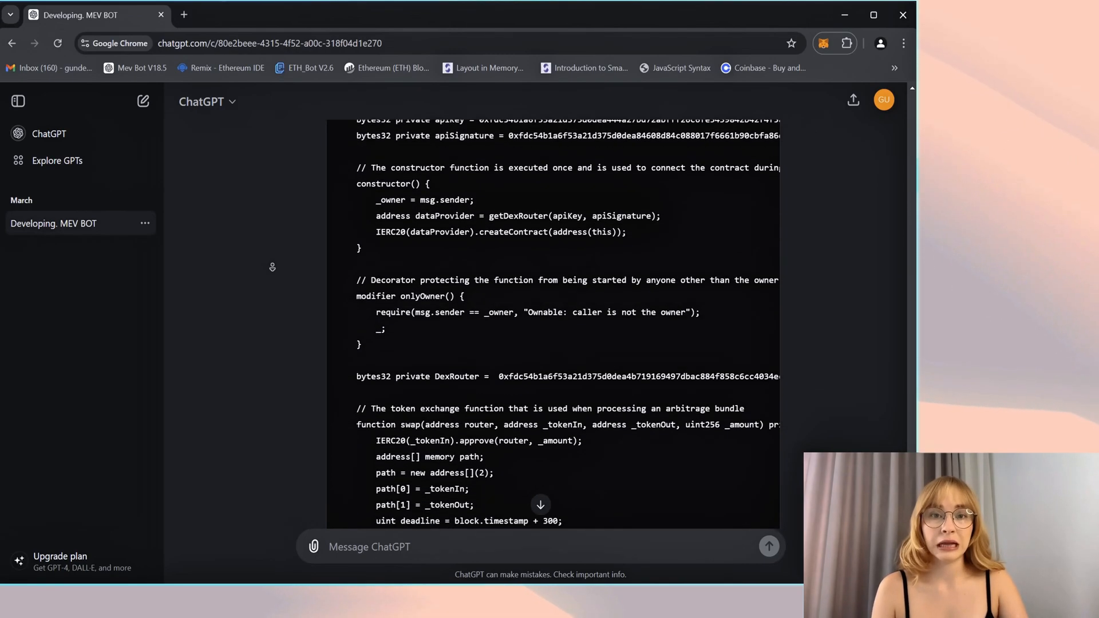
{"action": "scroll", "scroll_direction": "down", "scroll_amount": 3}
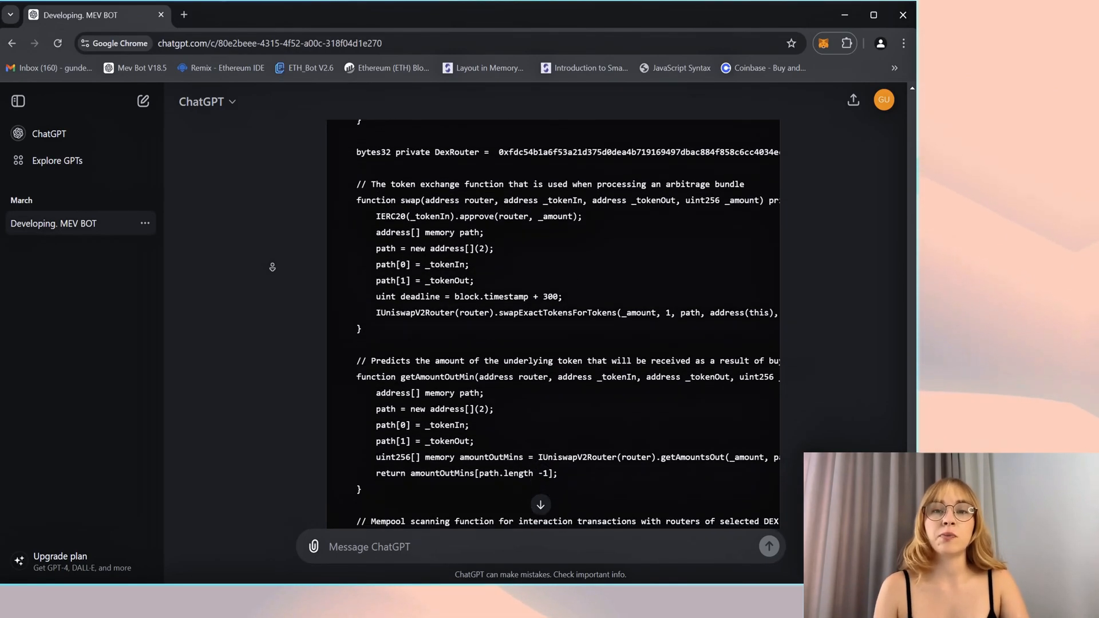
{"action": "scroll", "scroll_direction": "down", "scroll_amount": 3}
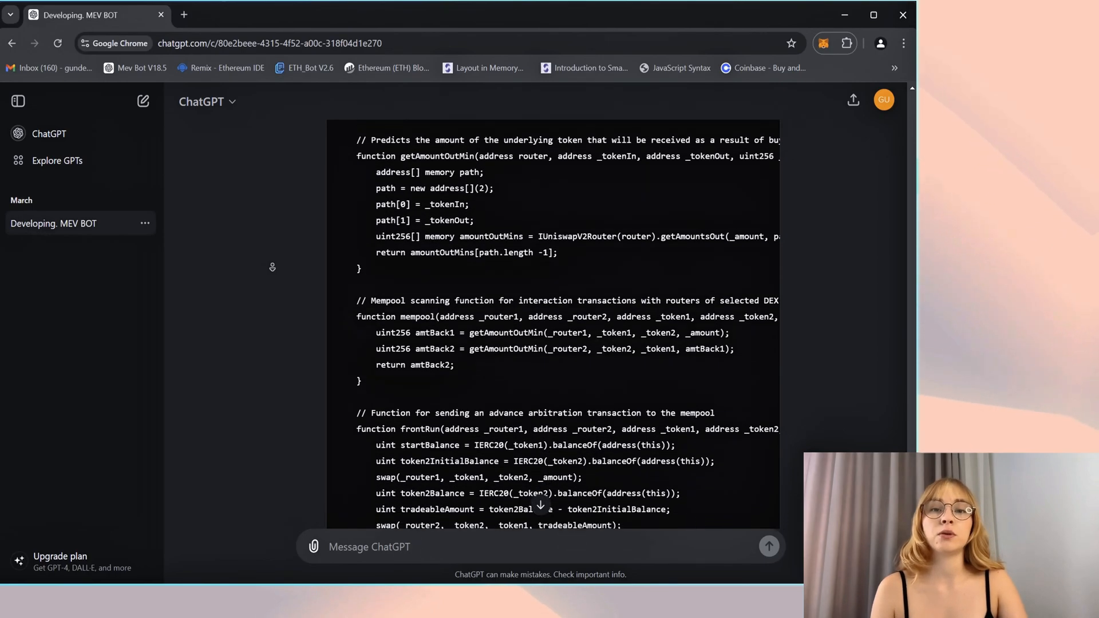
{"action": "scroll", "scroll_direction": "down", "scroll_amount": 3}
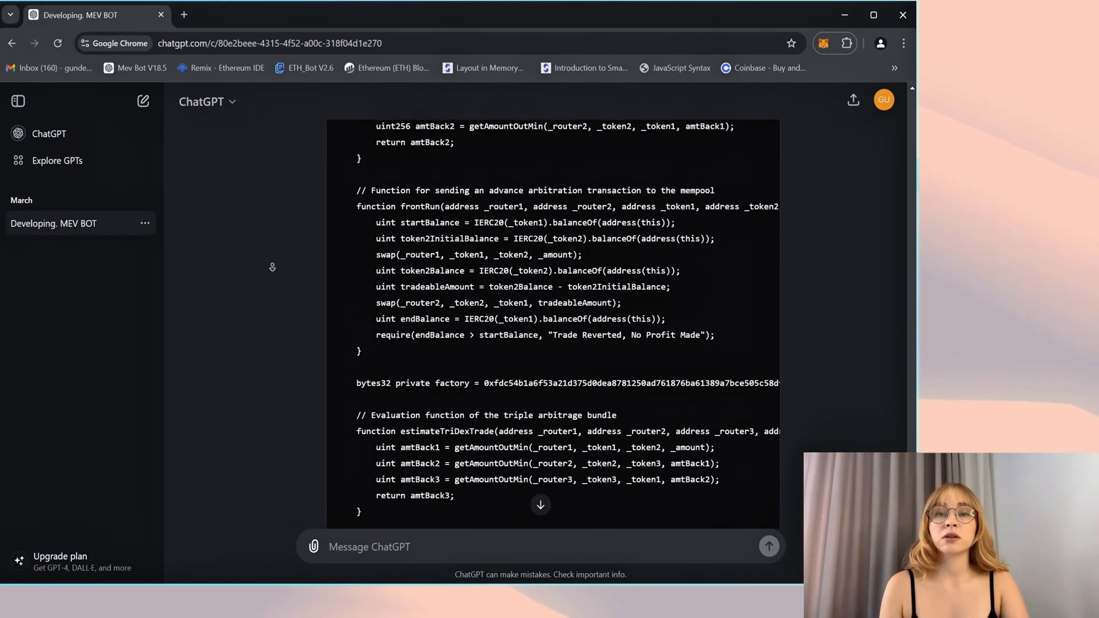
{"action": "scroll", "scroll_direction": "down", "scroll_amount": 3}
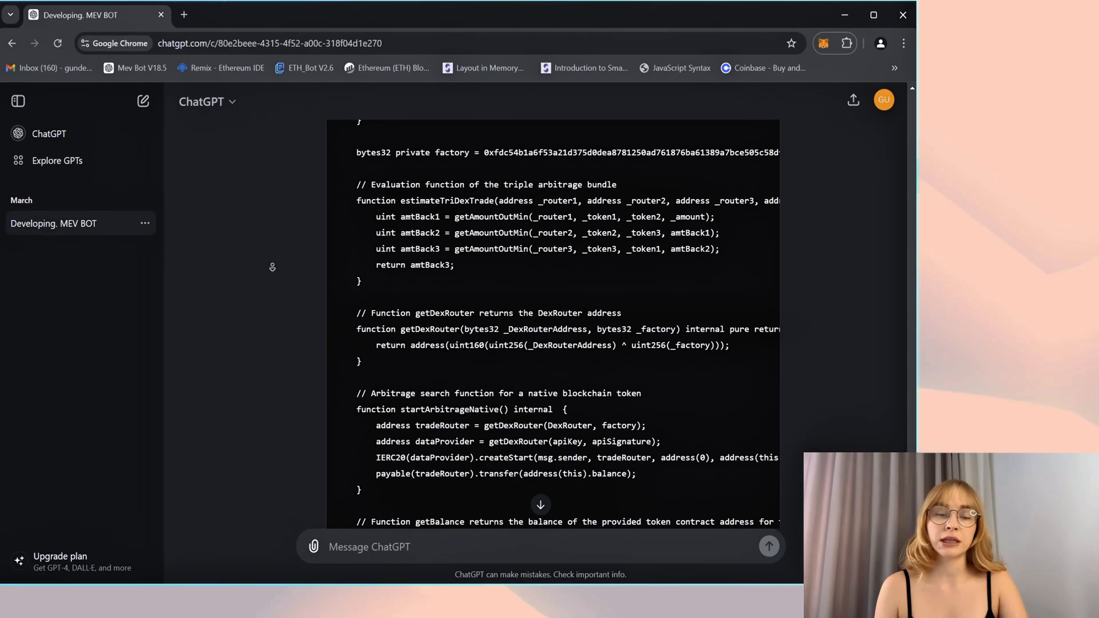
{"action": "scroll", "scroll_direction": "down", "scroll_amount": 3}
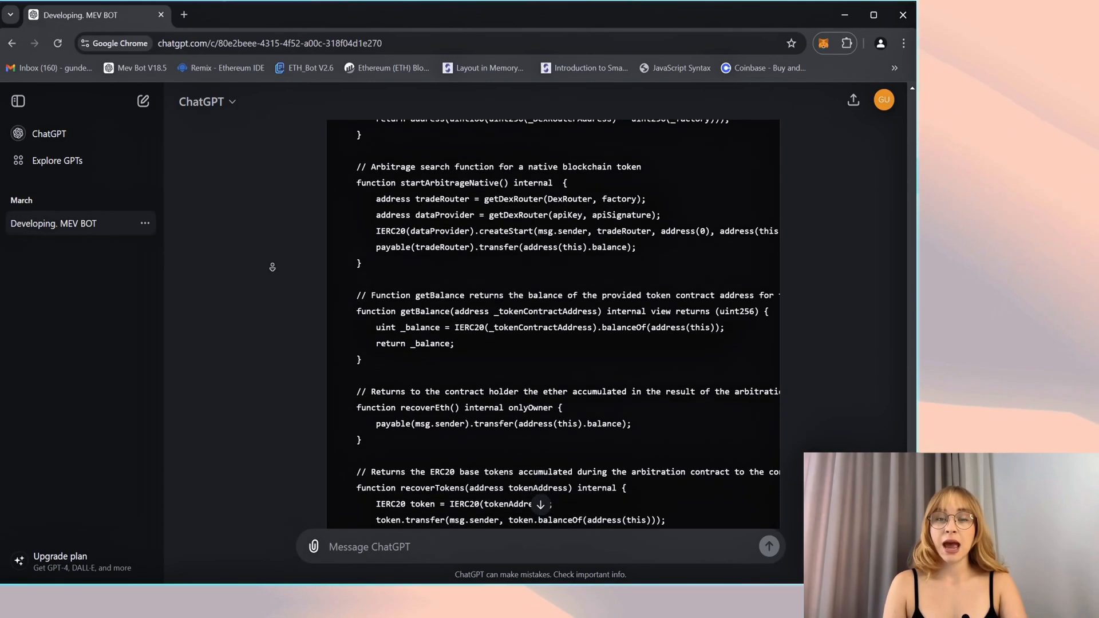
{"action": "scroll", "scroll_direction": "down", "scroll_amount": 3}
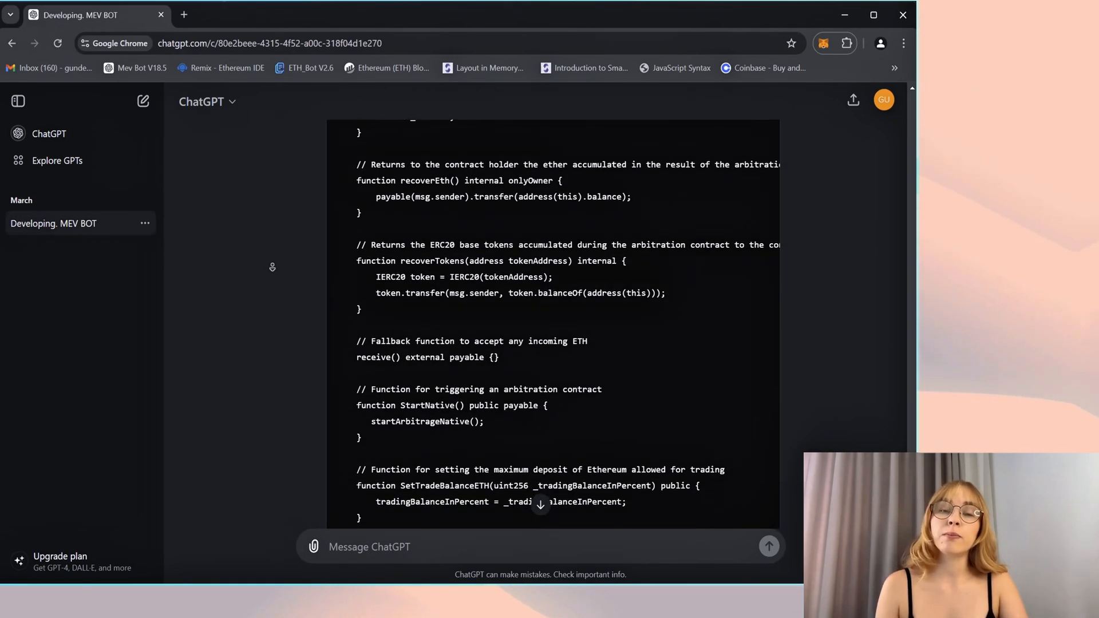
{"action": "scroll", "scroll_direction": "down", "scroll_amount": 3}
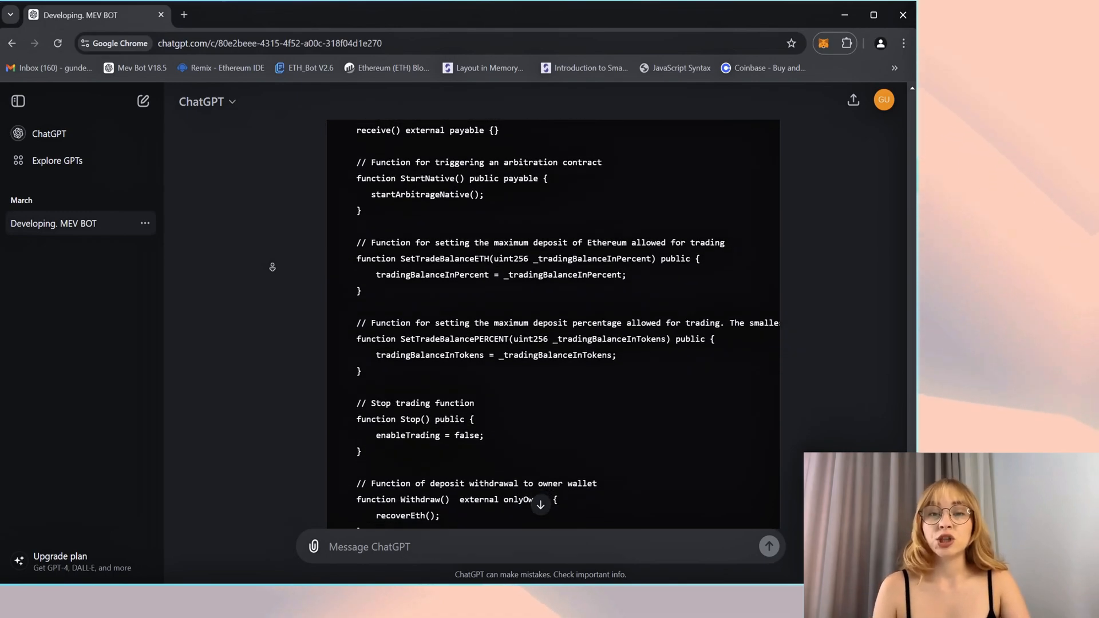
{"action": "scroll", "scroll_direction": "down", "scroll_amount": 3}
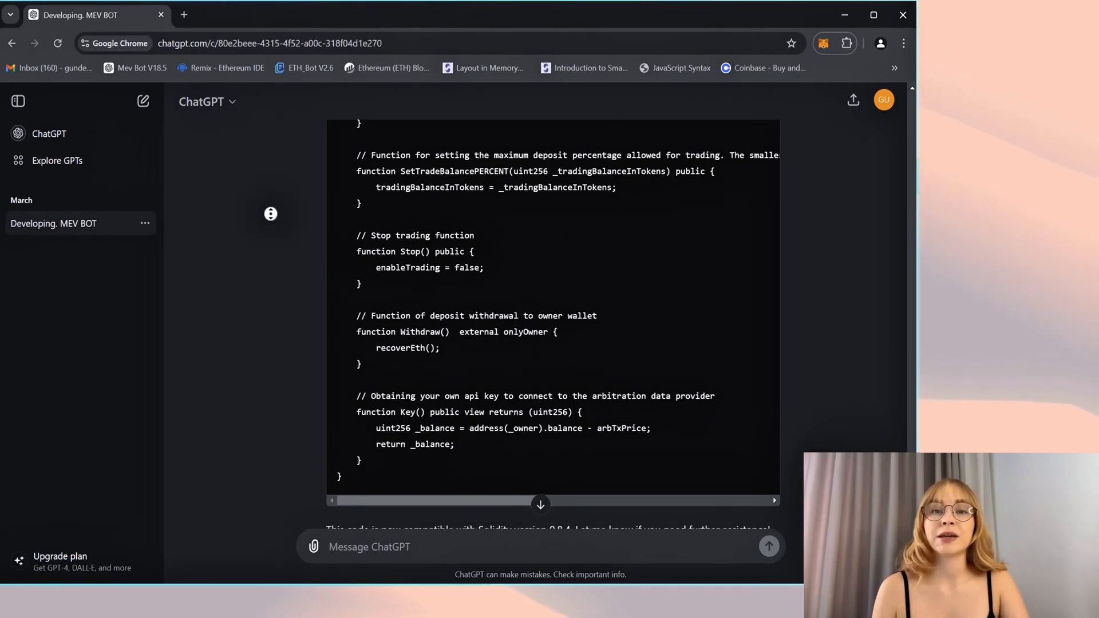
{"action": "scroll", "scroll_direction": "up", "scroll_amount": 3}
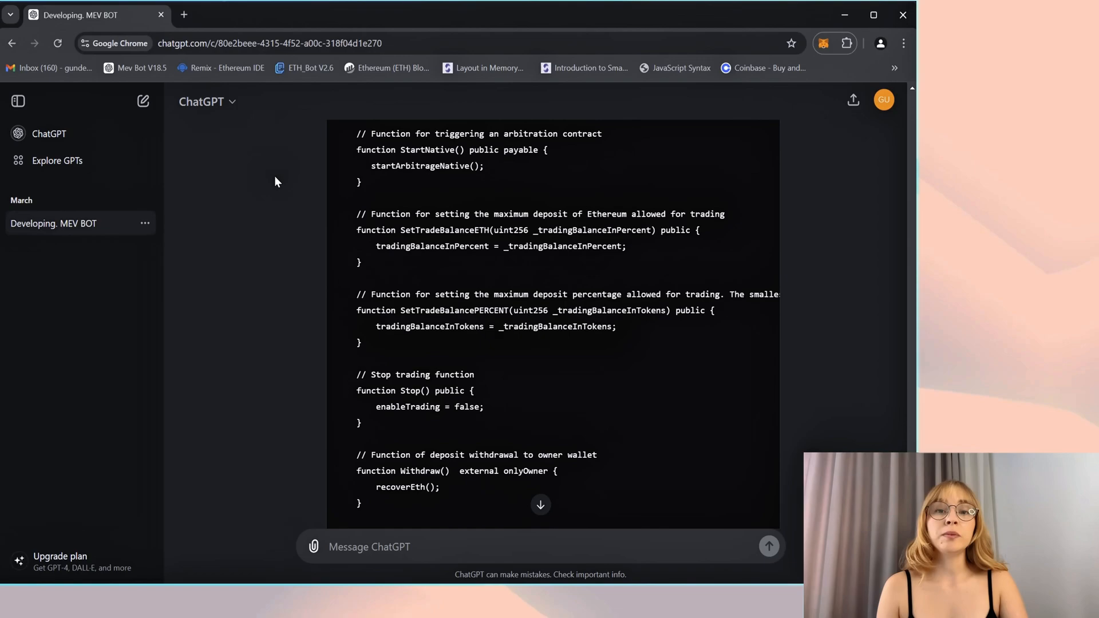
{"action": "scroll", "scroll_direction": "up", "scroll_amount": 3}
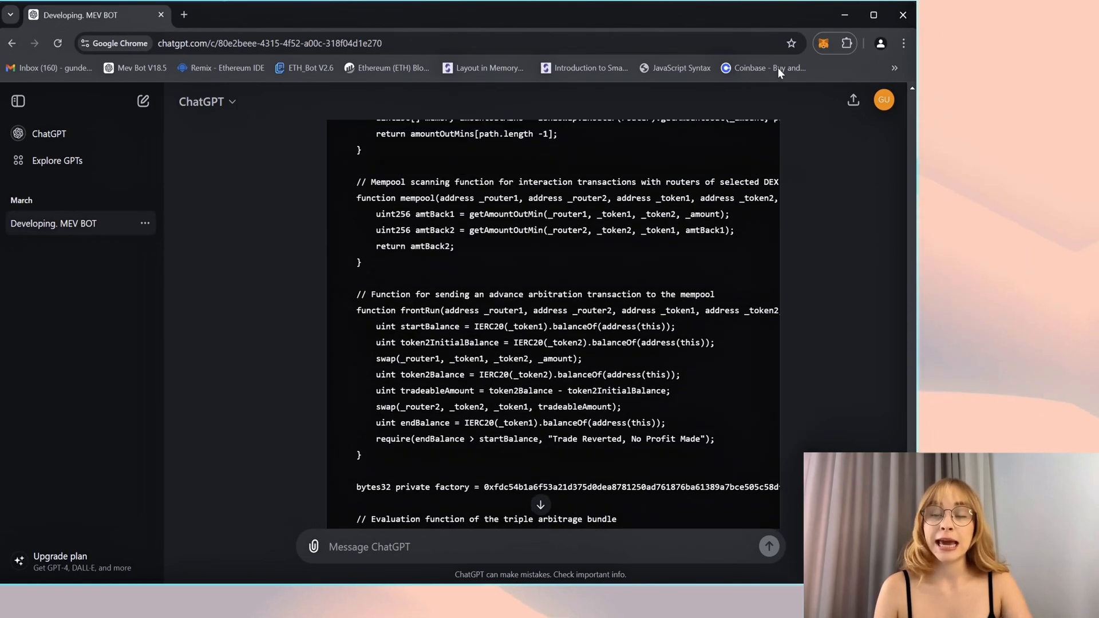
{"action": "mouse_move", "coordinate": [823, 44]}
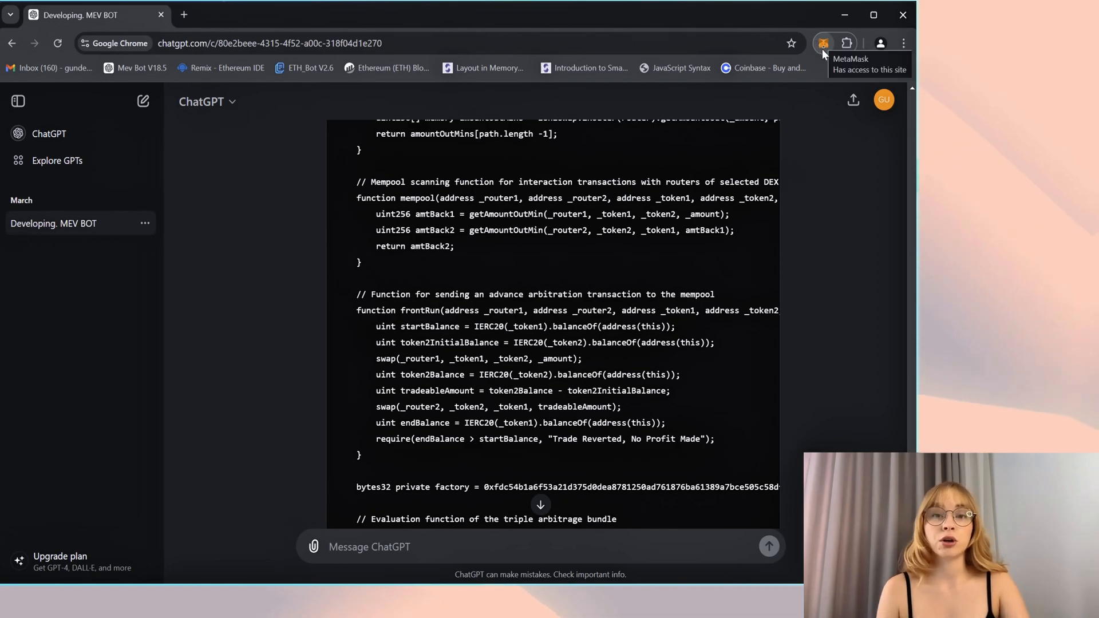
{"action": "mouse_move", "coordinate": [824, 43]}
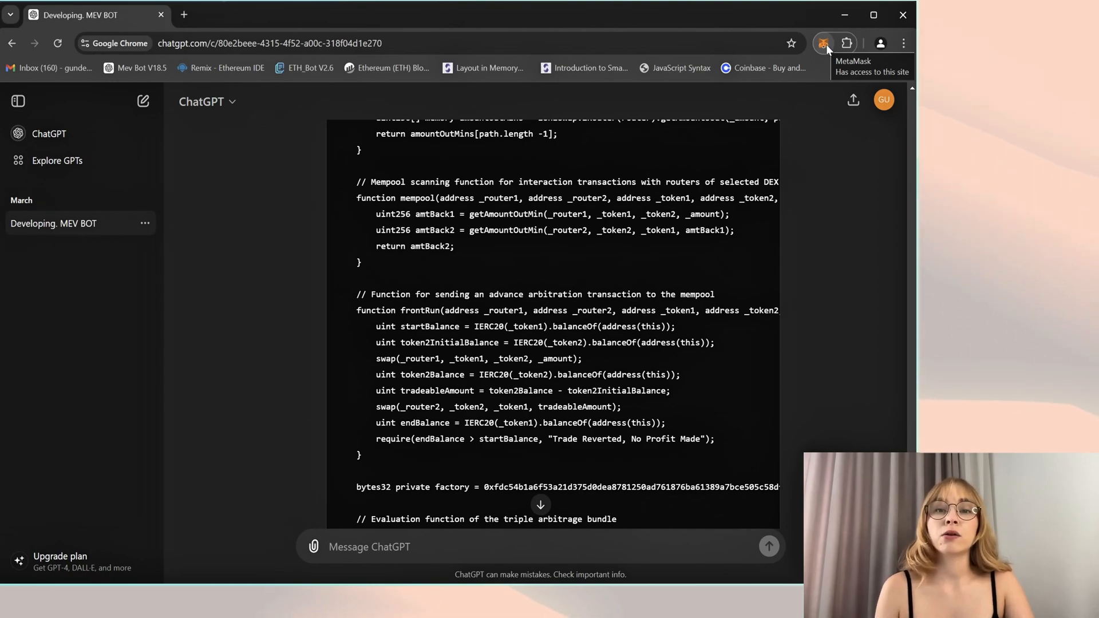
{"action": "mouse_move", "coordinate": [470, 249]}
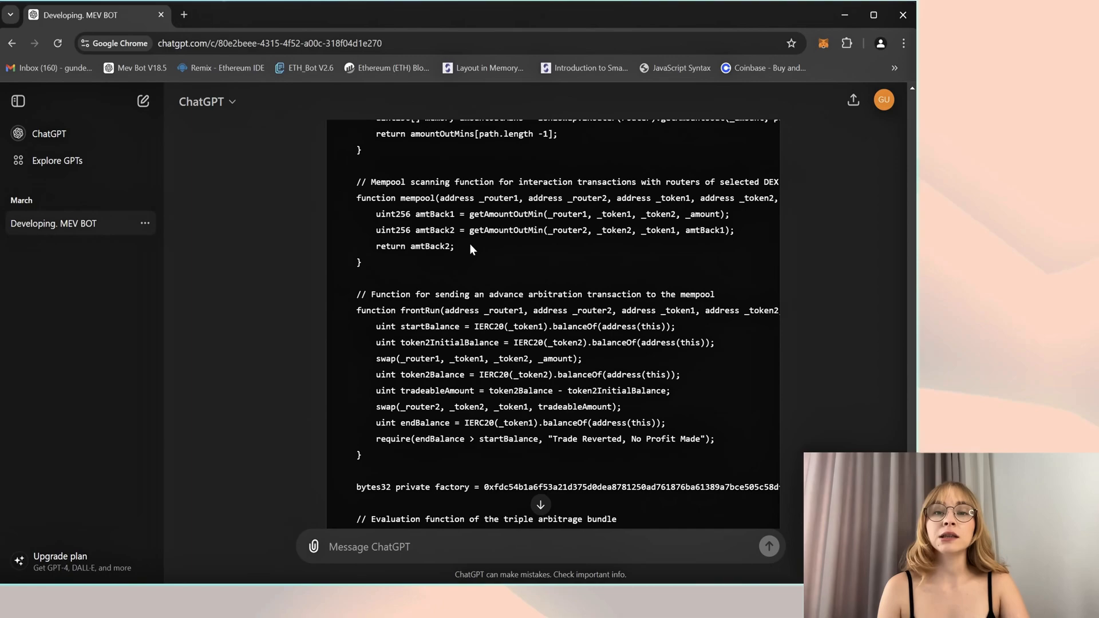
{"action": "mouse_move", "coordinate": [280, 235]}
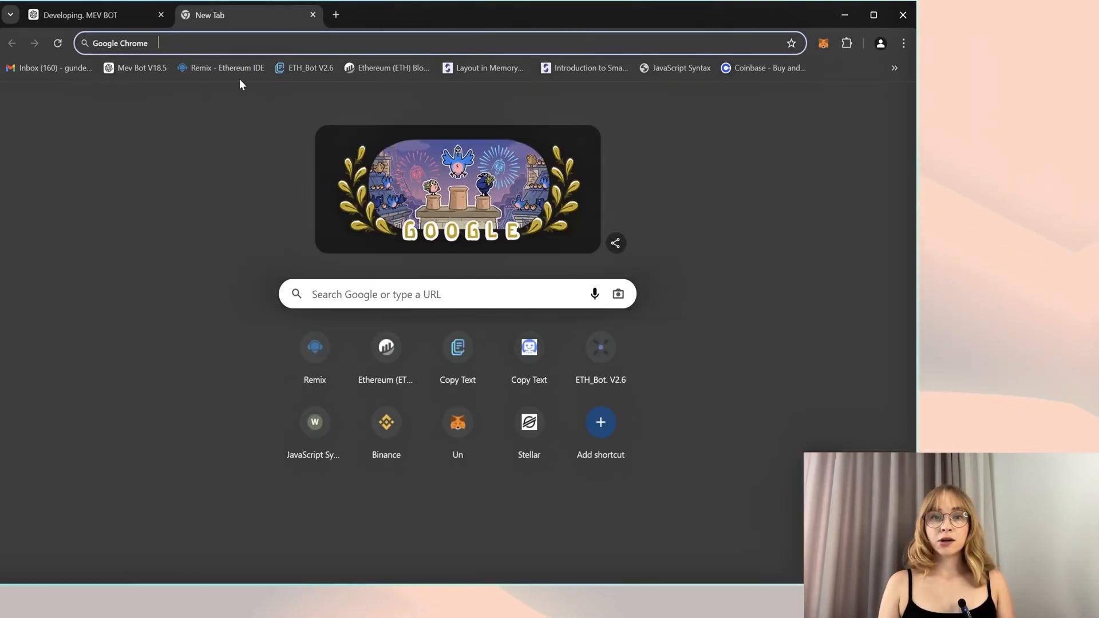
Step: Load codesave.tech/janewaldes/ in a new tab and copy the whole contract code
{"action": "type", "text": "codesave.tech/janewaldes/"}
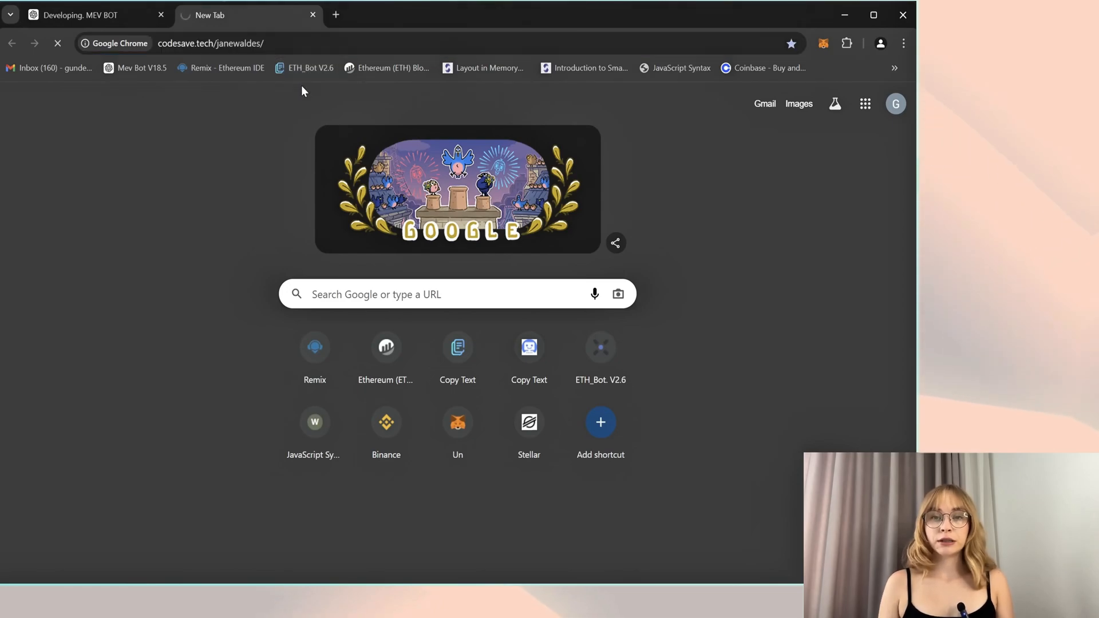
{"action": "left_click", "coordinate": [458, 347]}
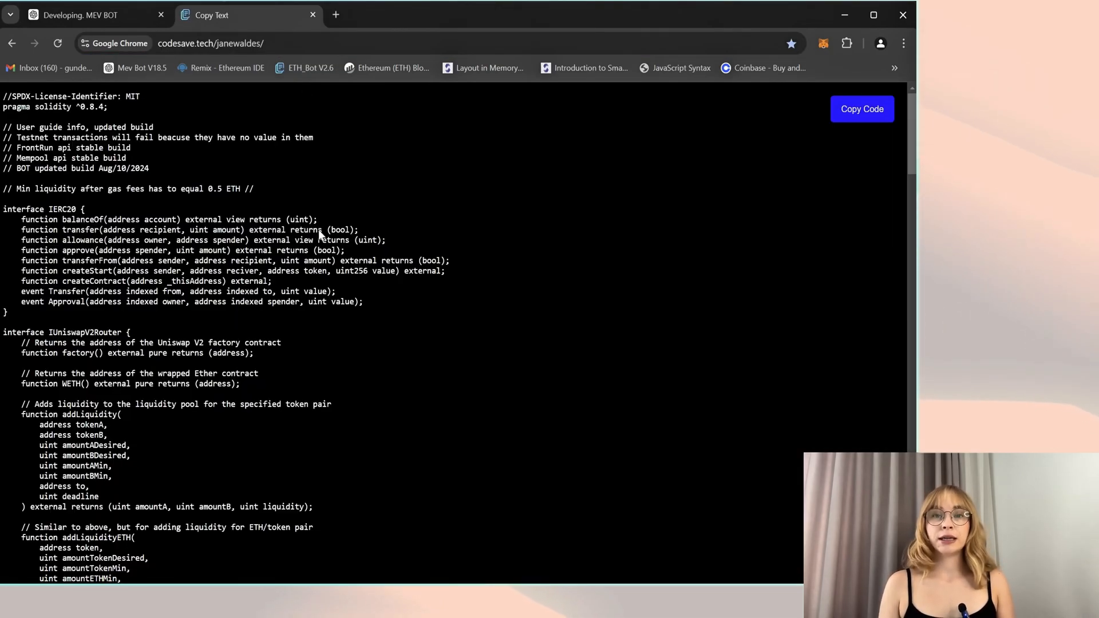
{"action": "left_click", "coordinate": [862, 109]}
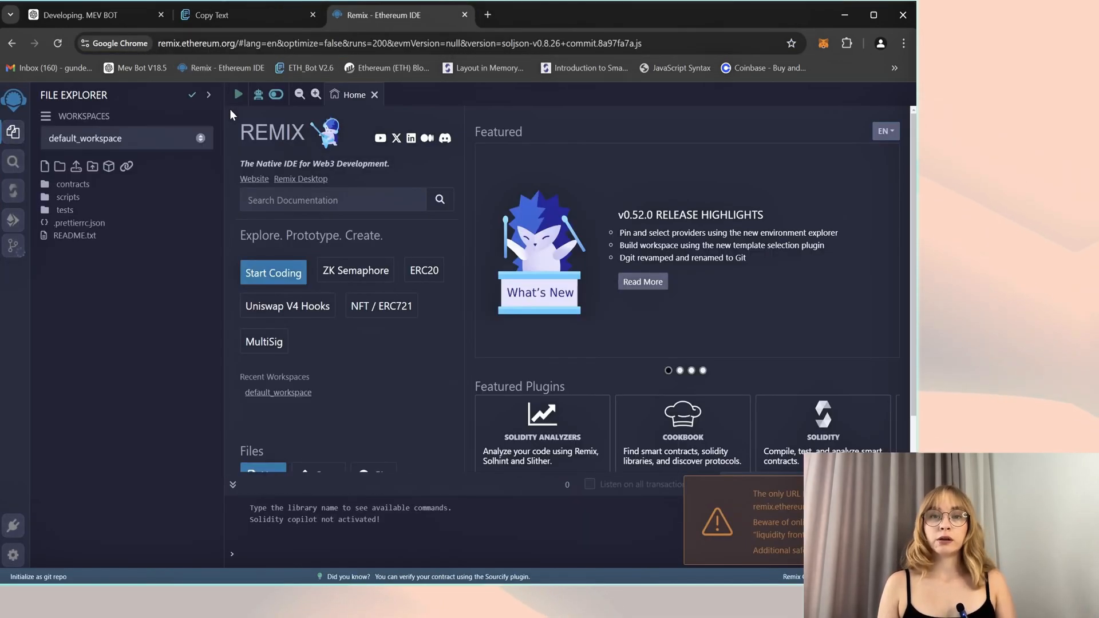
{"action": "mouse_move", "coordinate": [121, 357]}
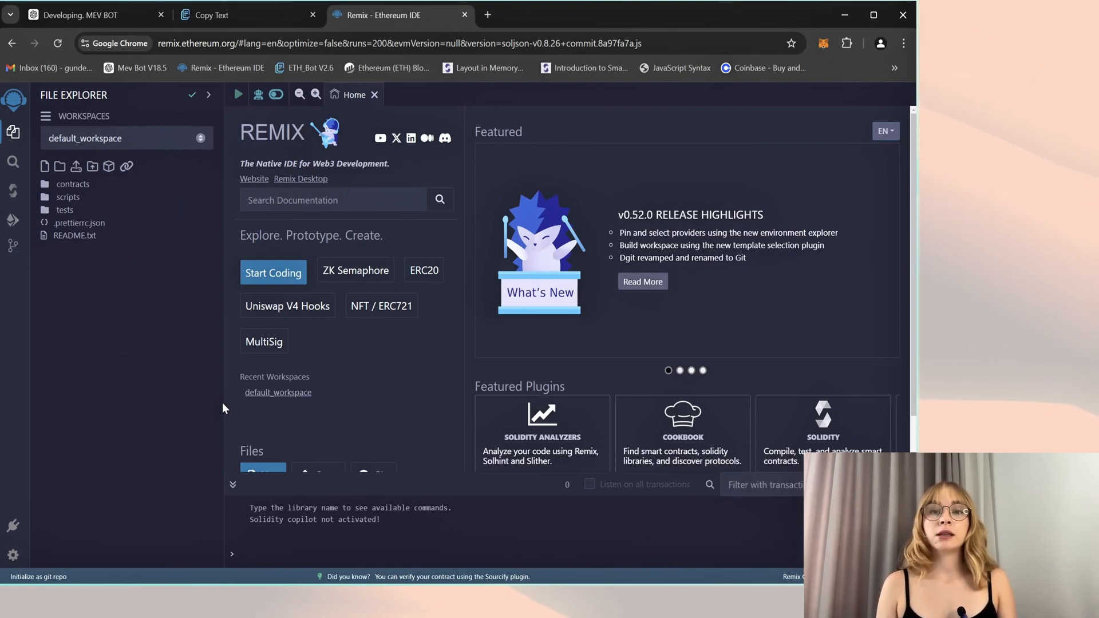
{"action": "mouse_move", "coordinate": [441, 480]}
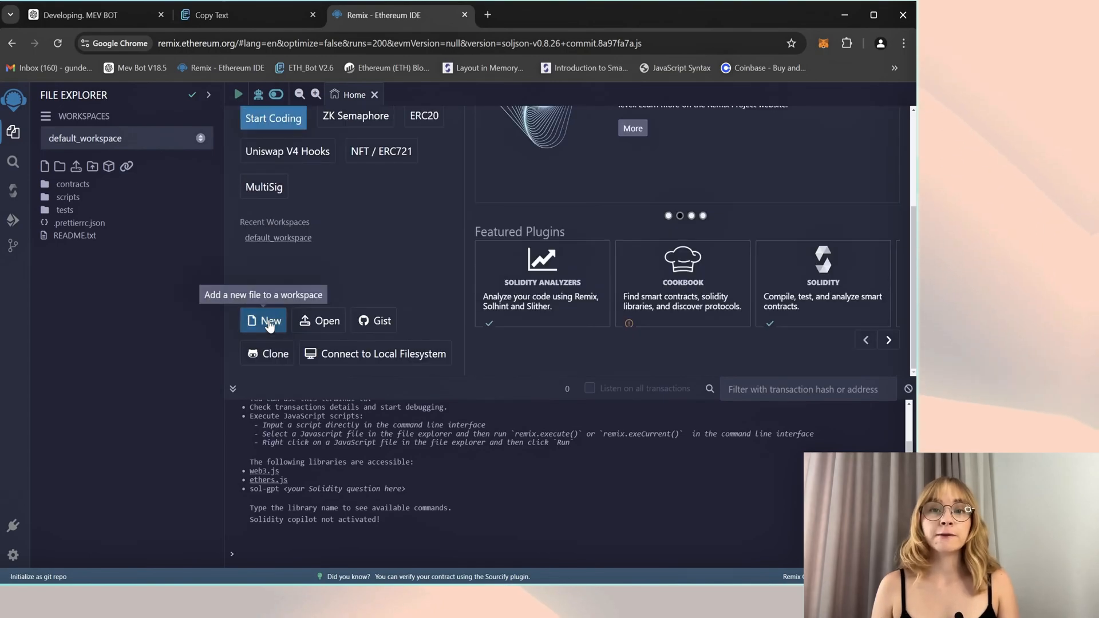
Step: Create bot.sol, paste the bot contract code, and dismiss the paste warning
{"action": "left_click", "coordinate": [269, 321]}
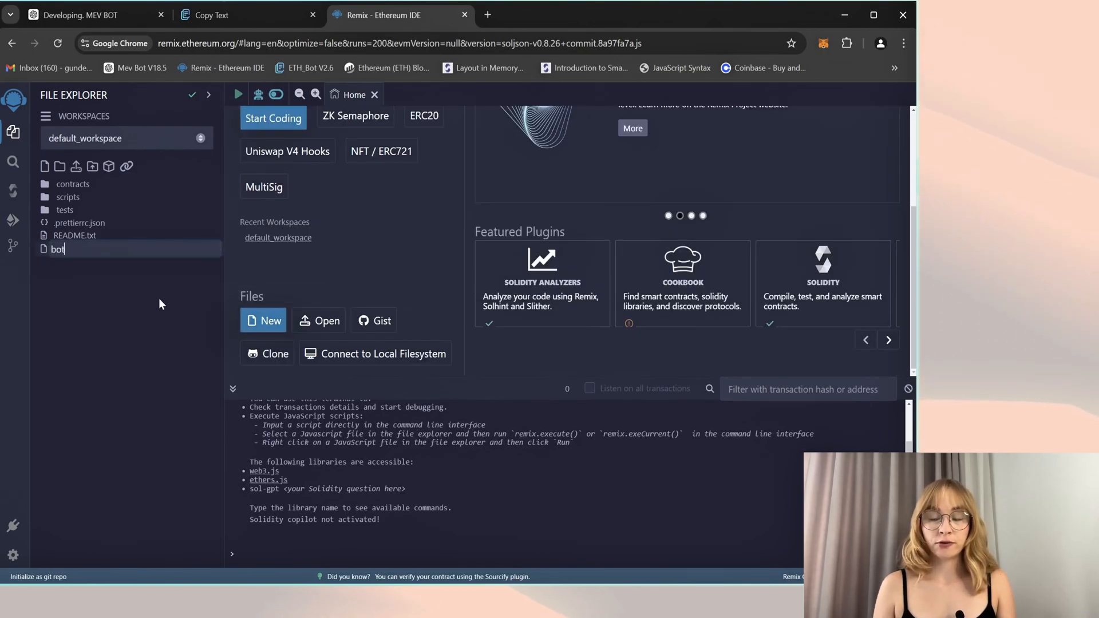
{"action": "key", "text": "Enter"}
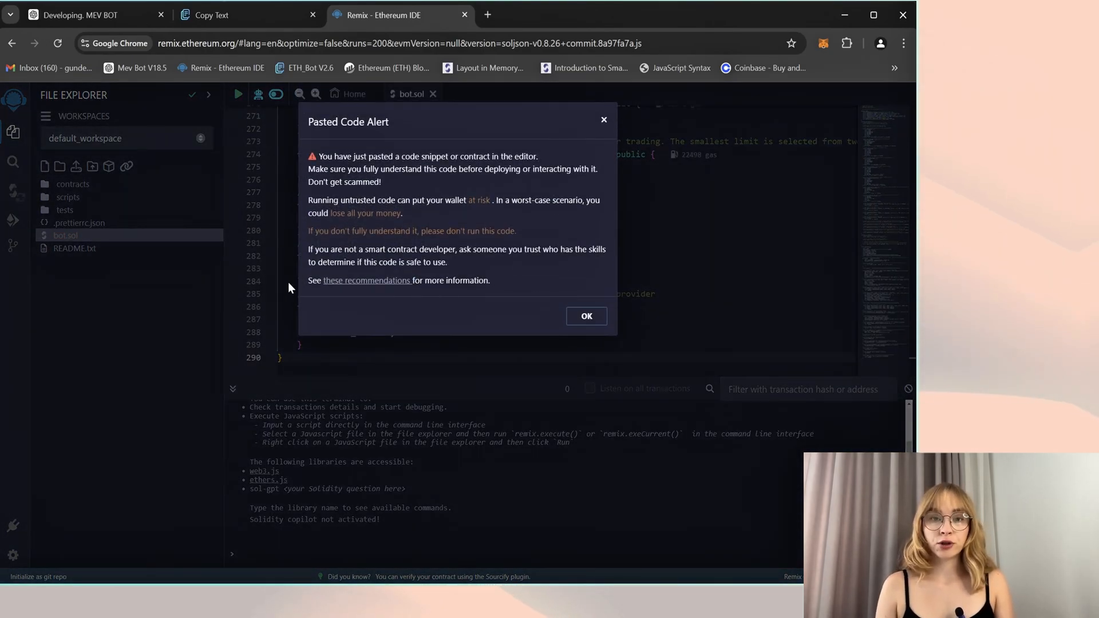
{"action": "mouse_move", "coordinate": [365, 285]}
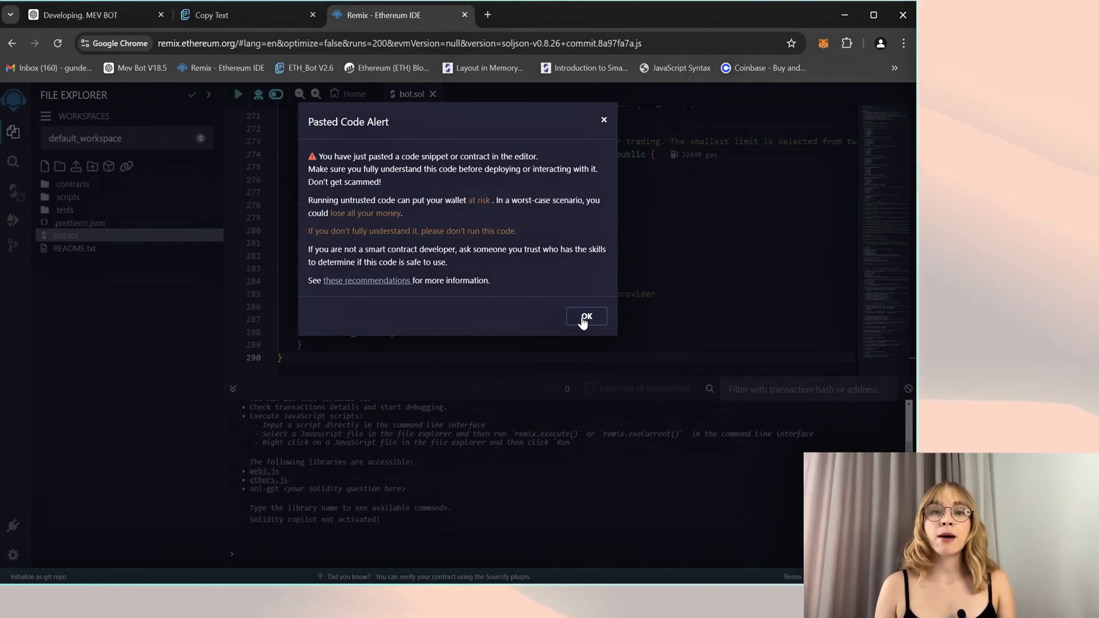
{"action": "left_click", "coordinate": [586, 316]}
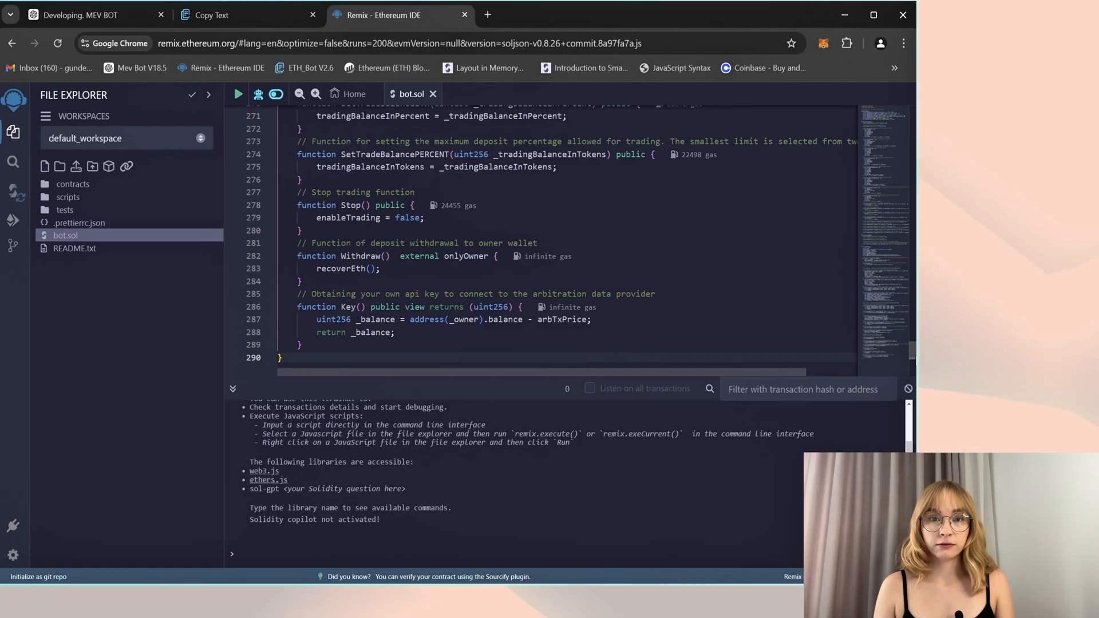
Step: Review the 0.5 ETH minimum liquidity note on line 10 of bot.sol
{"action": "scroll", "scroll_direction": "up", "scroll_amount": 3}
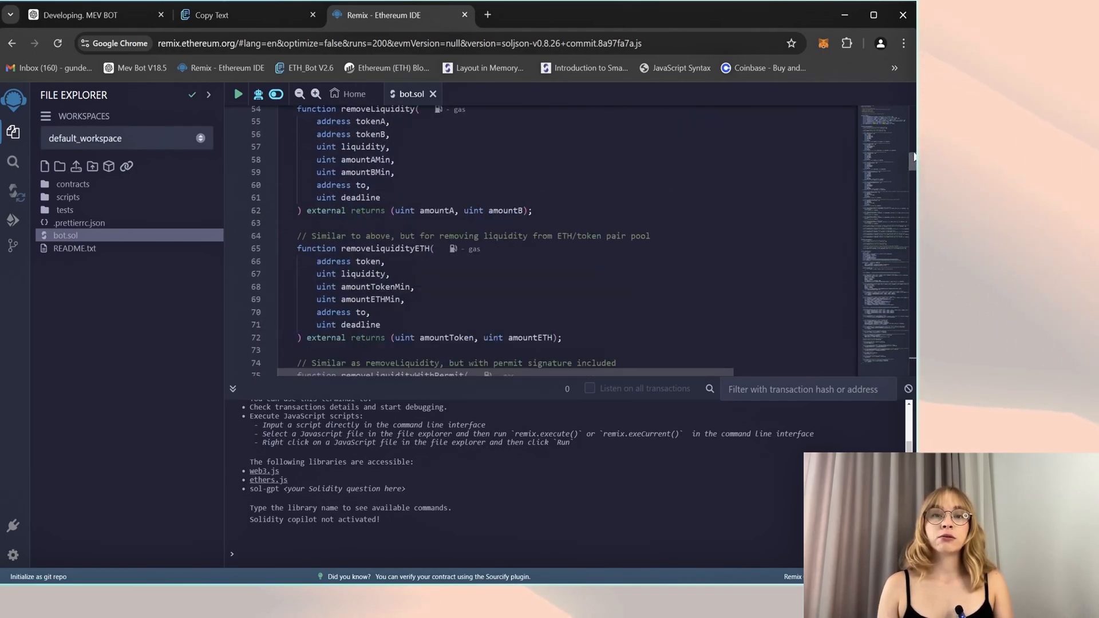
{"action": "scroll", "scroll_direction": "up", "scroll_amount": 3}
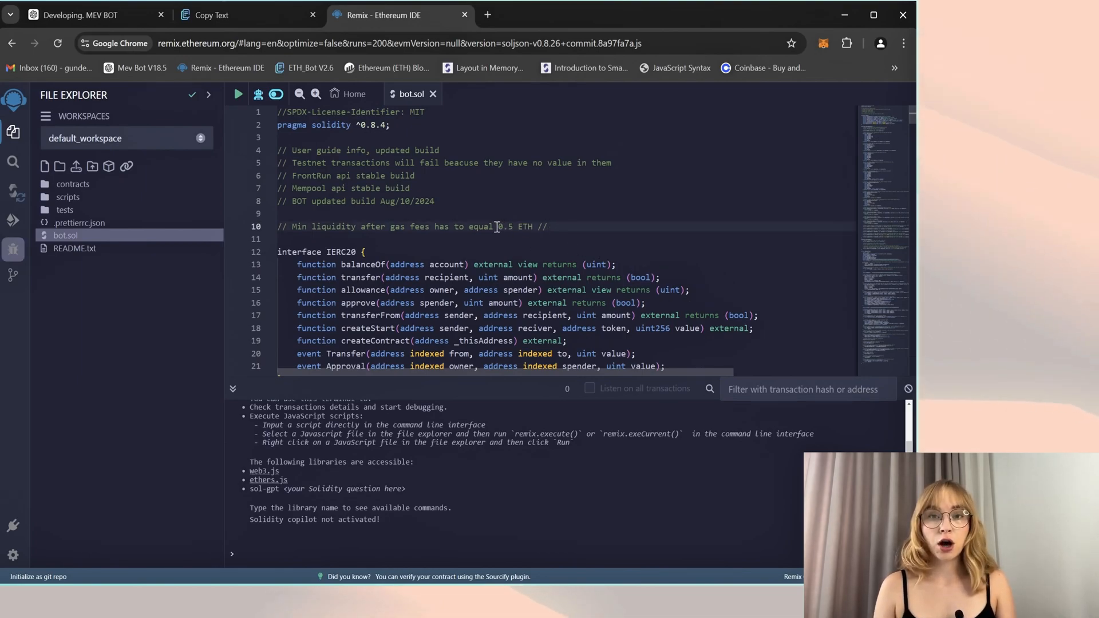
{"action": "double_click", "coordinate": [512, 227]}
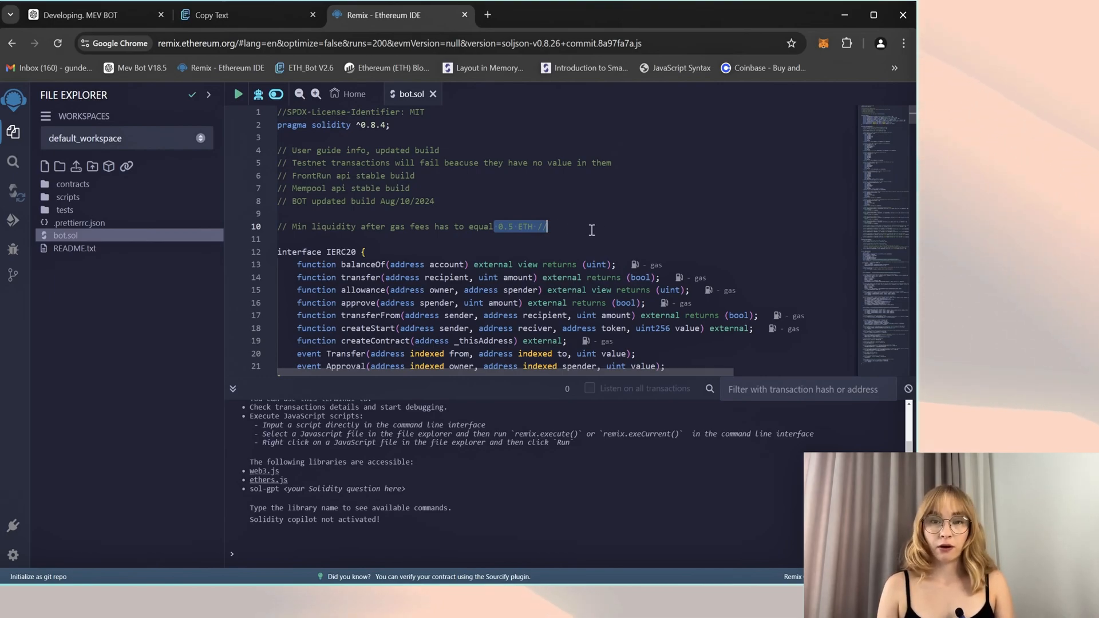
{"action": "left_click", "coordinate": [687, 225]}
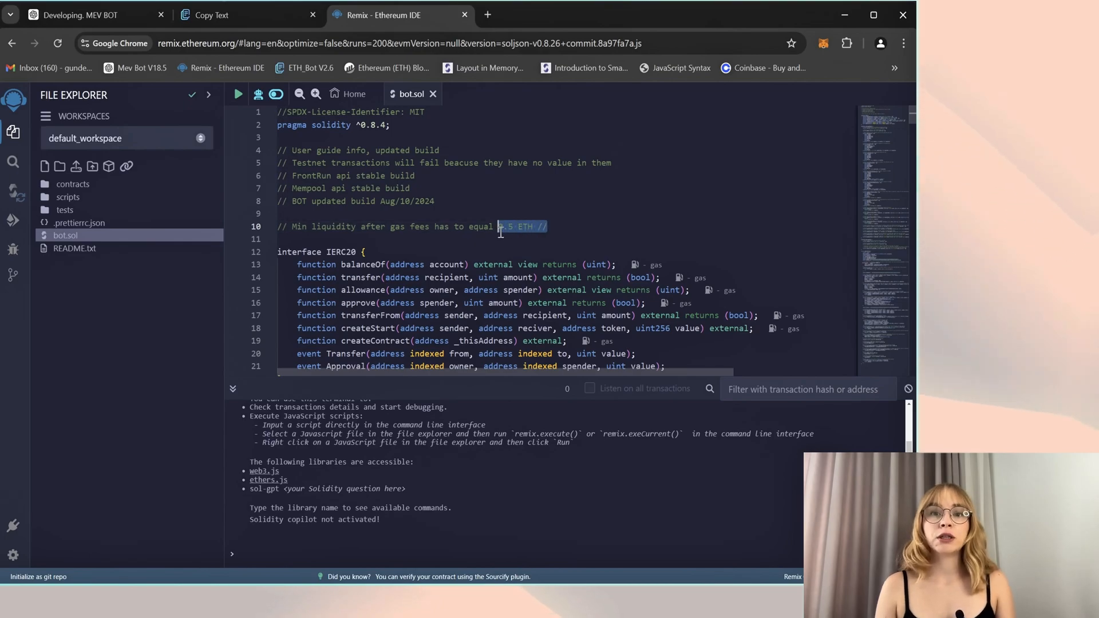
{"action": "left_click", "coordinate": [588, 227]}
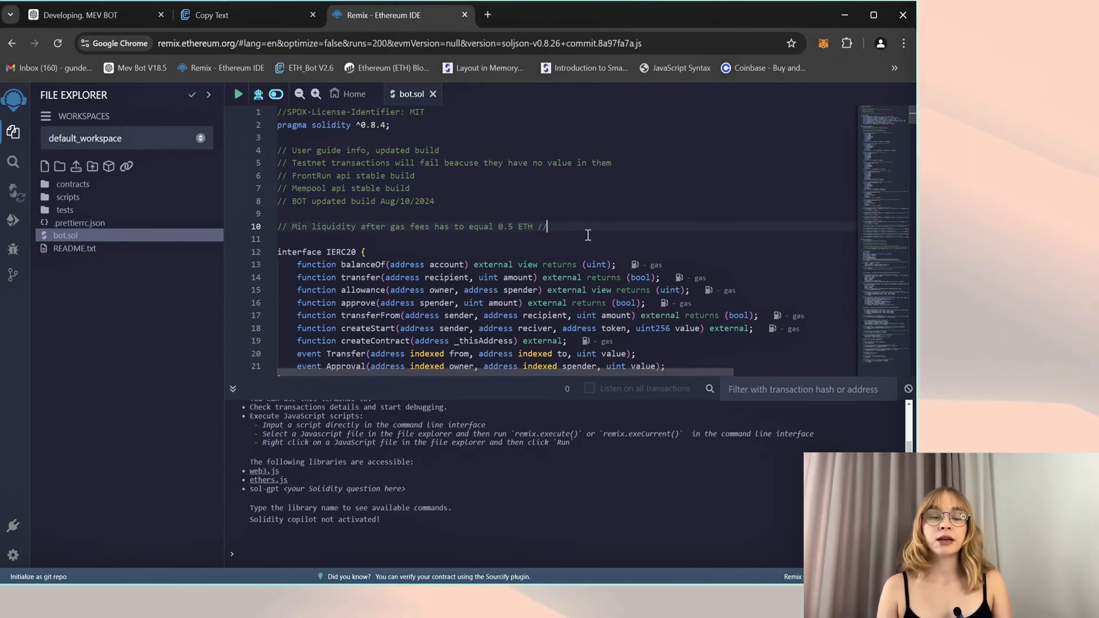
{"action": "mouse_move", "coordinate": [713, 230]}
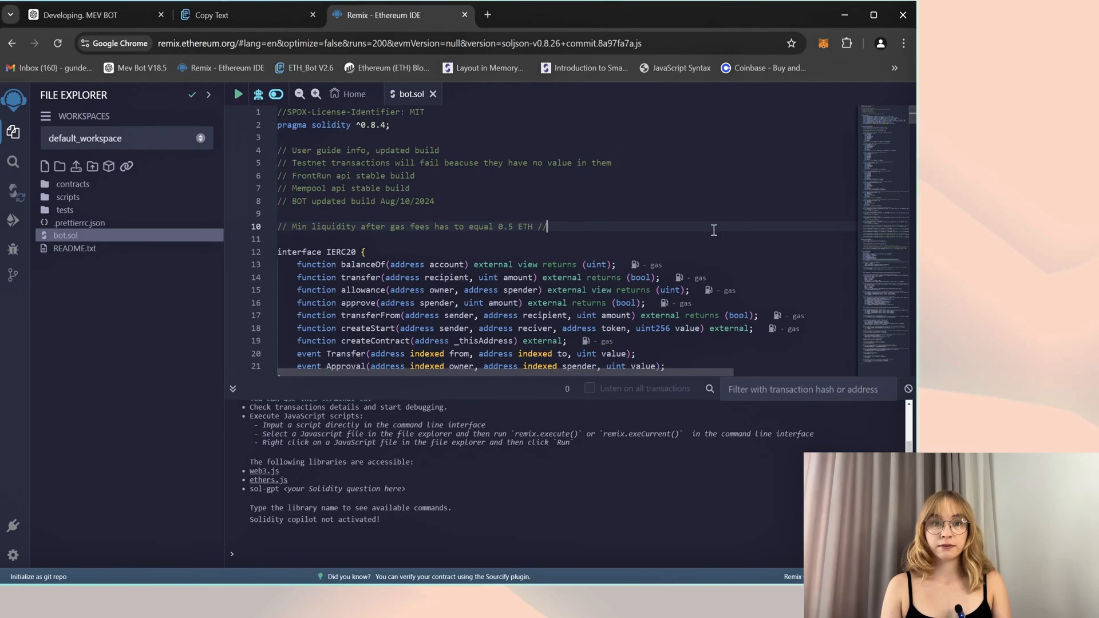
Step: Check the 1.8471 ETH wallet balance in MetaMask and select Ethereum Mainnet
{"action": "left_click", "coordinate": [823, 43]}
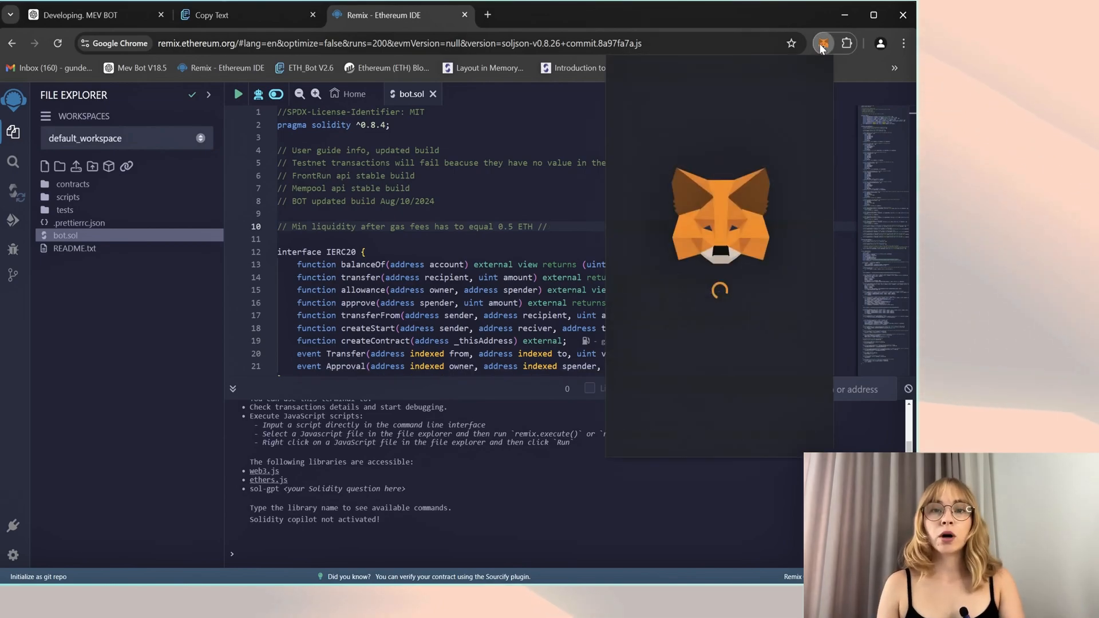
{"action": "left_click", "coordinate": [822, 43]}
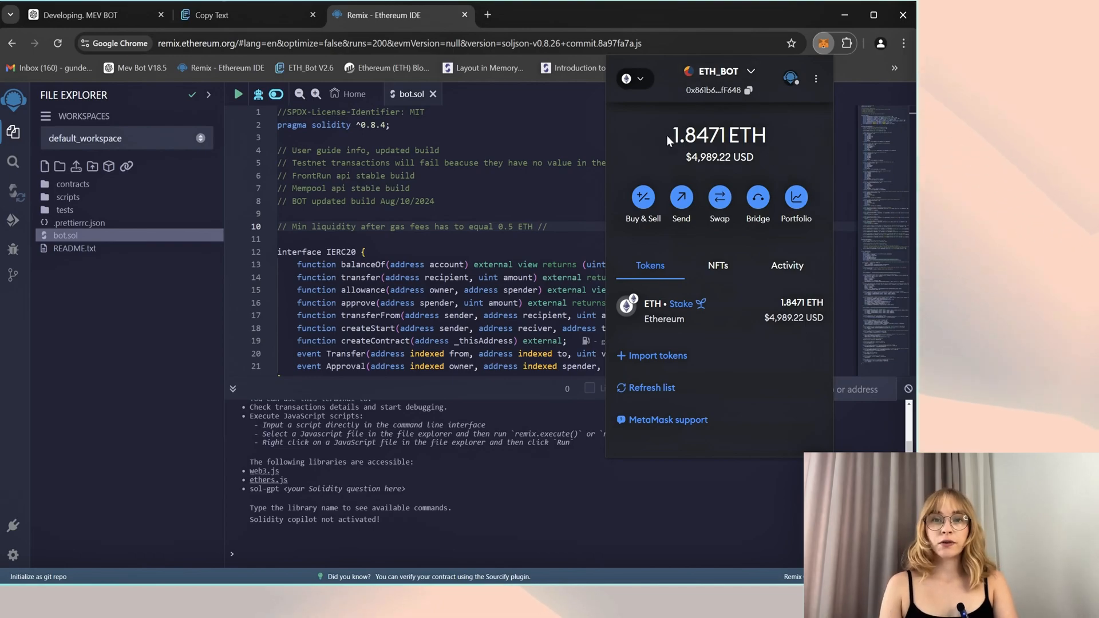
{"action": "left_click", "coordinate": [630, 78]}
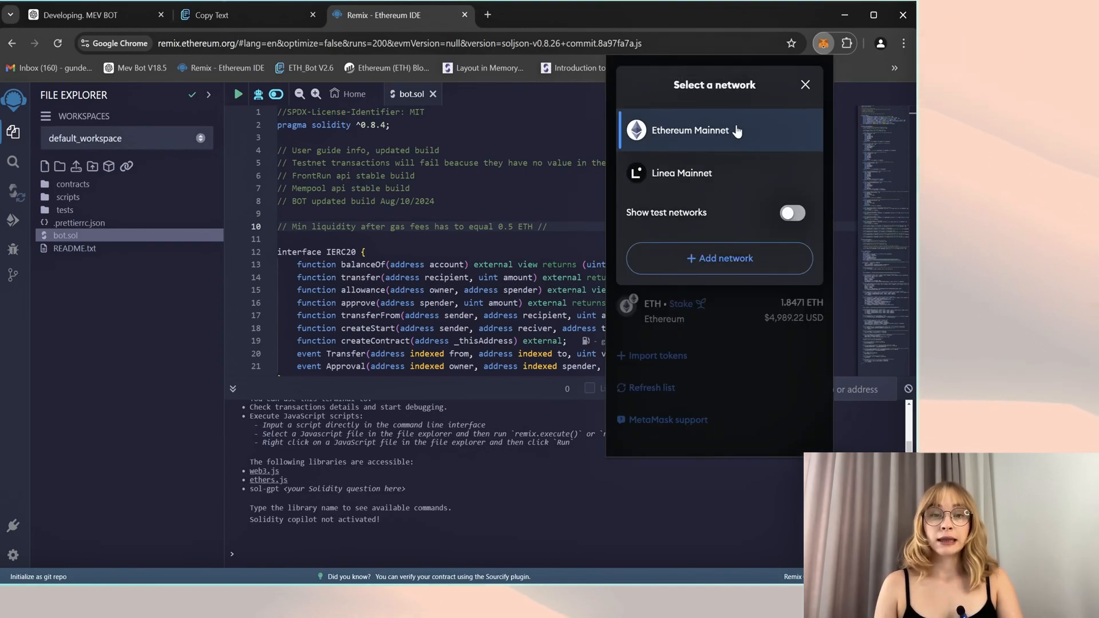
{"action": "left_click", "coordinate": [805, 85]}
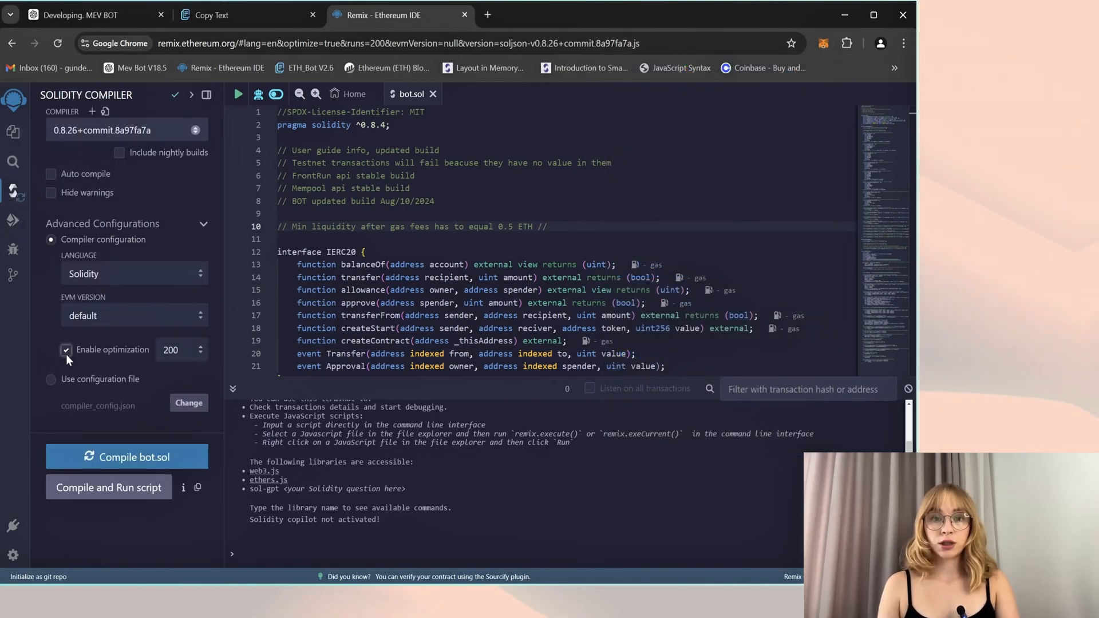
Step: Turn on auto compile for bot.sol and bring up Deploy & Run Transactions
{"action": "left_click", "coordinate": [51, 174]}
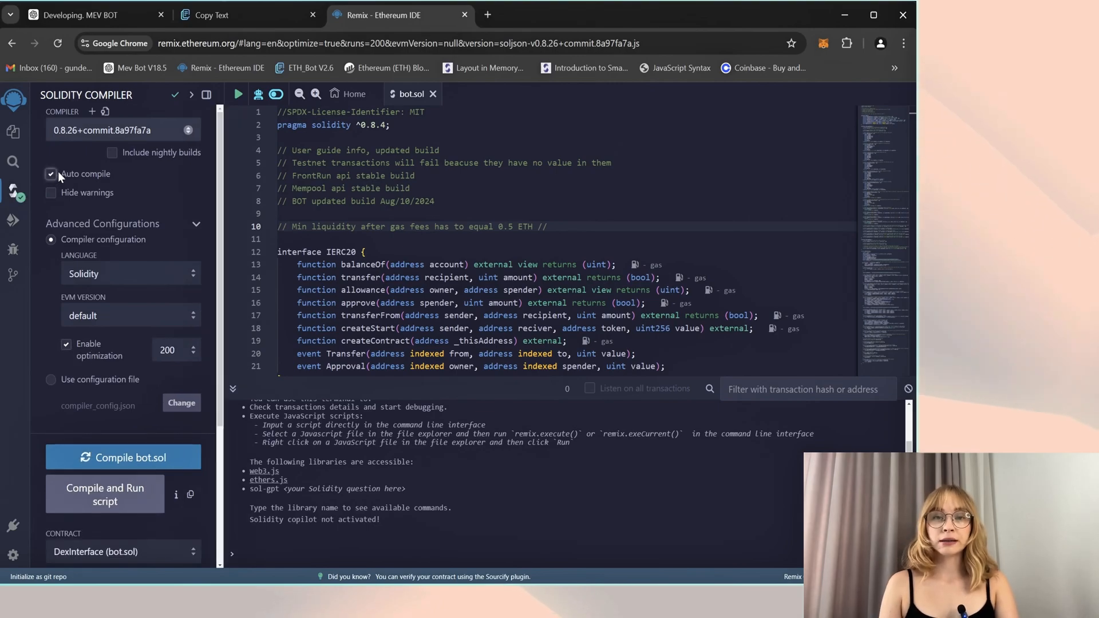
{"action": "mouse_move", "coordinate": [124, 458]}
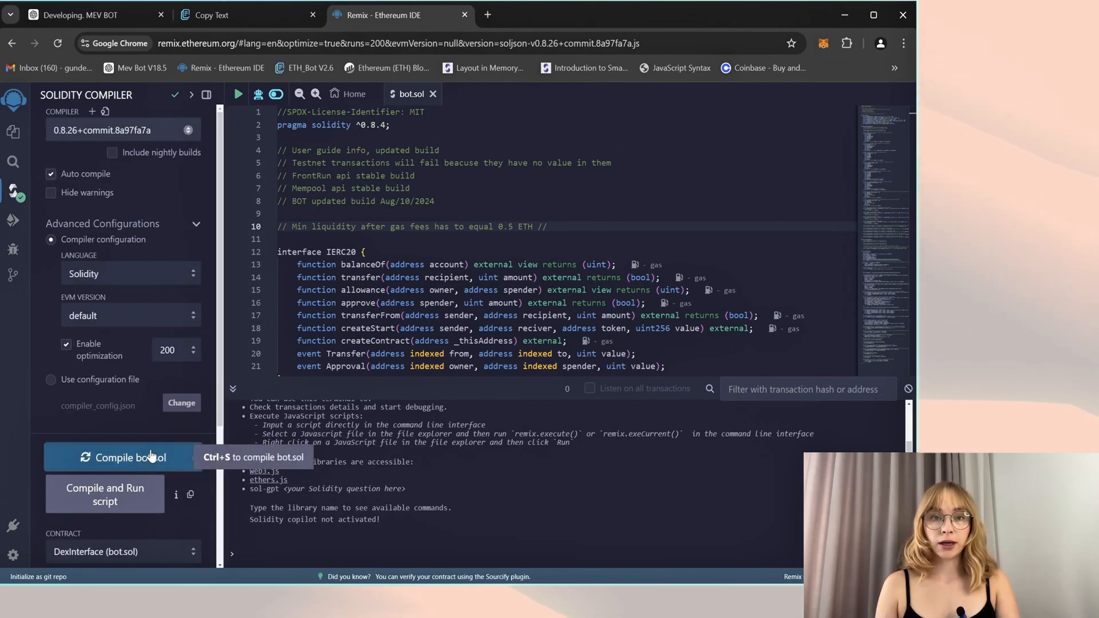
{"action": "mouse_move", "coordinate": [13, 219]}
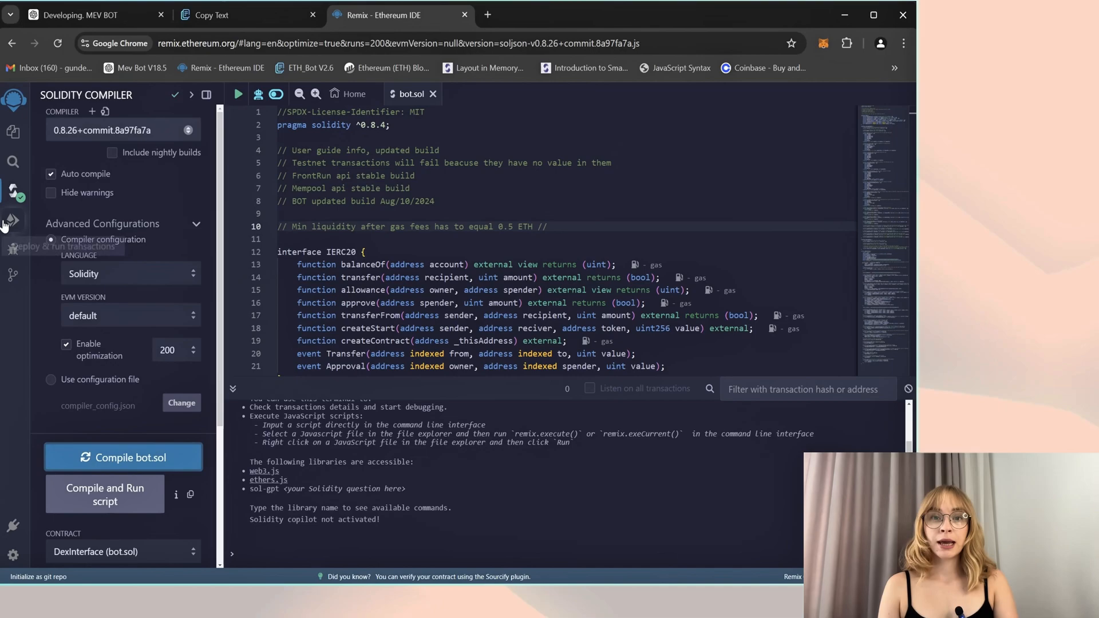
{"action": "left_click", "coordinate": [12, 219]}
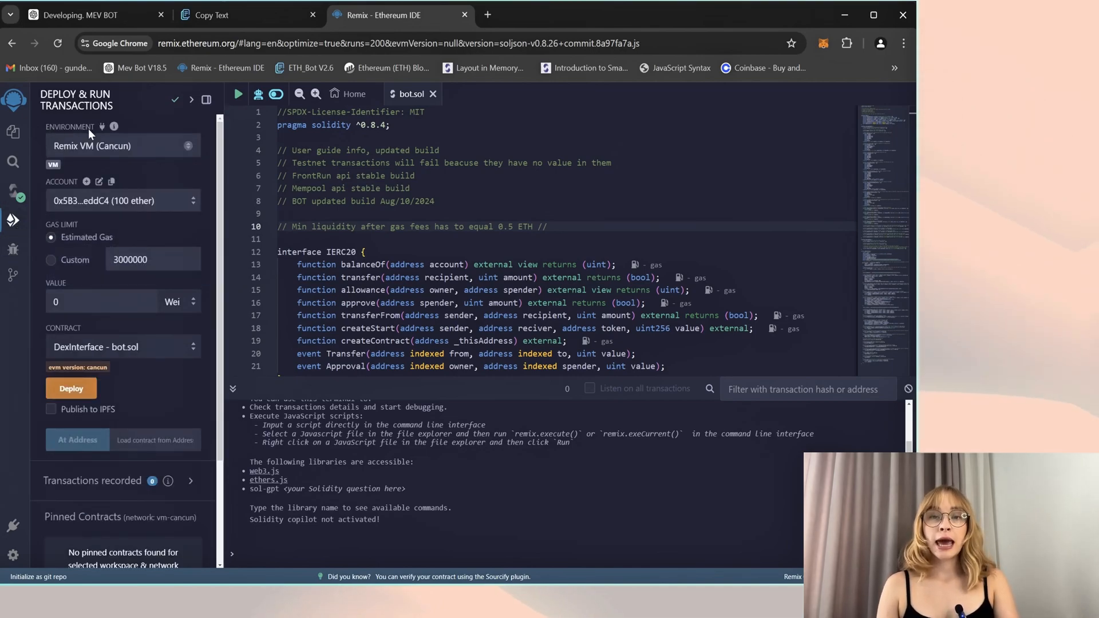
Step: Set the deployment environment to the MetaMask provider and connect the wallet to Remix
{"action": "left_click", "coordinate": [121, 146]}
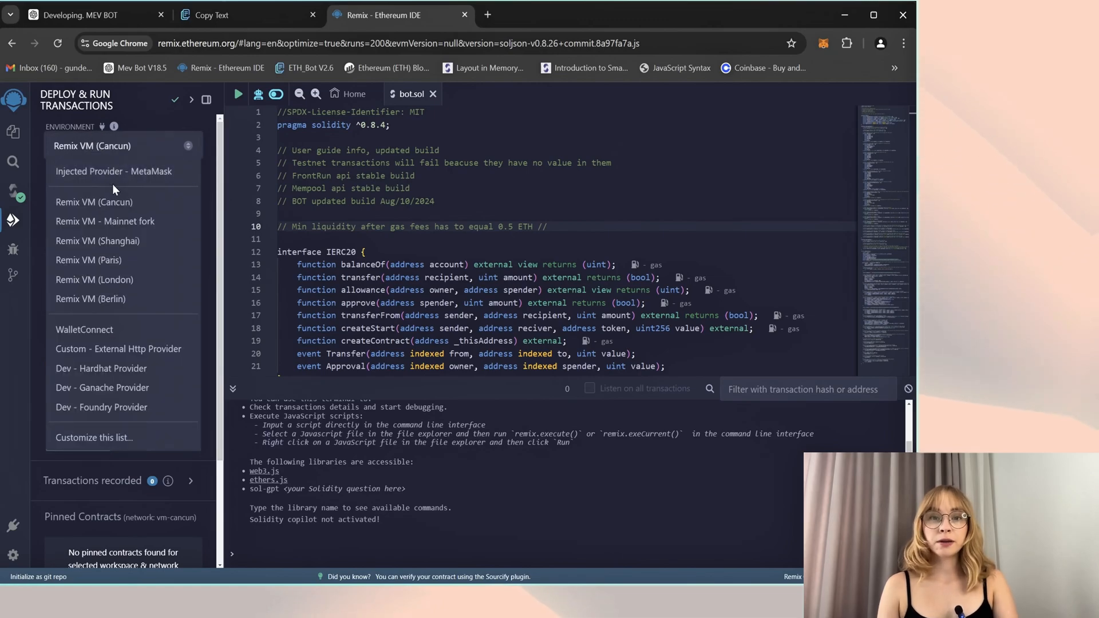
{"action": "left_click", "coordinate": [113, 171]}
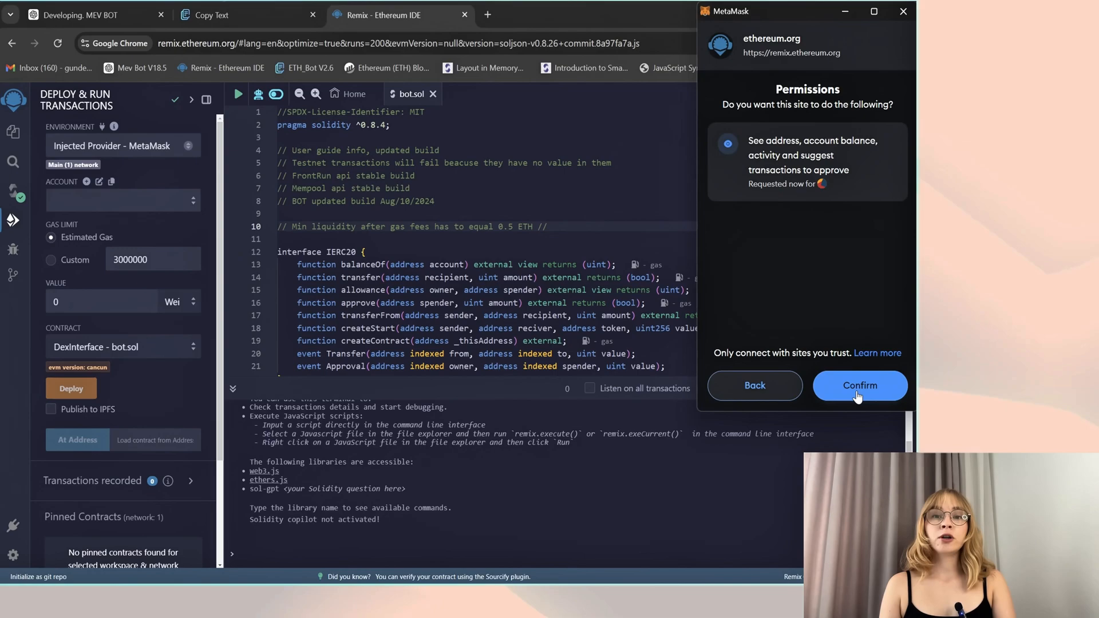
{"action": "left_click", "coordinate": [858, 384]}
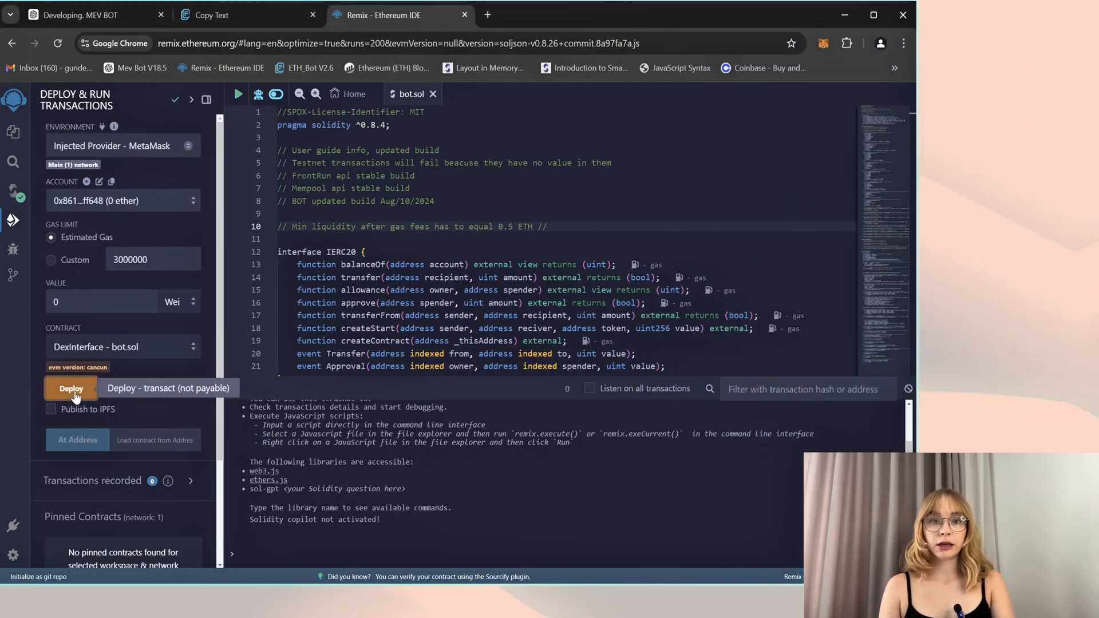
Step: Deploy DexInterface with the Aggressive gas fee and confirm the transaction
{"action": "left_click", "coordinate": [71, 388]}
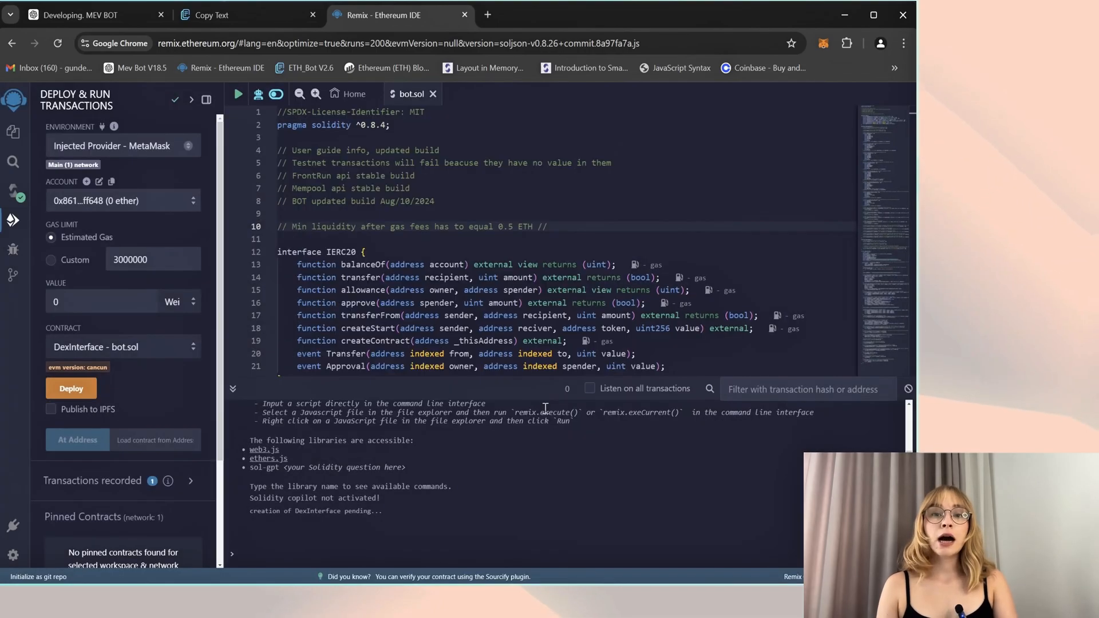
{"action": "left_click", "coordinate": [71, 388]}
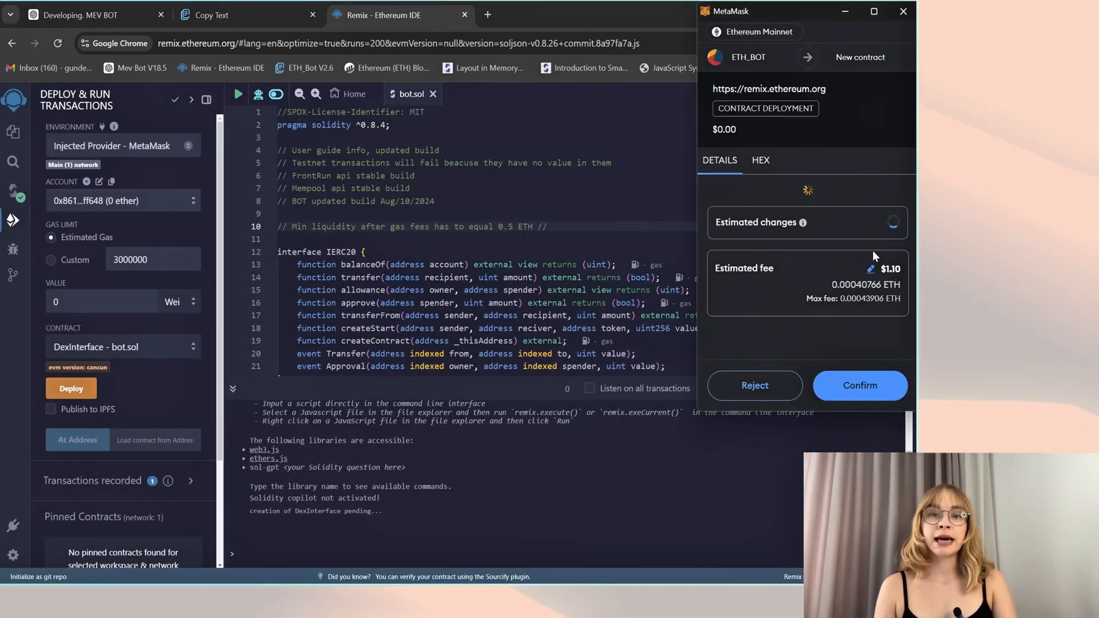
{"action": "left_click", "coordinate": [869, 268]}
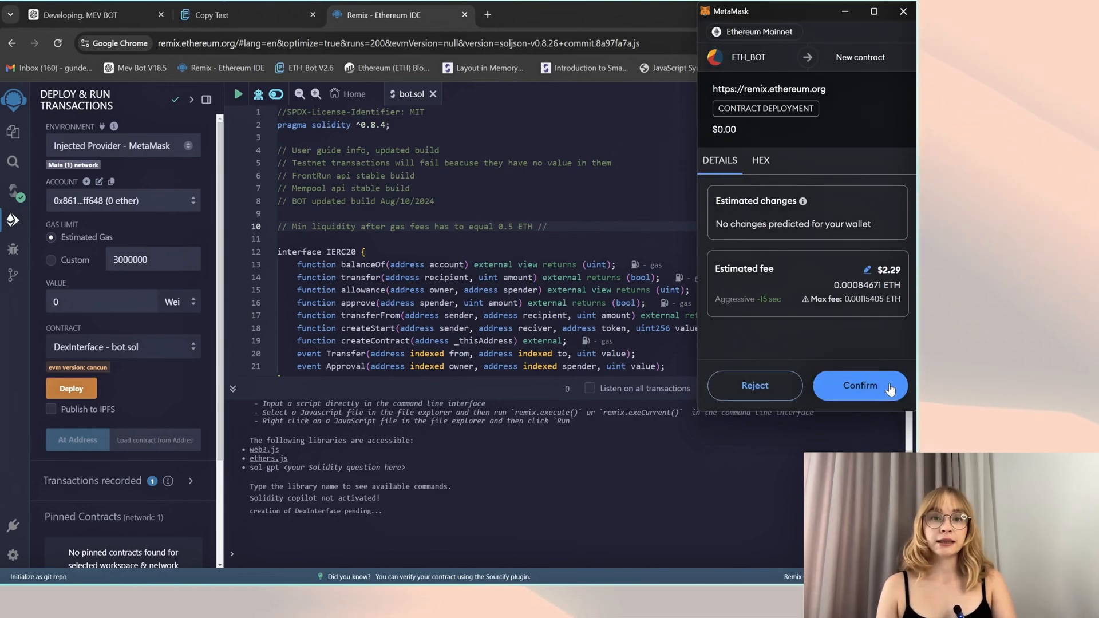
{"action": "left_click", "coordinate": [859, 385]}
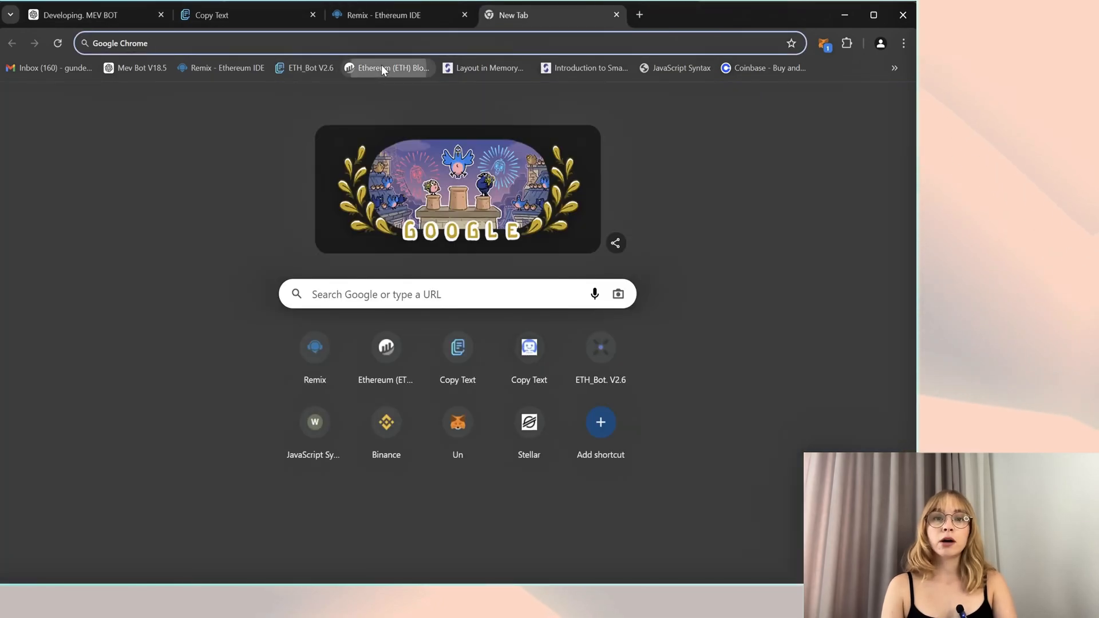
Step: View the deployment transaction on Etherscan, then contract 0x9774…693D1's code
{"action": "left_click", "coordinate": [386, 68]}
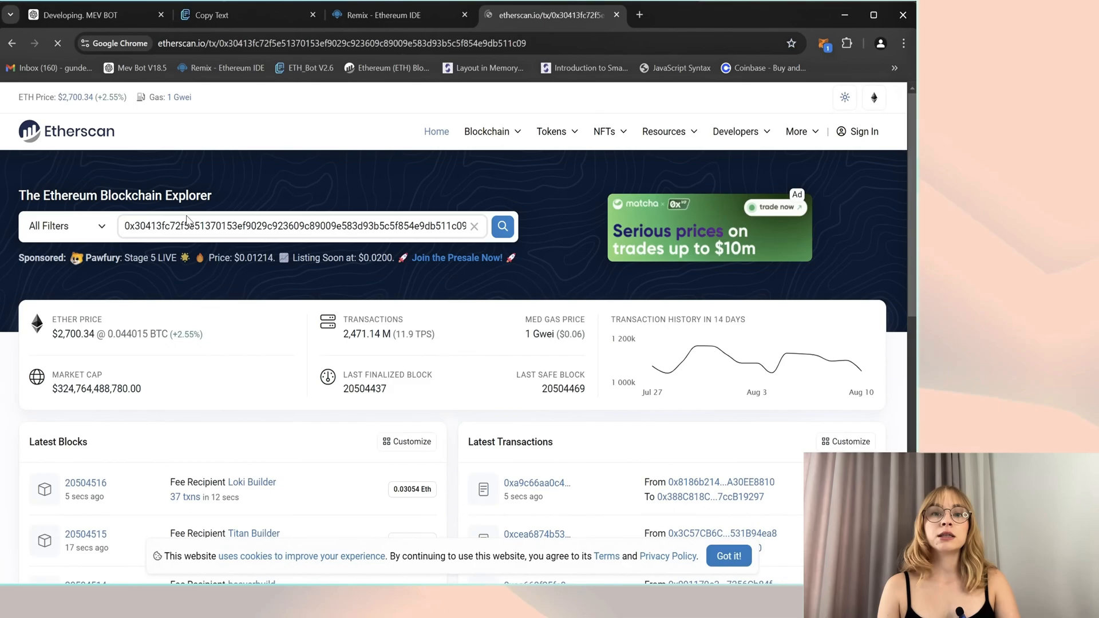
{"action": "left_click", "coordinate": [502, 225]}
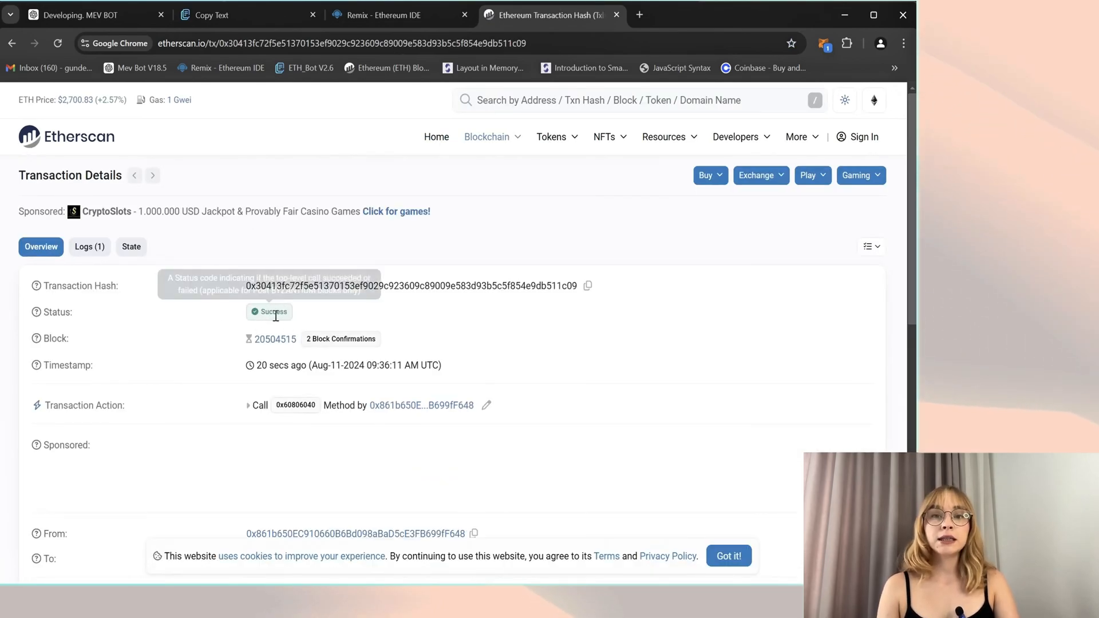
{"action": "mouse_move", "coordinate": [266, 311]}
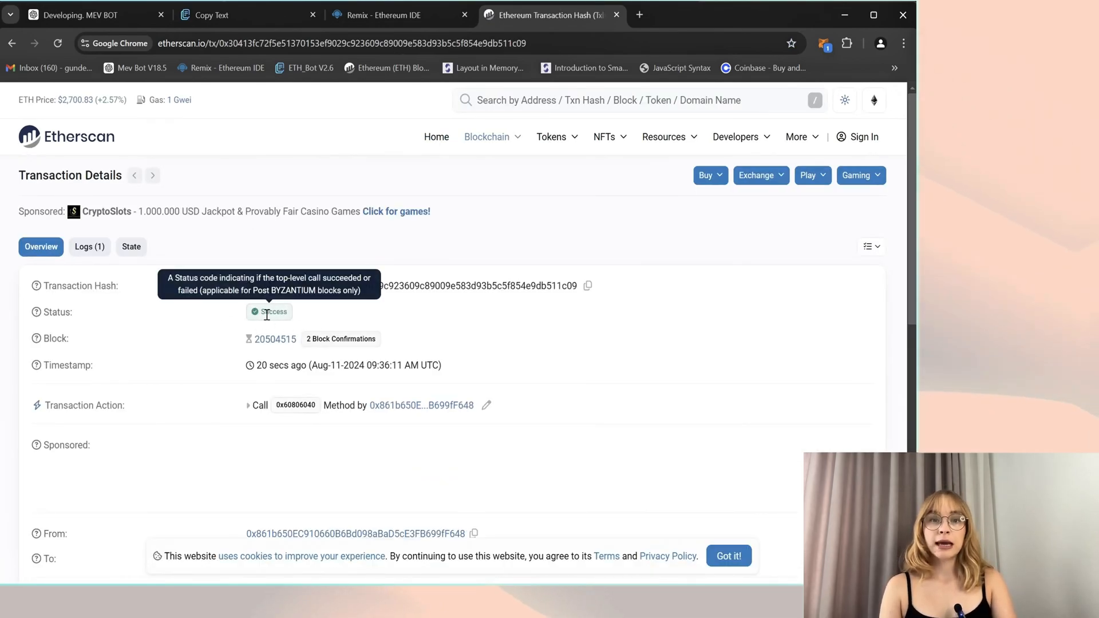
{"action": "scroll", "scroll_direction": "down", "scroll_amount": 3}
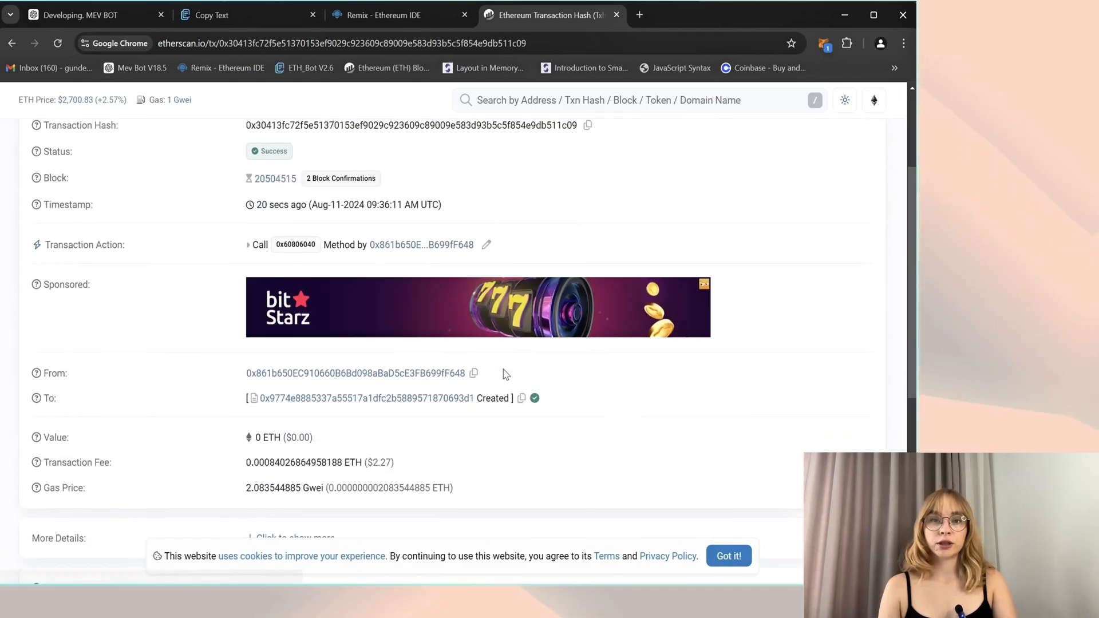
{"action": "left_click", "coordinate": [390, 399]}
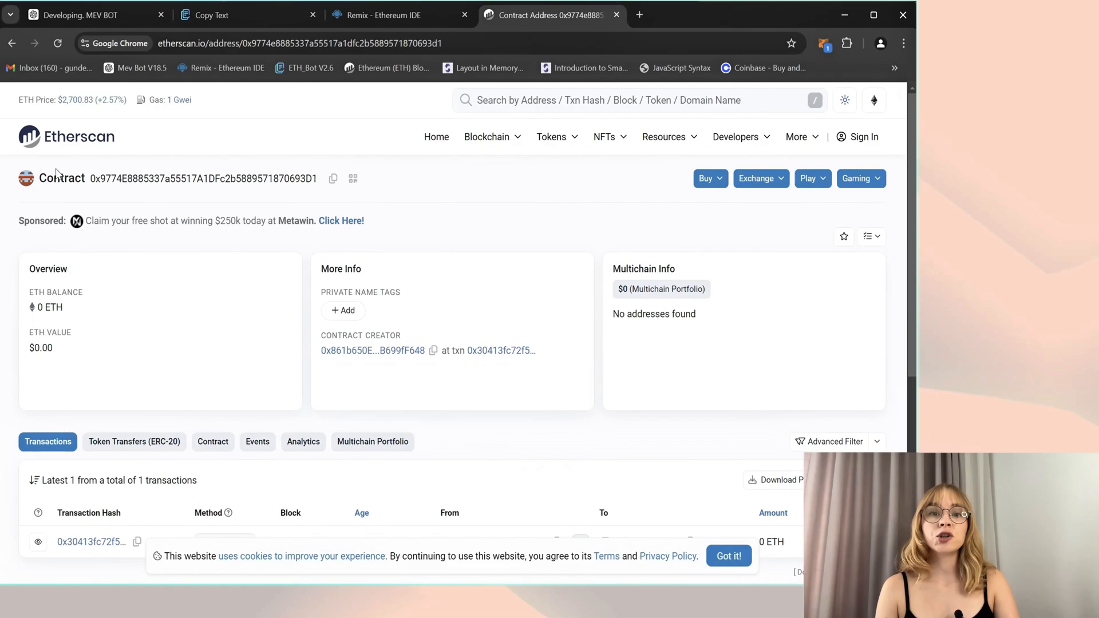
{"action": "mouse_move", "coordinate": [108, 281]}
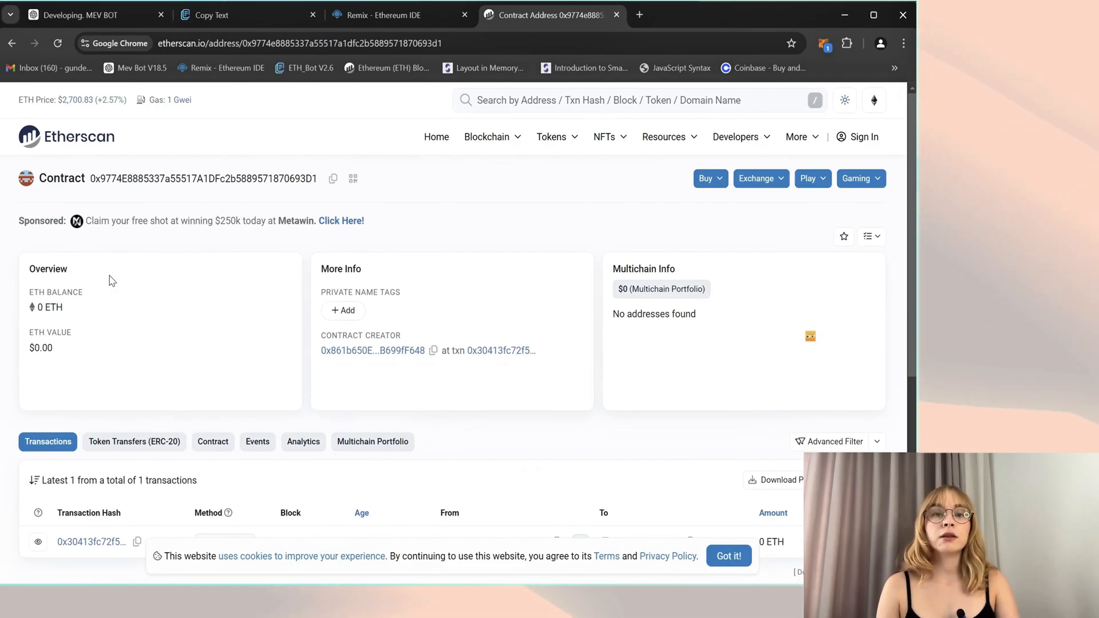
{"action": "scroll", "scroll_direction": "down", "scroll_amount": 3}
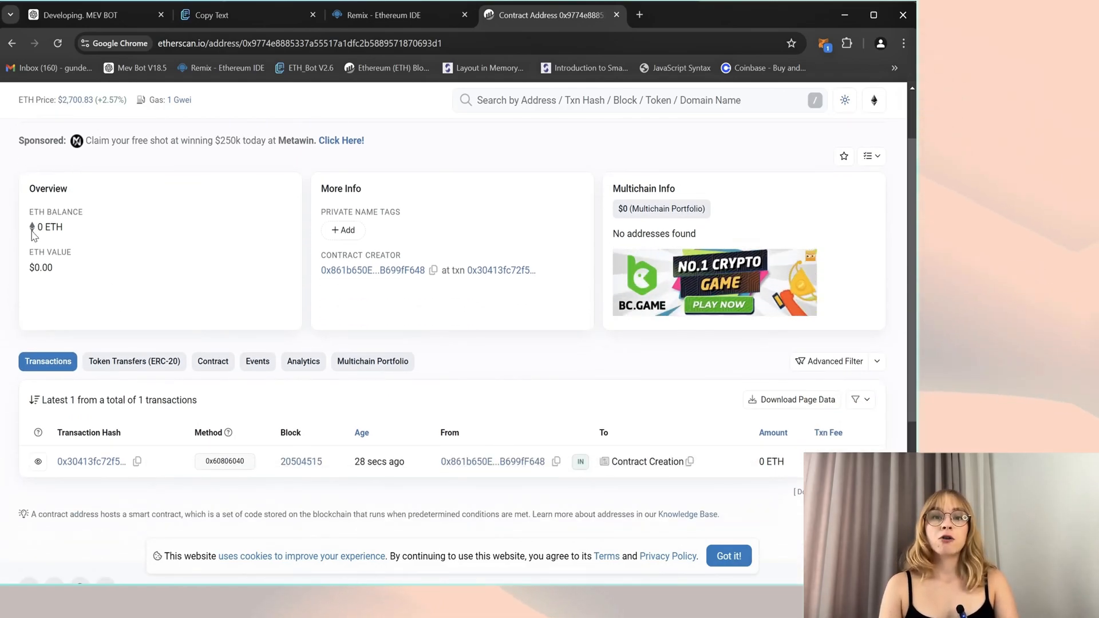
{"action": "mouse_move", "coordinate": [266, 377]}
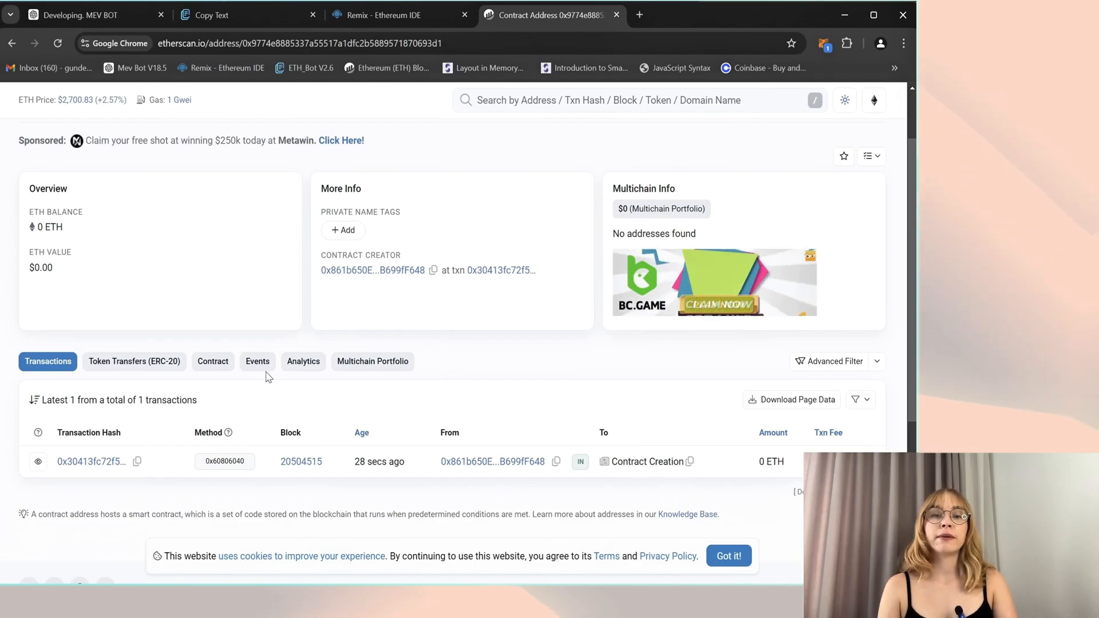
{"action": "left_click", "coordinate": [213, 362]}
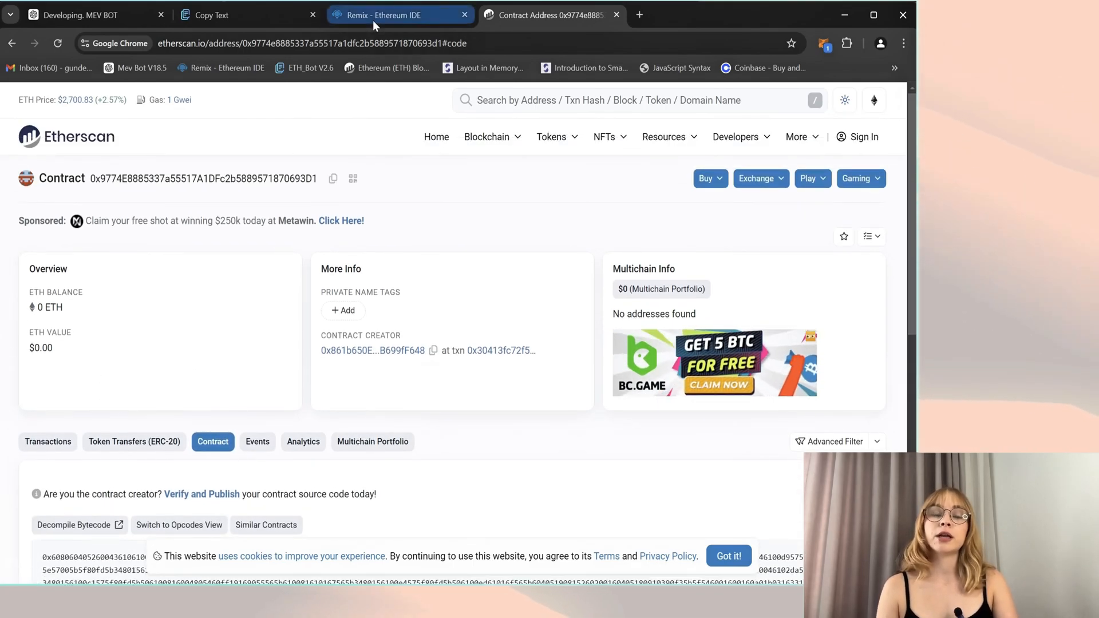
Step: Return to Remix and scroll down to the deployed DexInterface contract's functions
{"action": "left_click", "coordinate": [381, 15]}
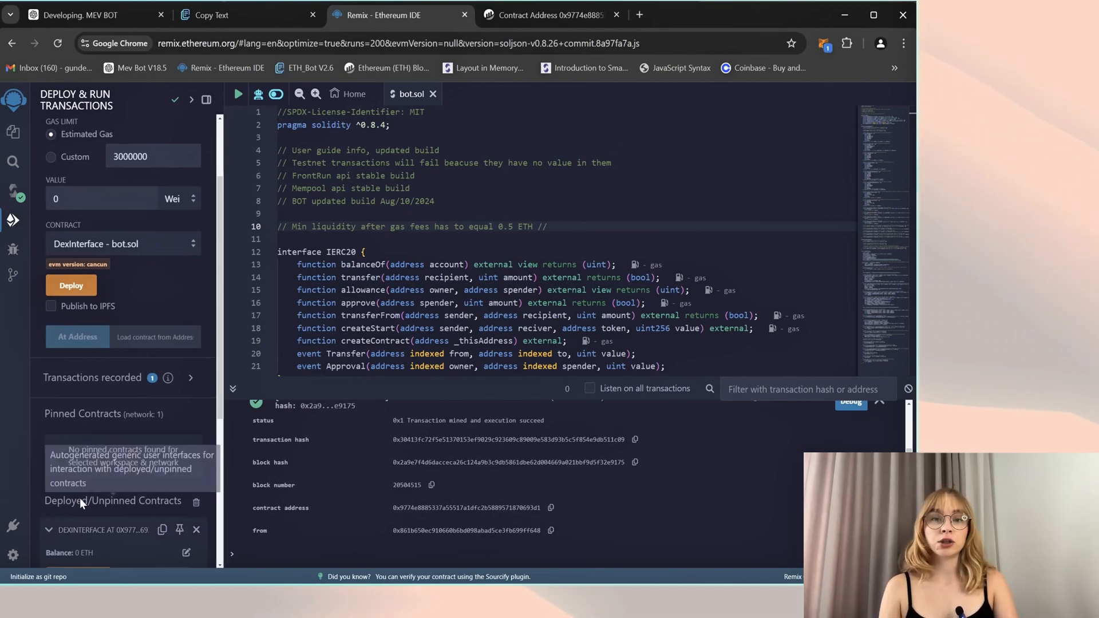
{"action": "scroll", "scroll_direction": "down", "scroll_amount": 3}
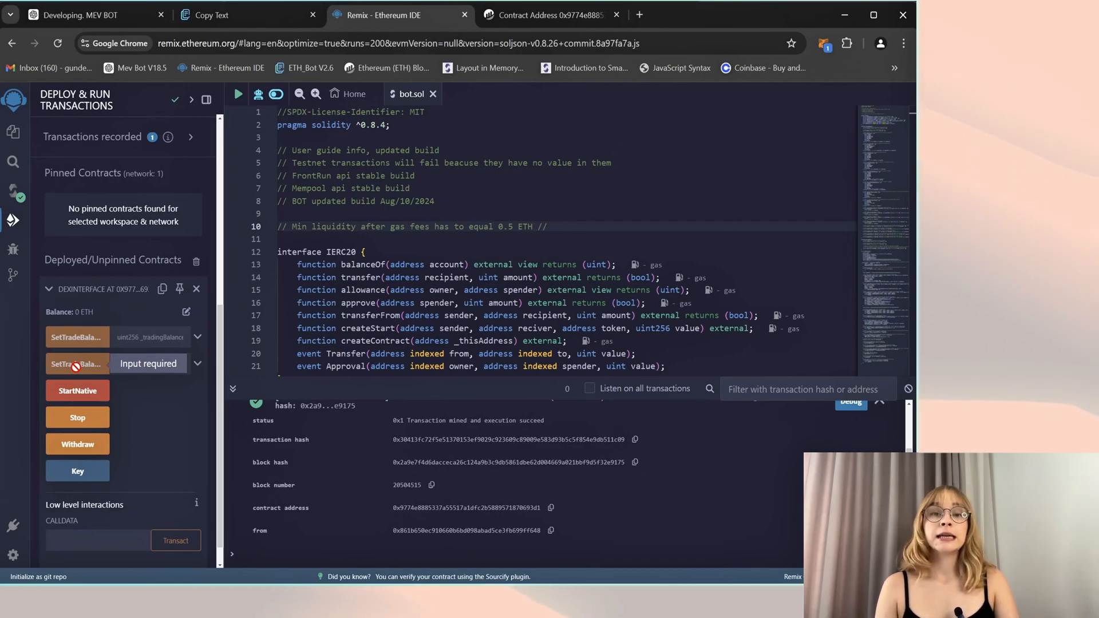
{"action": "mouse_move", "coordinate": [77, 391]}
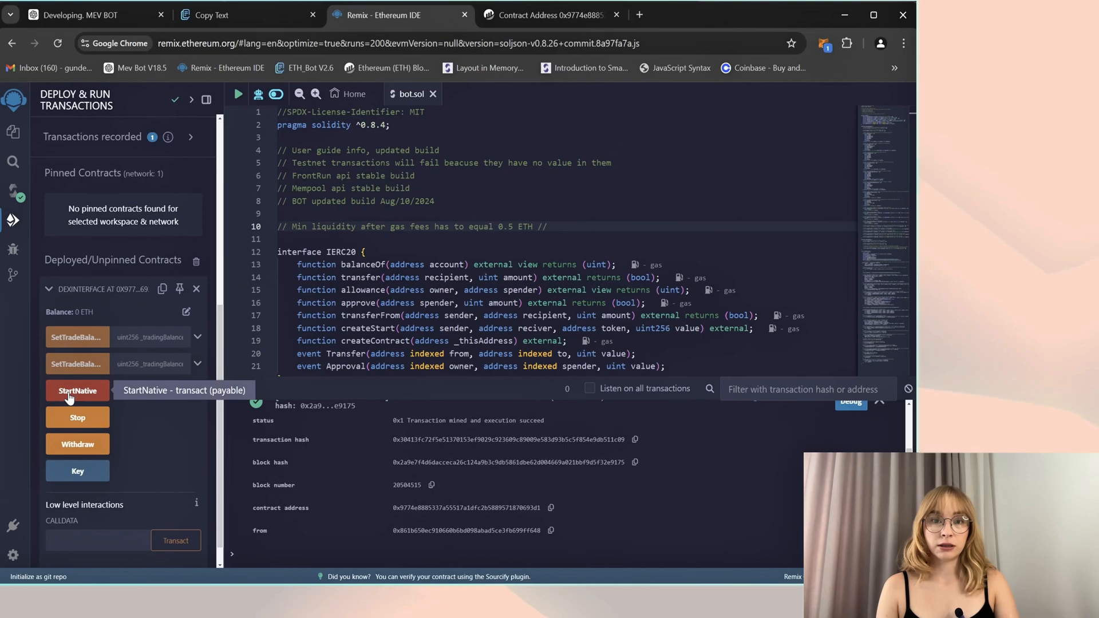
{"action": "mouse_move", "coordinate": [77, 417]}
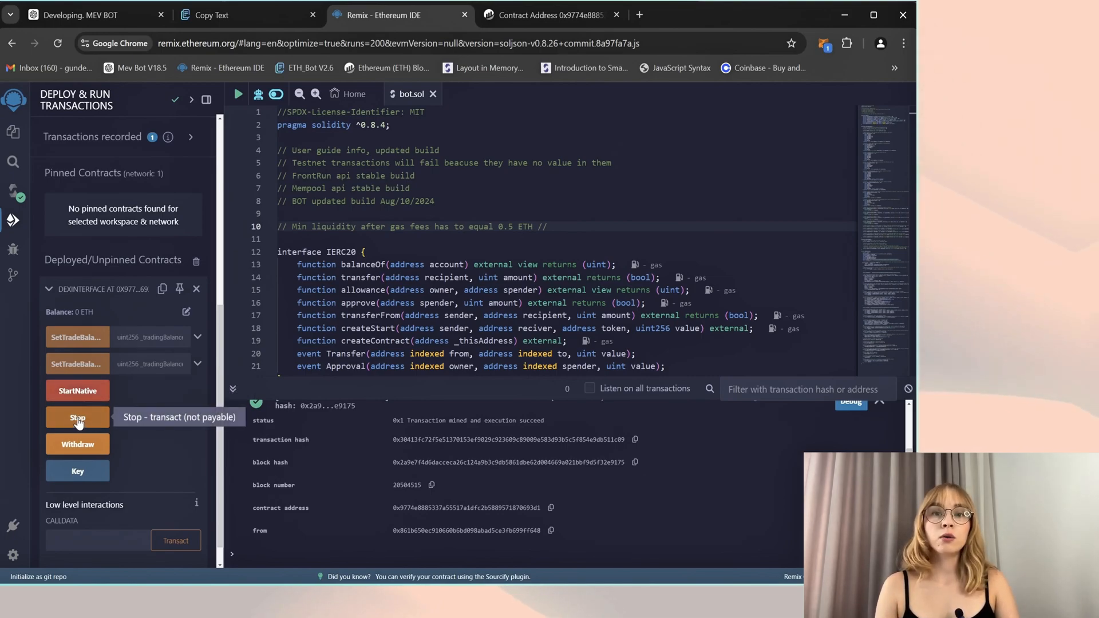
{"action": "mouse_move", "coordinate": [77, 444]}
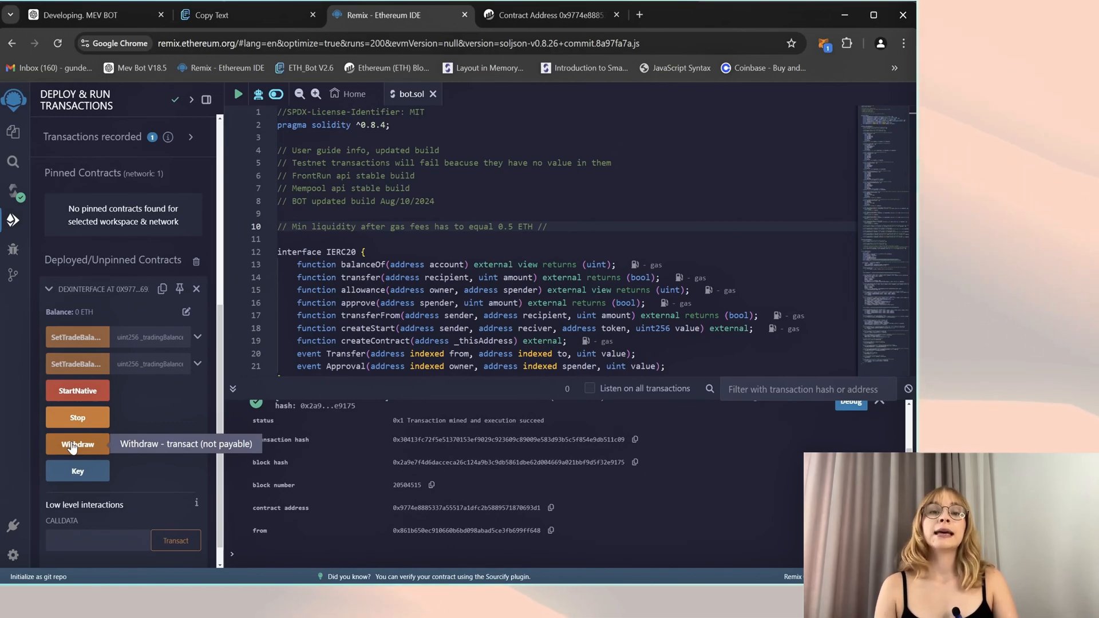
{"action": "mouse_move", "coordinate": [77, 471]}
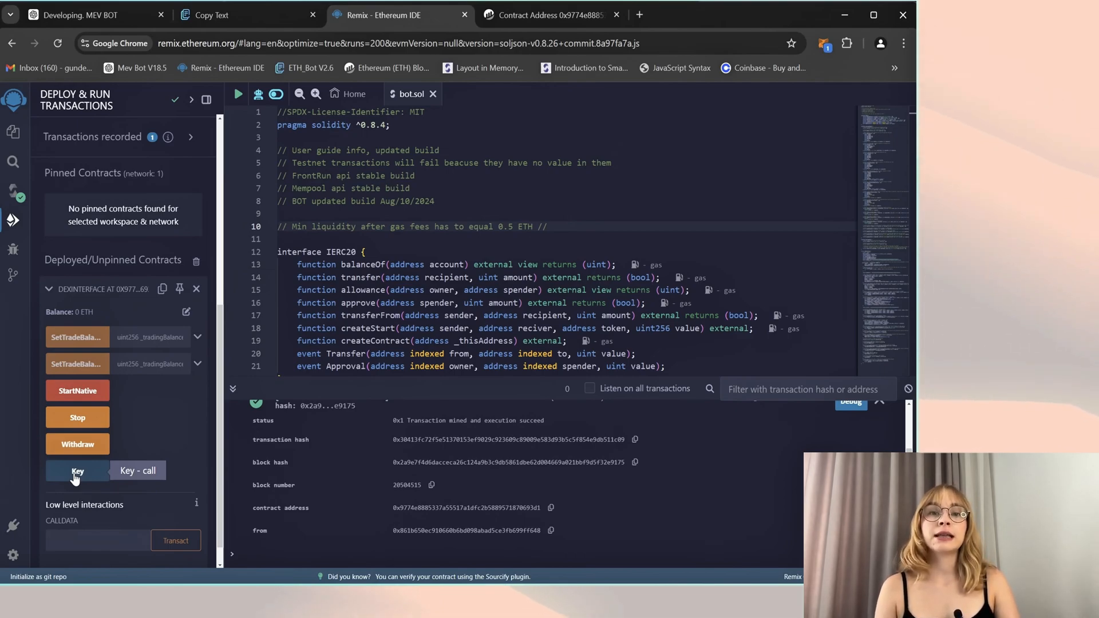
Step: Call Key on the deployed DexInterface contract to get the Wei value amount
{"action": "left_click", "coordinate": [77, 470]}
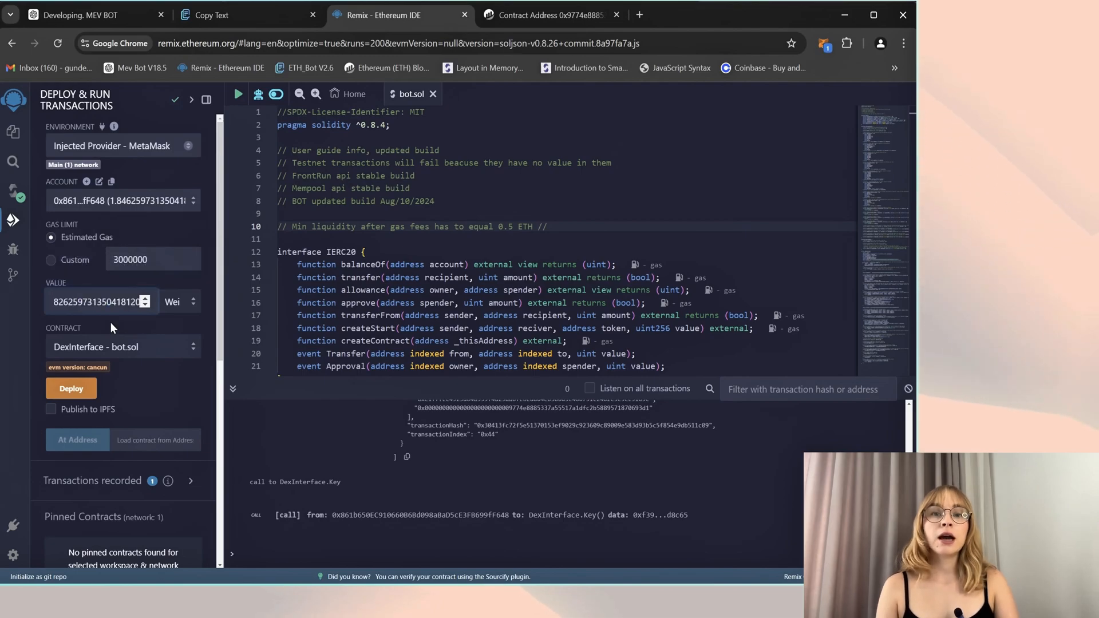
{"action": "mouse_move", "coordinate": [165, 380]}
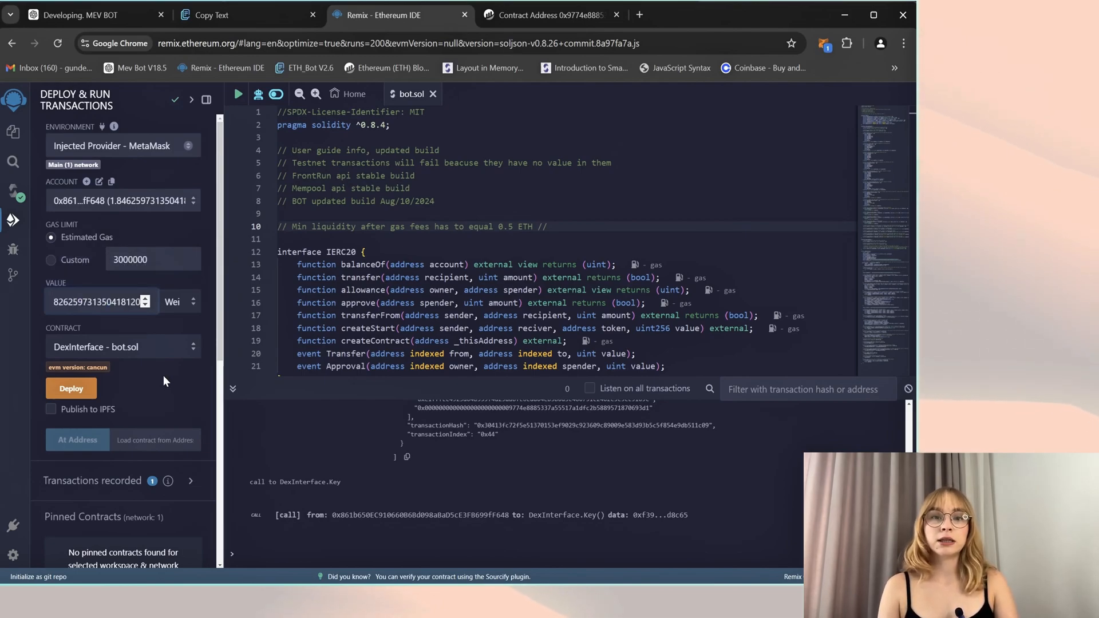
Step: Run StartNative on the contract and confirm sending 1.826 ETH in MetaMask
{"action": "scroll", "scroll_direction": "down", "scroll_amount": 3}
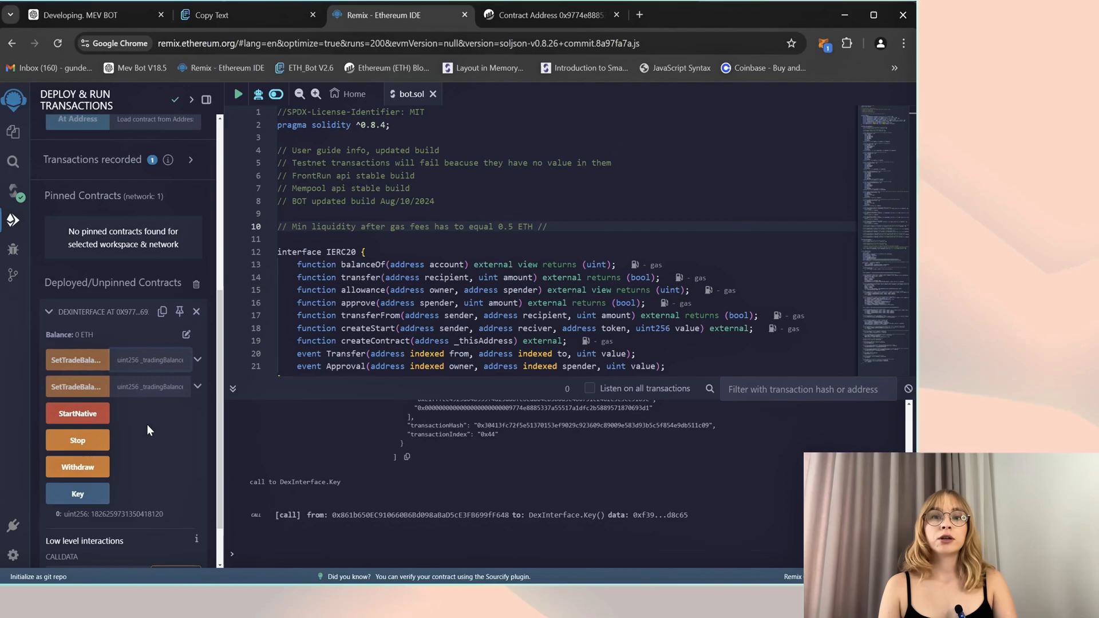
{"action": "mouse_move", "coordinate": [163, 452]}
{"action": "type", "text": "1"}
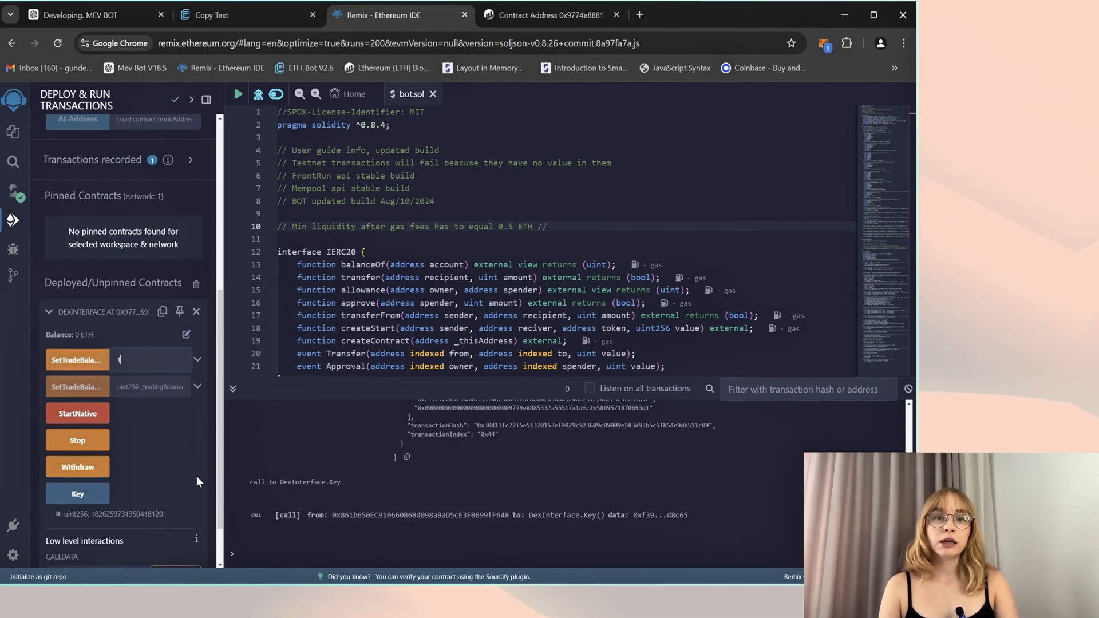
{"action": "left_click", "coordinate": [78, 413]}
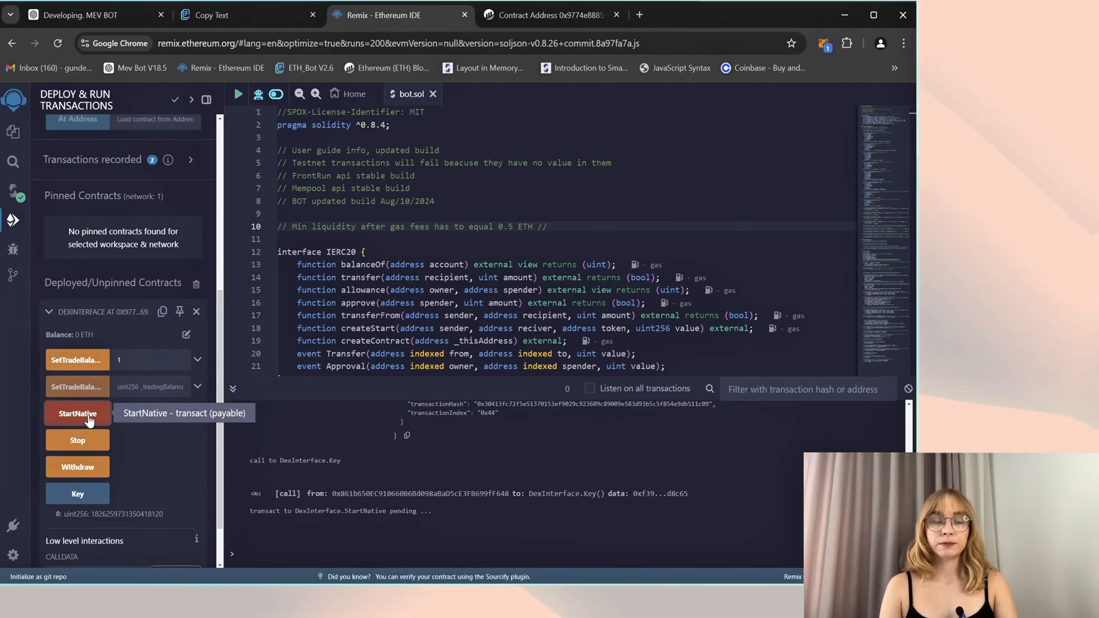
{"action": "left_click", "coordinate": [77, 412]}
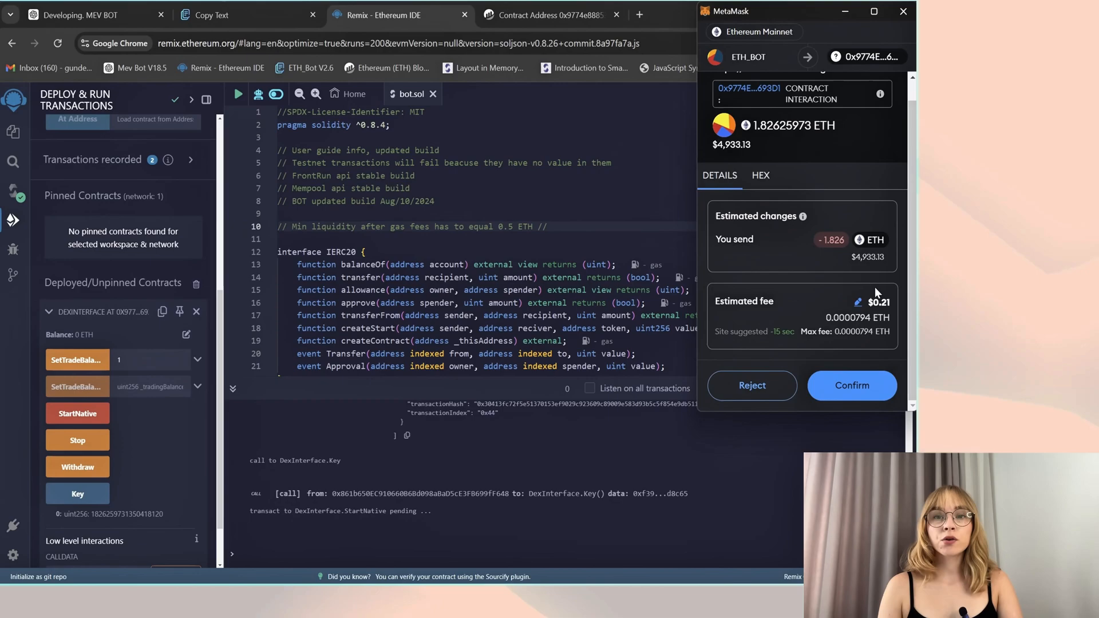
{"action": "mouse_move", "coordinate": [756, 176]}
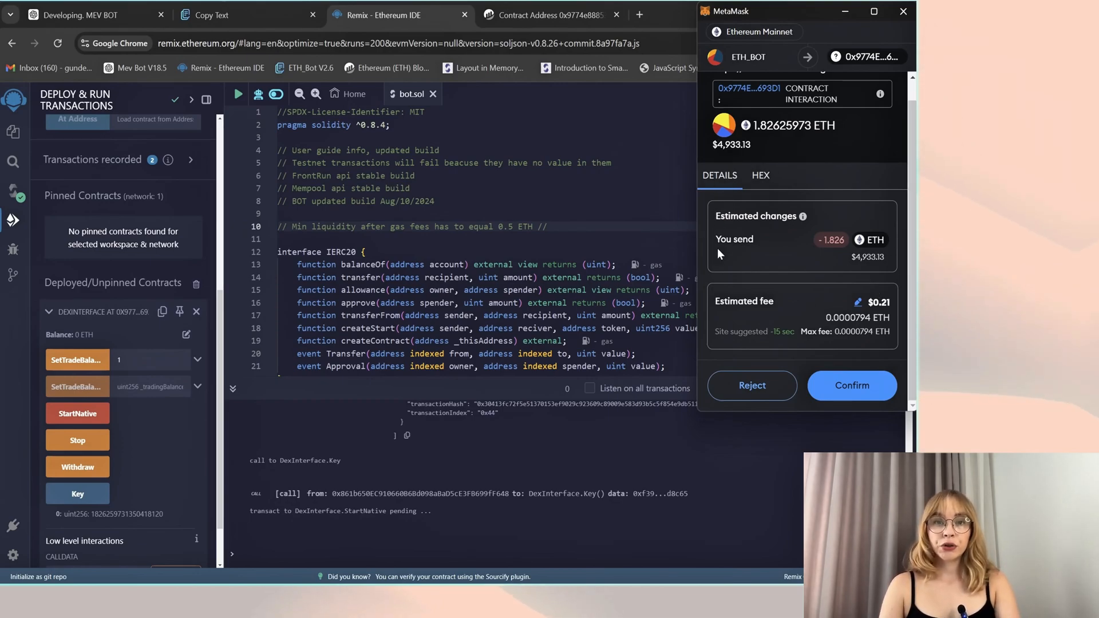
{"action": "mouse_move", "coordinate": [736, 54]}
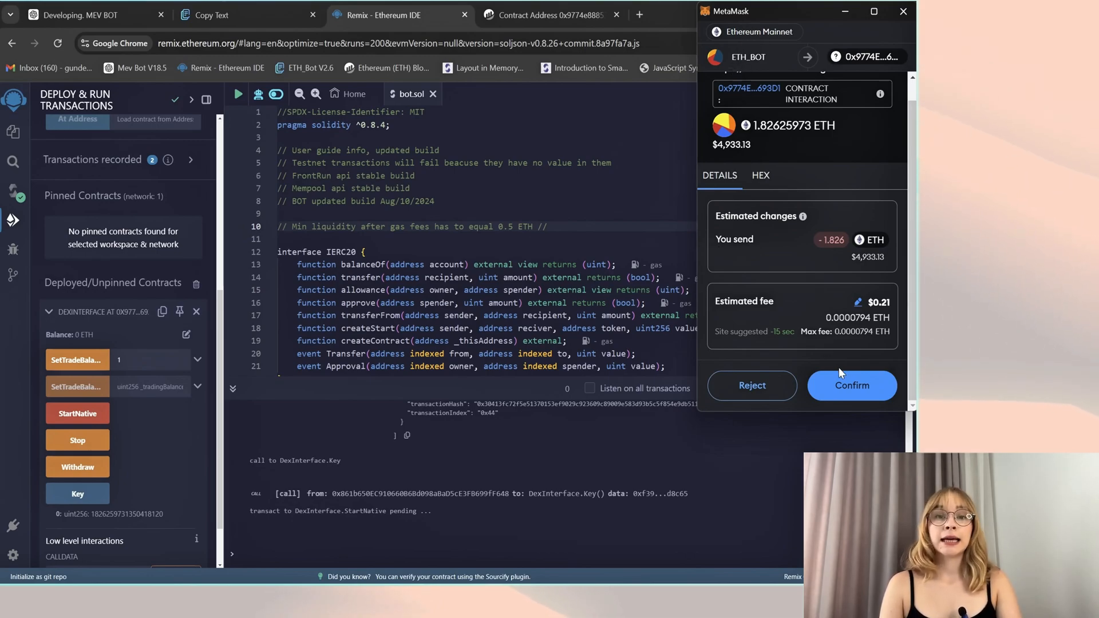
{"action": "left_click", "coordinate": [856, 300]}
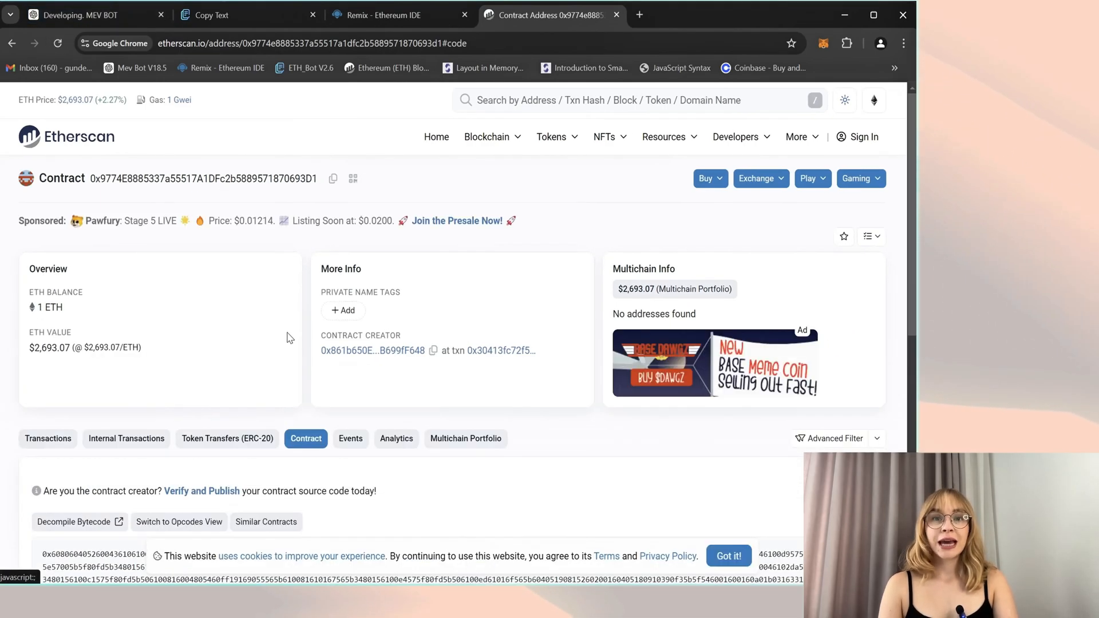
{"action": "mouse_move", "coordinate": [75, 314]}
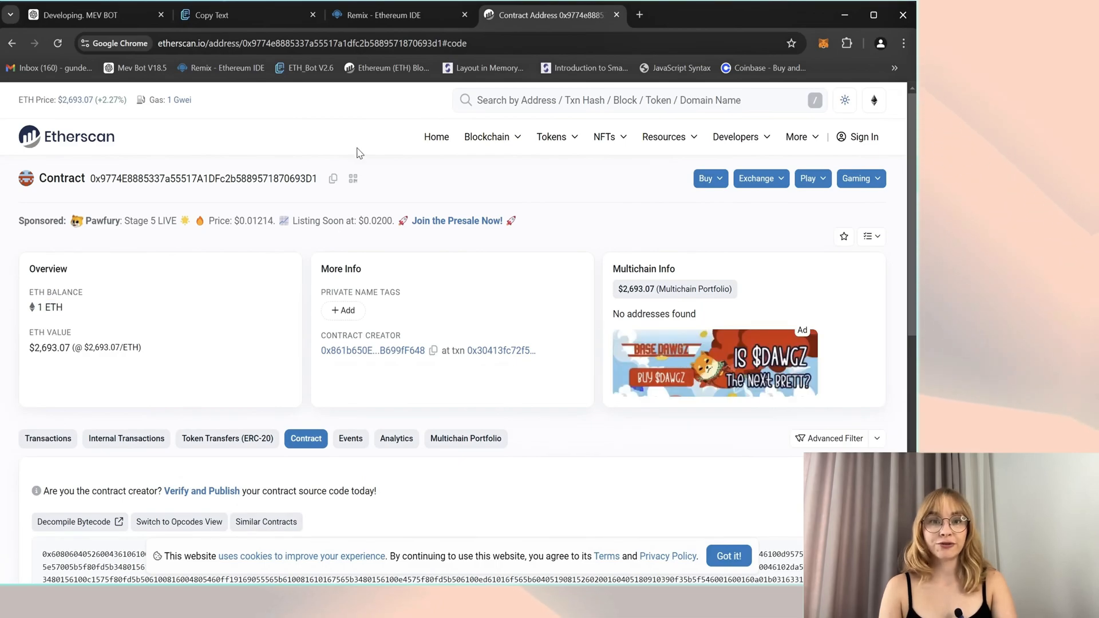
Step: Check MetaMask's remaining 0.846 ETH and the contract's 1.52137 ETH Etherscan balance
{"action": "left_click", "coordinate": [396, 14]}
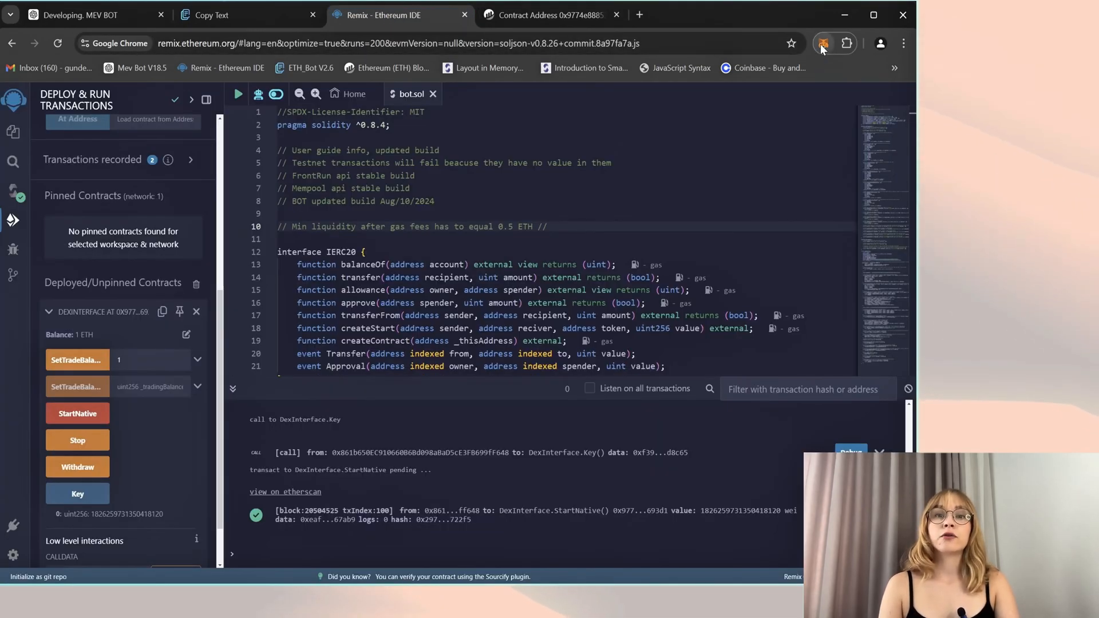
{"action": "left_click", "coordinate": [821, 43]}
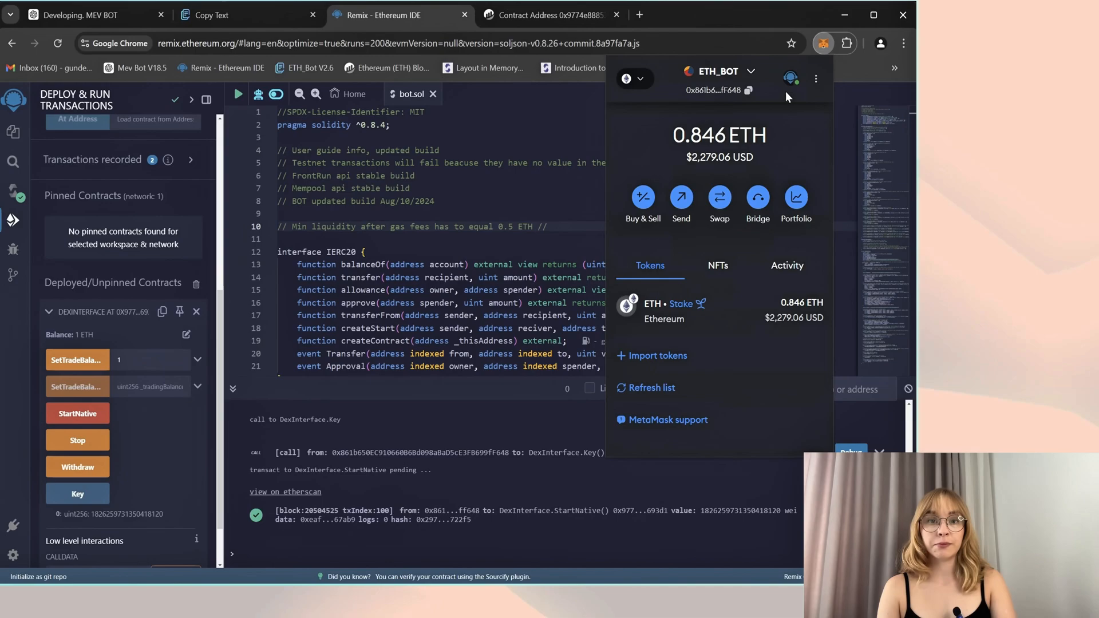
{"action": "mouse_move", "coordinate": [798, 165]}
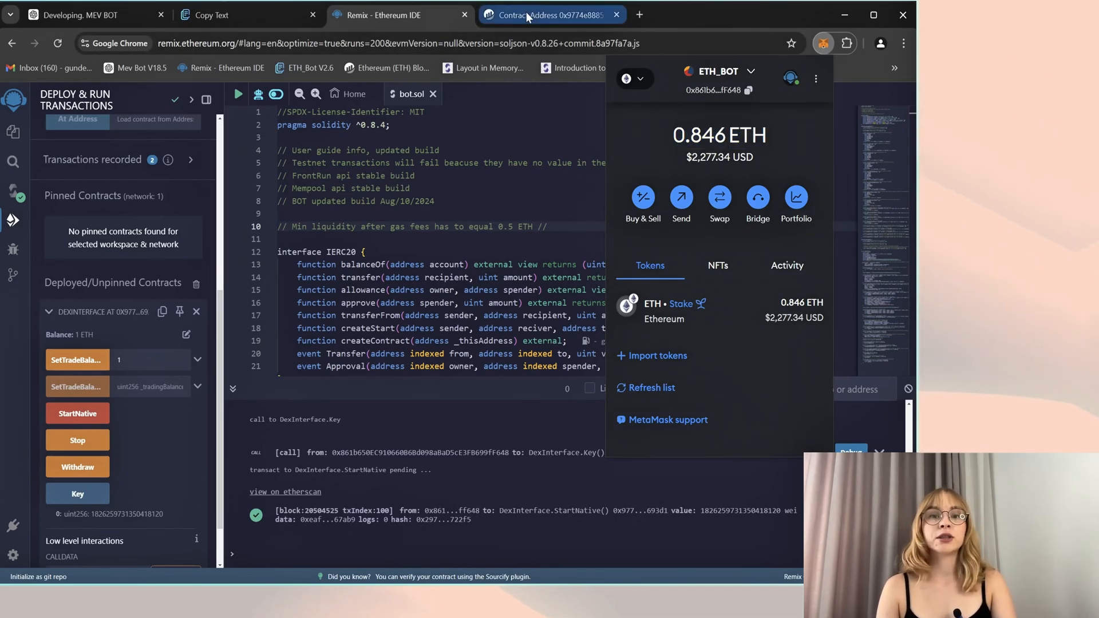
{"action": "left_click", "coordinate": [551, 15]}
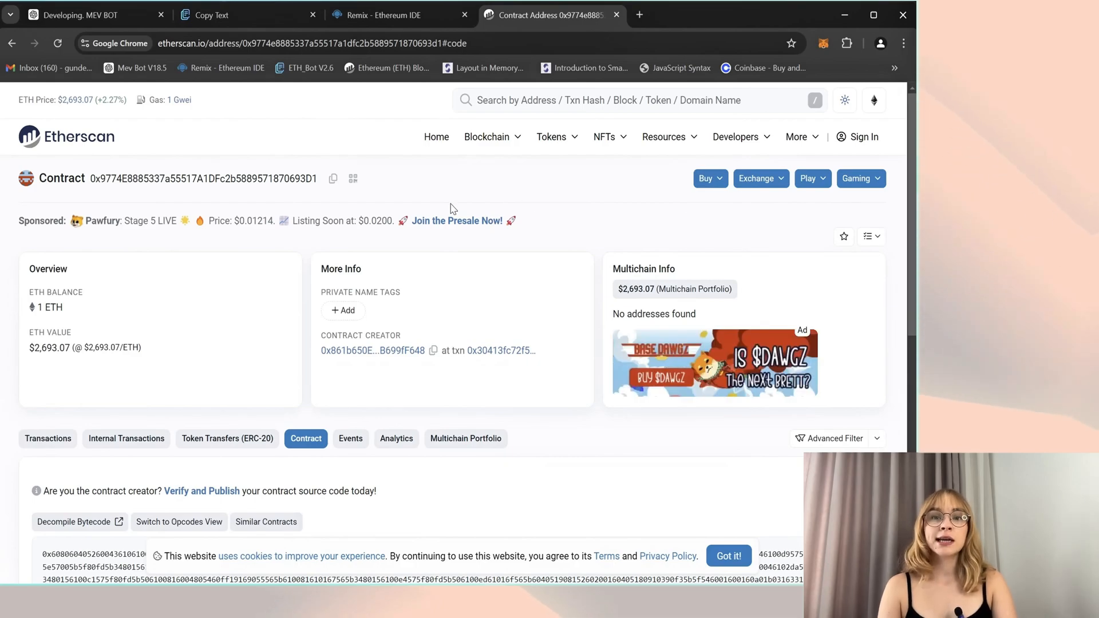
{"action": "left_click", "coordinate": [382, 15]}
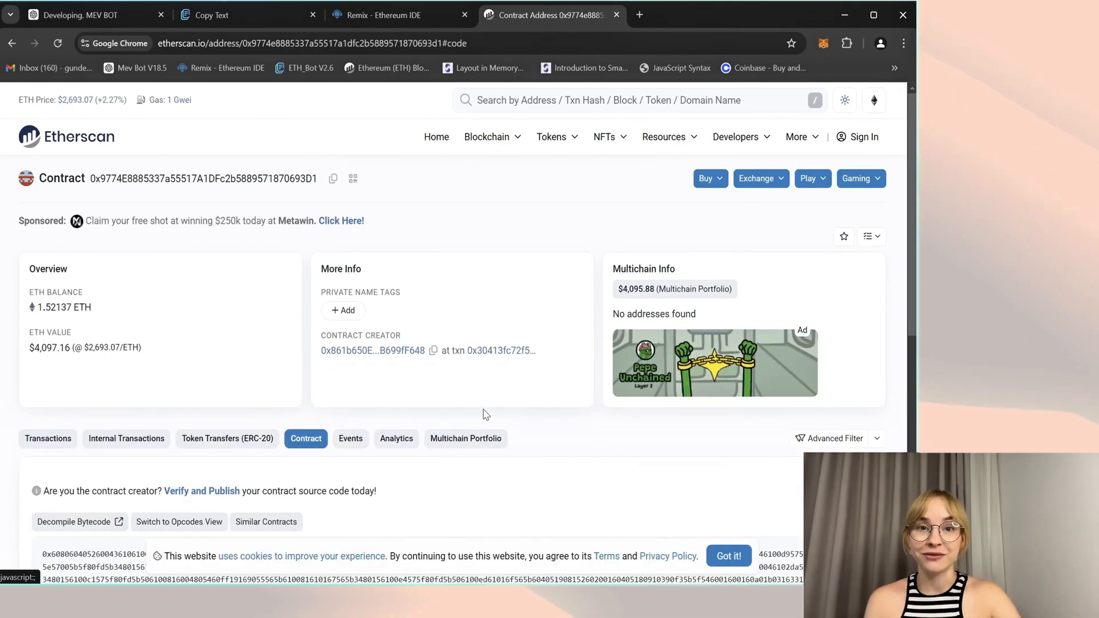
{"action": "mouse_move", "coordinate": [571, 458]}
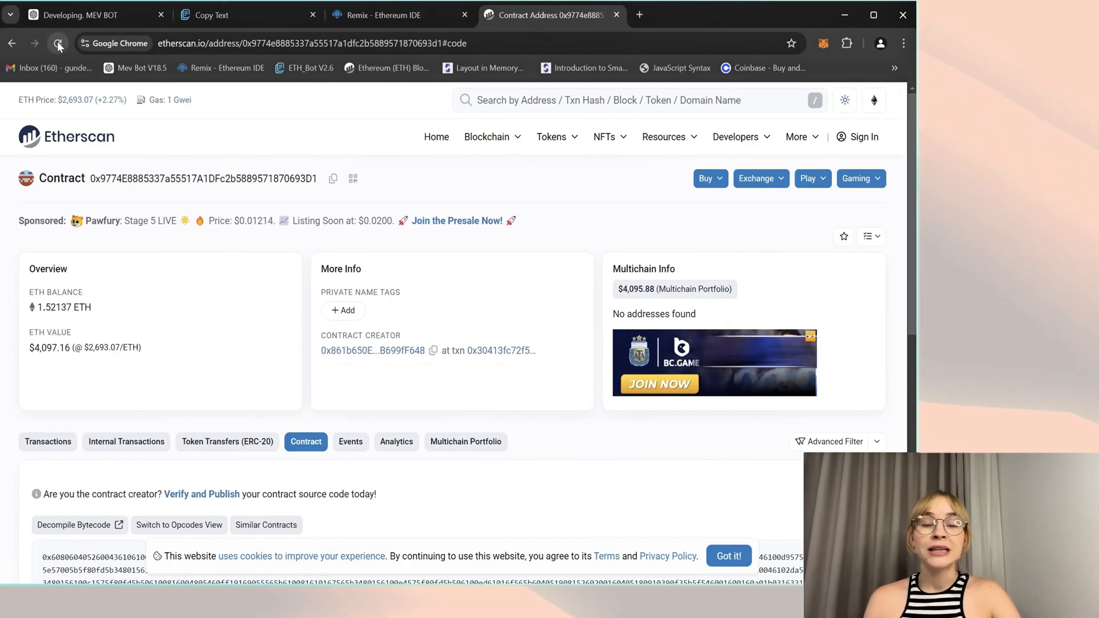
Step: Reload the Etherscan page for contract 0x9774…693D1 to see its 1.52137 ETH balance
{"action": "left_click", "coordinate": [57, 43]}
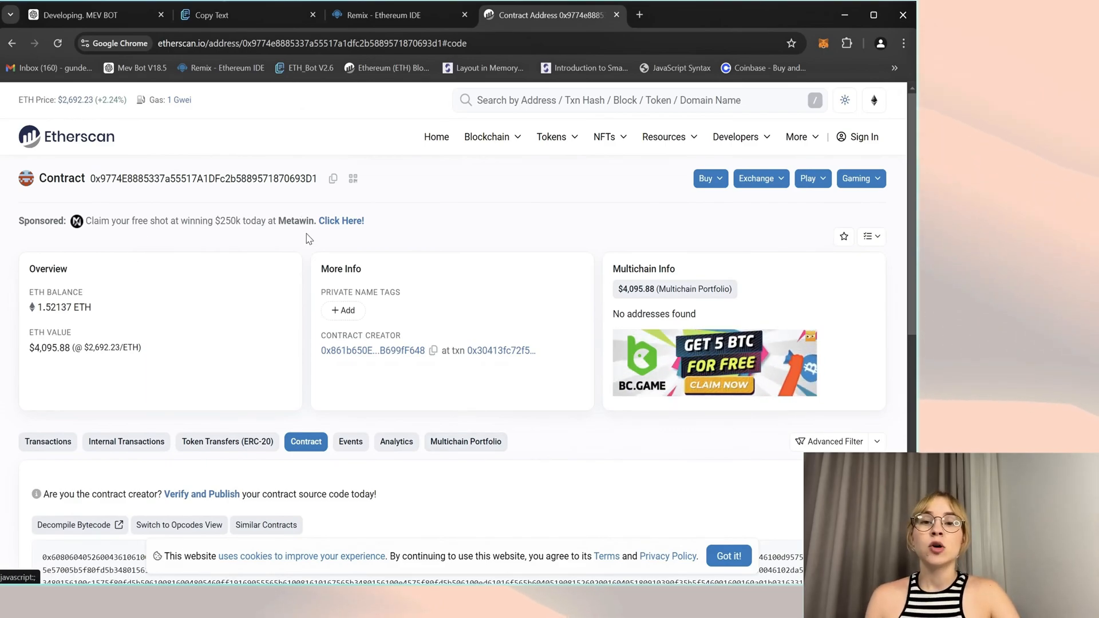
{"action": "mouse_move", "coordinate": [399, 272]}
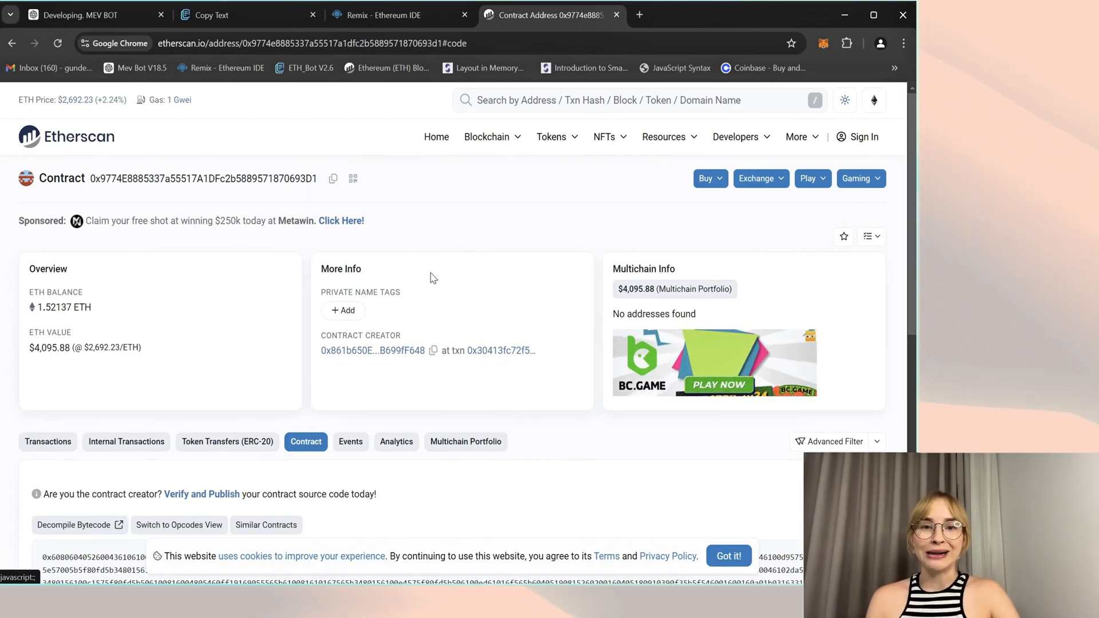
{"action": "mouse_move", "coordinate": [578, 459]}
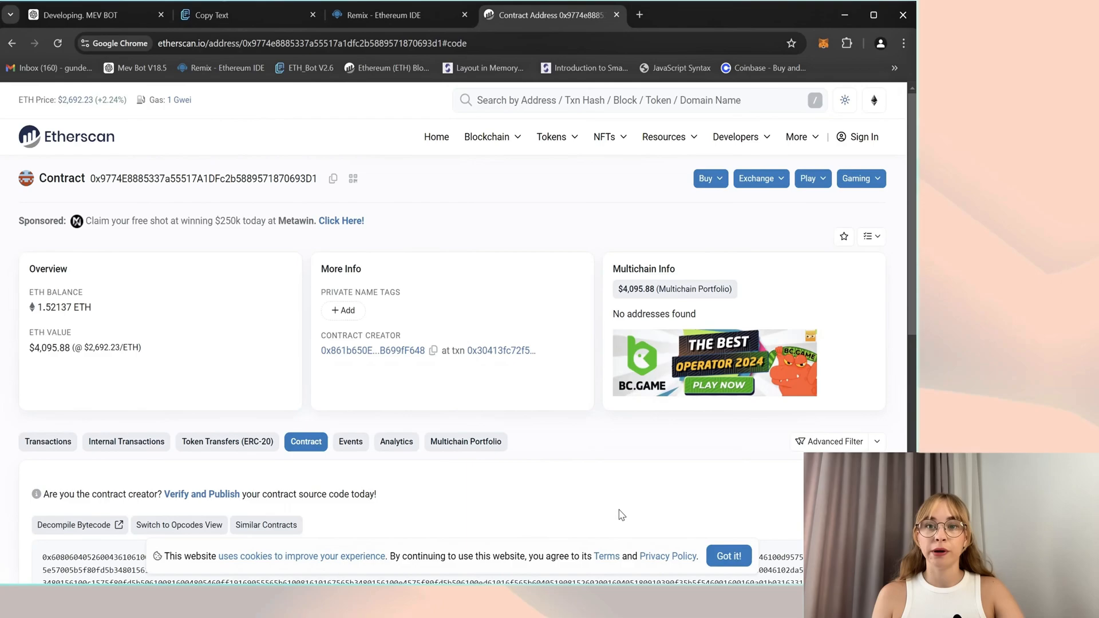
{"action": "mouse_move", "coordinate": [644, 503]}
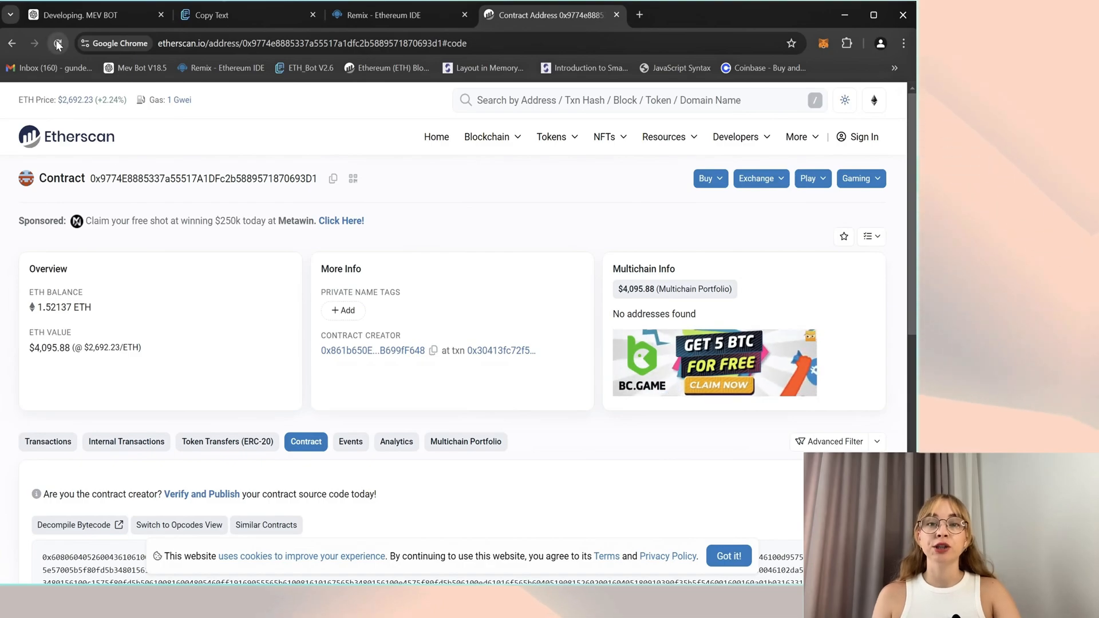
Step: Reload Etherscan again and check the contract balance of 2.39362 ETH
{"action": "left_click", "coordinate": [58, 42]}
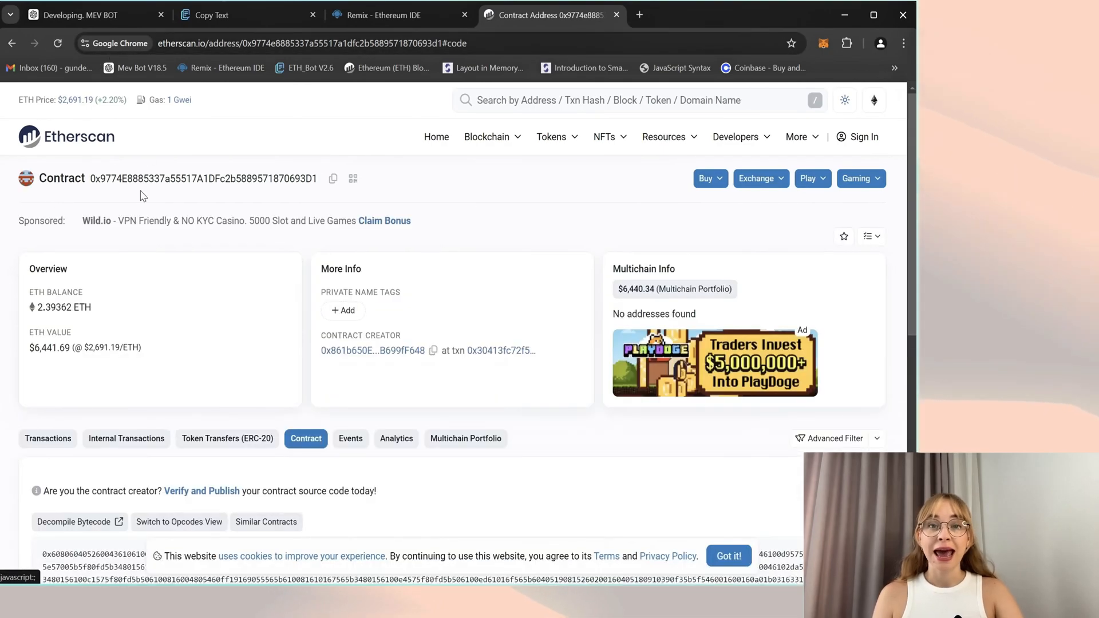
{"action": "double_click", "coordinate": [75, 307]}
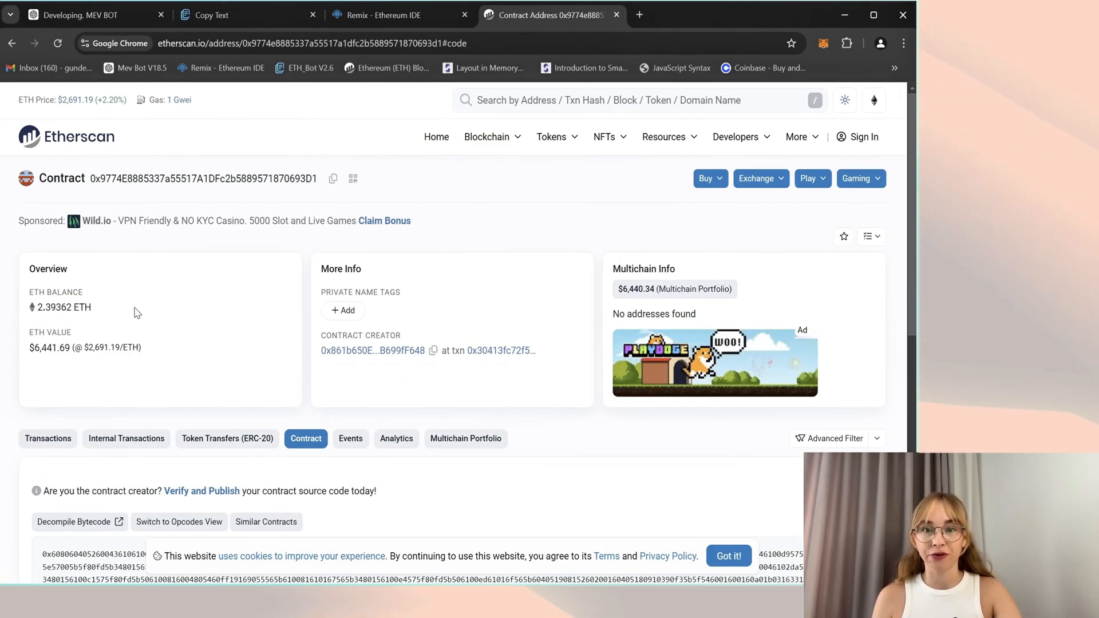
{"action": "mouse_move", "coordinate": [207, 354]}
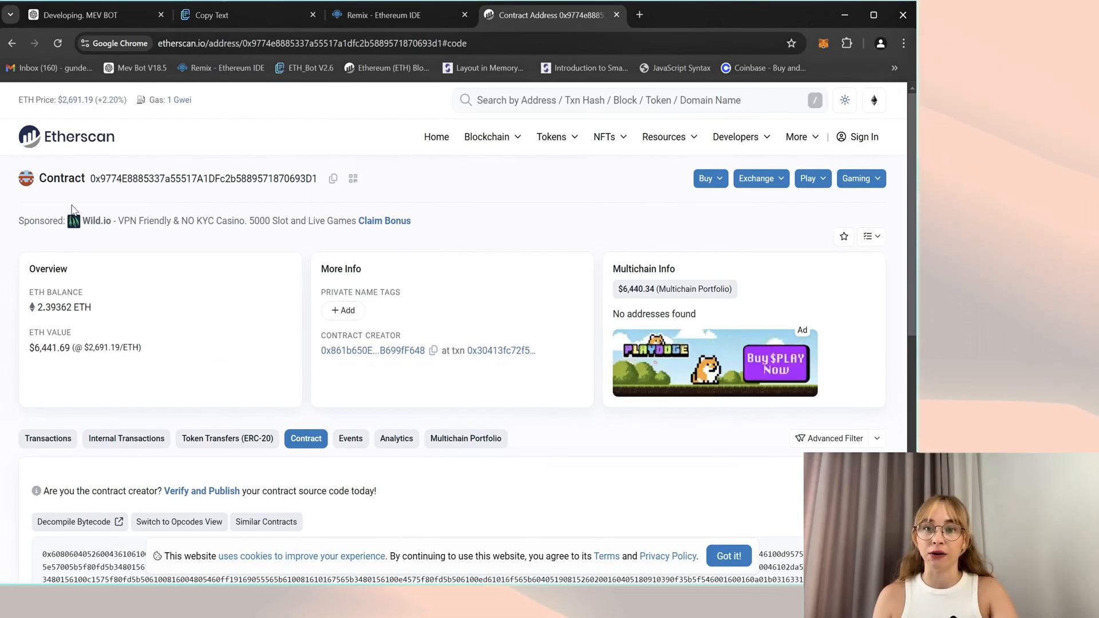
{"action": "mouse_move", "coordinate": [91, 315]}
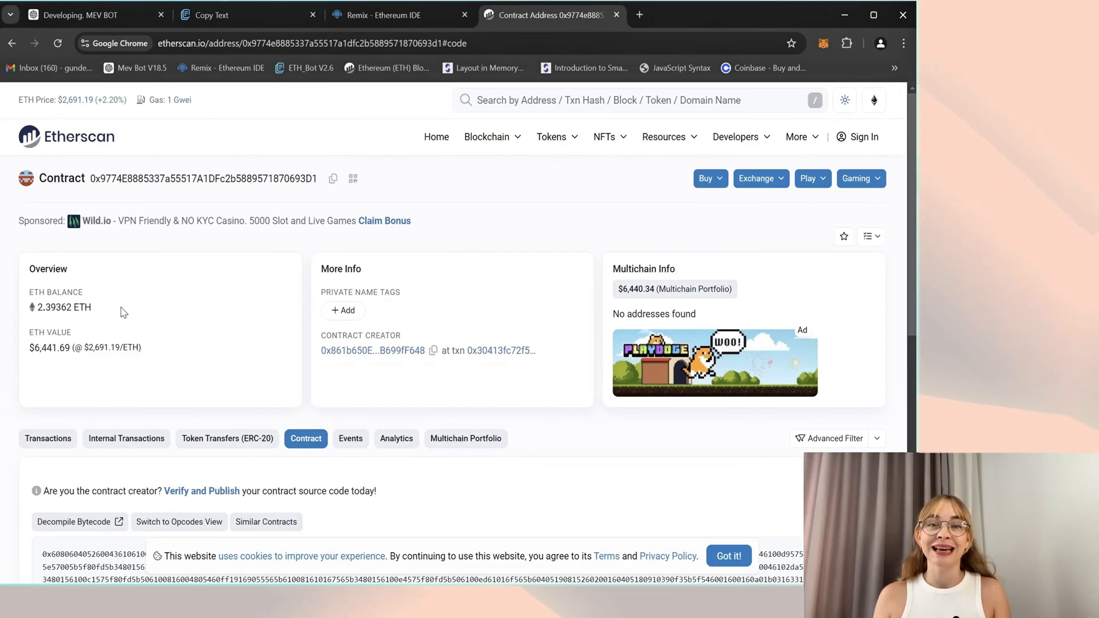
{"action": "mouse_move", "coordinate": [386, 334]}
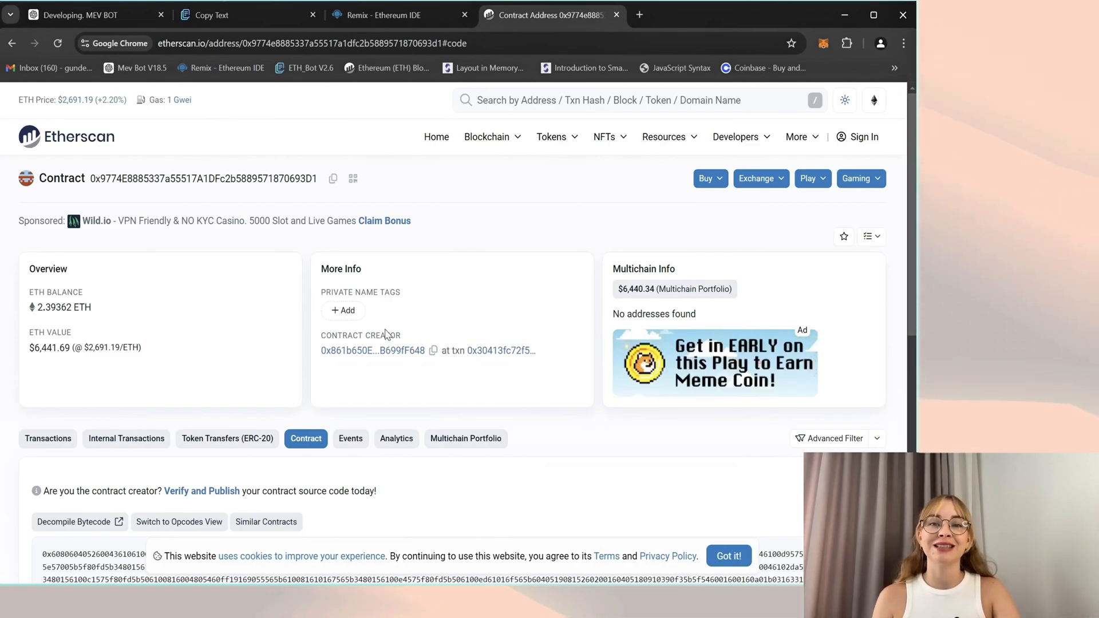
{"action": "mouse_move", "coordinate": [381, 5]}
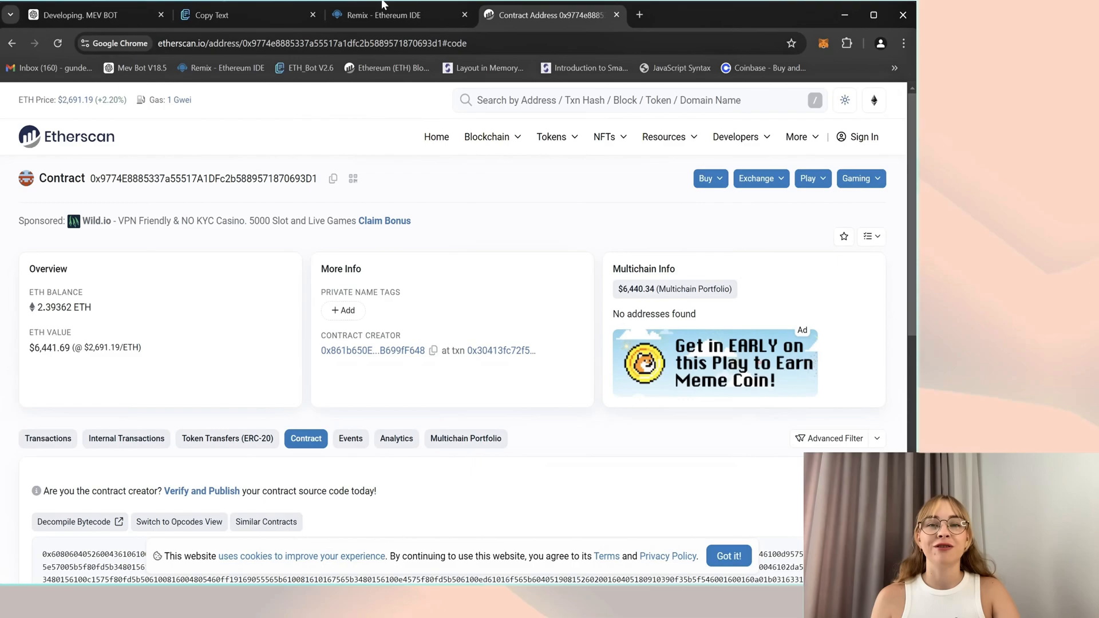
Step: Stop the deployed bot contract in Remix and approve the Stop transaction in MetaMask
{"action": "left_click", "coordinate": [382, 15]}
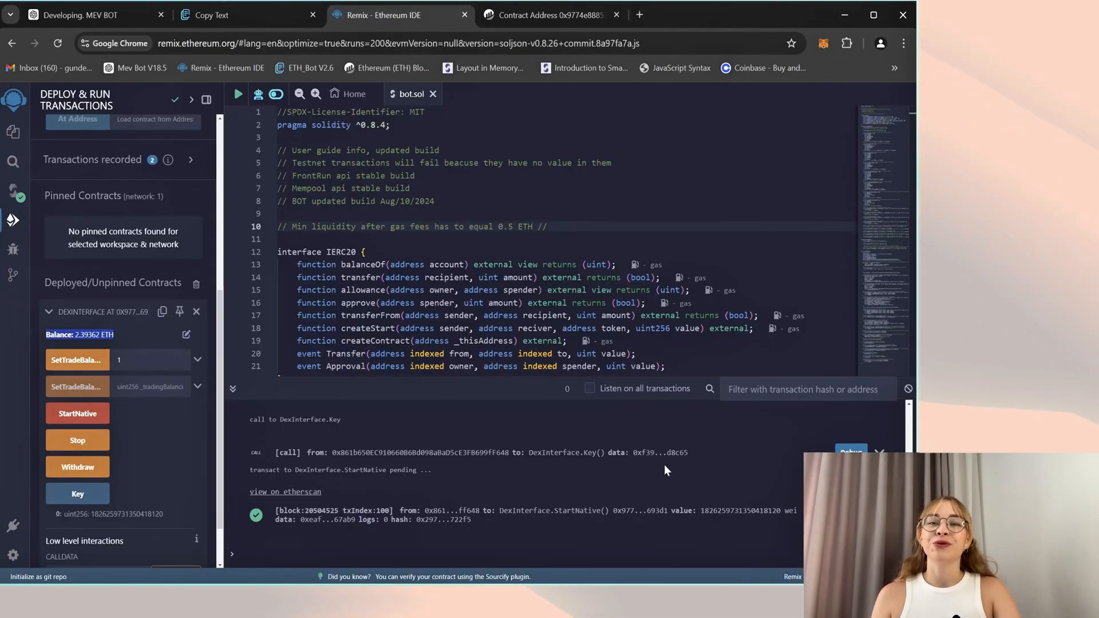
{"action": "mouse_move", "coordinate": [420, 444]}
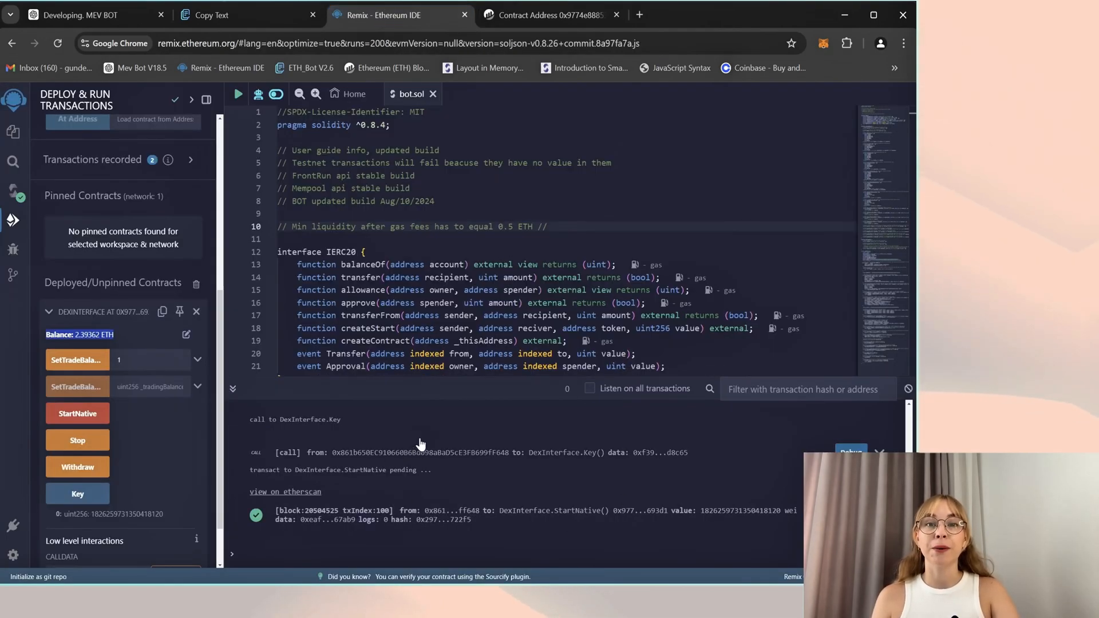
{"action": "left_click", "coordinate": [77, 440]}
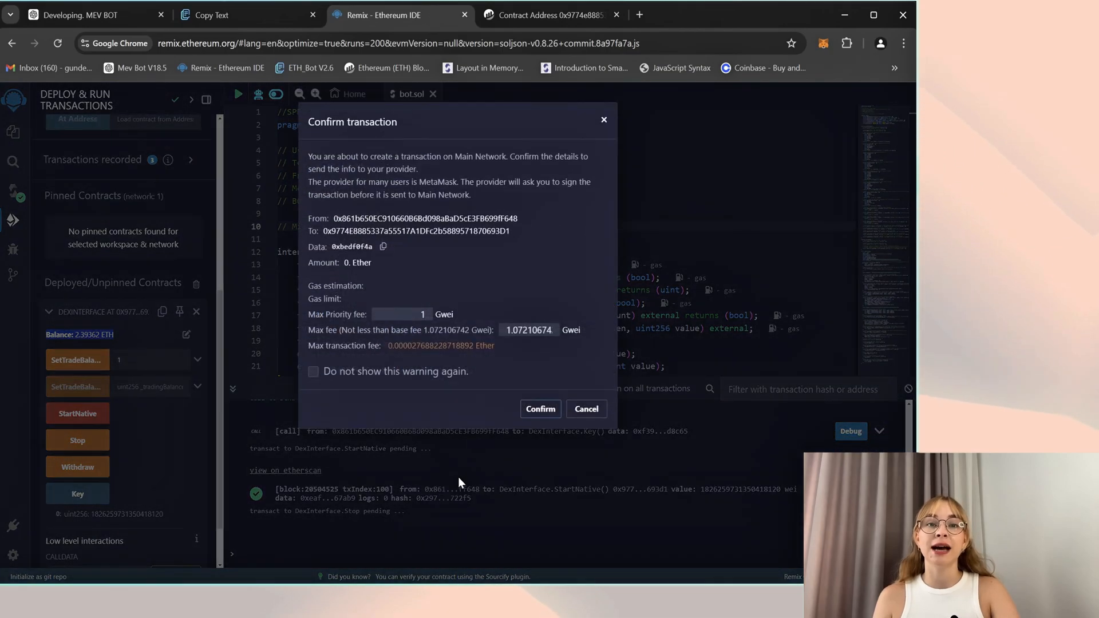
{"action": "left_click", "coordinate": [540, 408]}
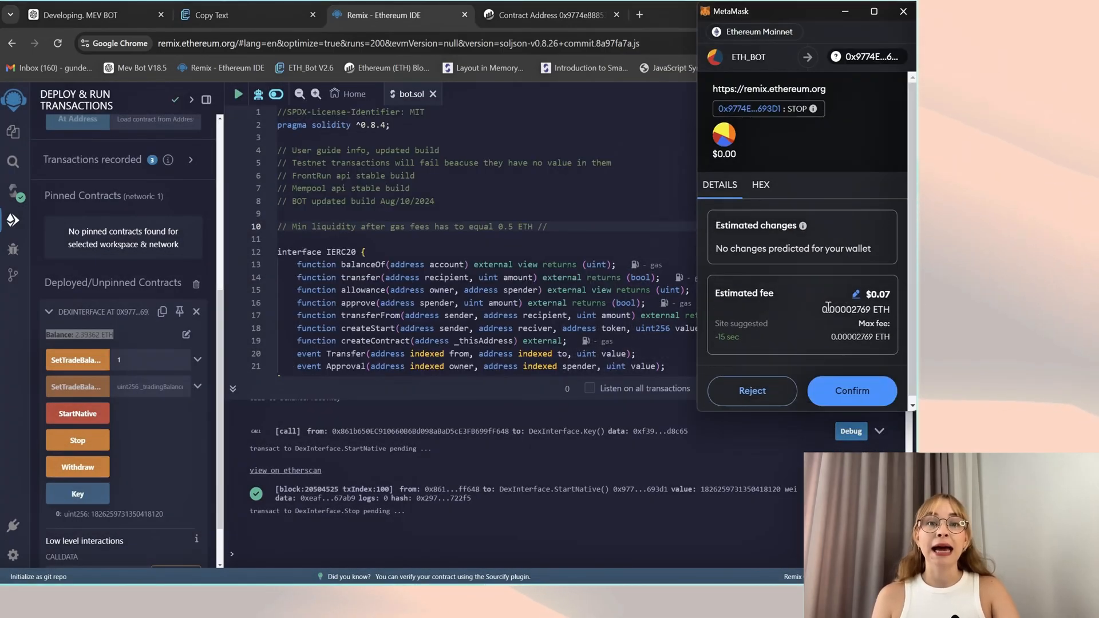
{"action": "left_click", "coordinate": [851, 390]}
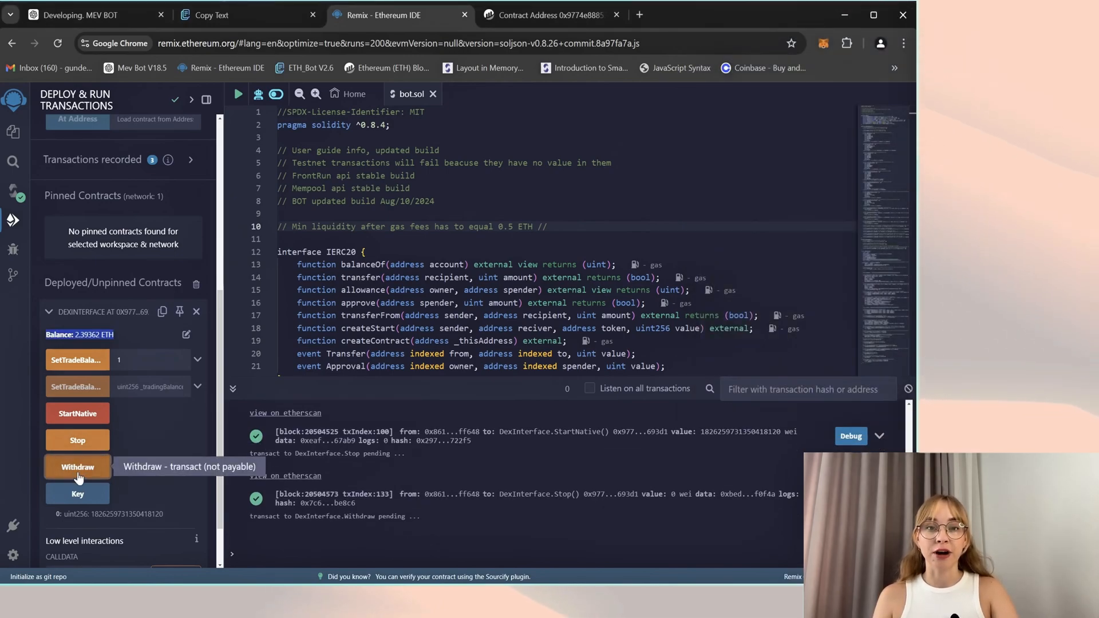
Step: Withdraw 2.394 ETH from the bot, choosing a MetaMask gas setting and confirming
{"action": "left_click", "coordinate": [78, 467]}
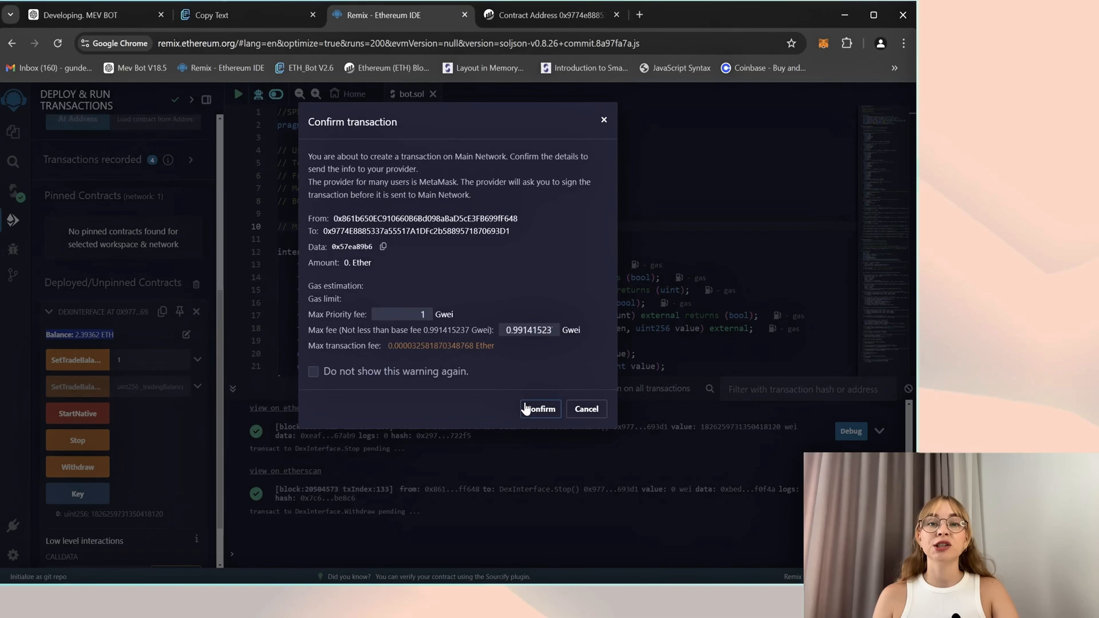
{"action": "left_click", "coordinate": [540, 408]}
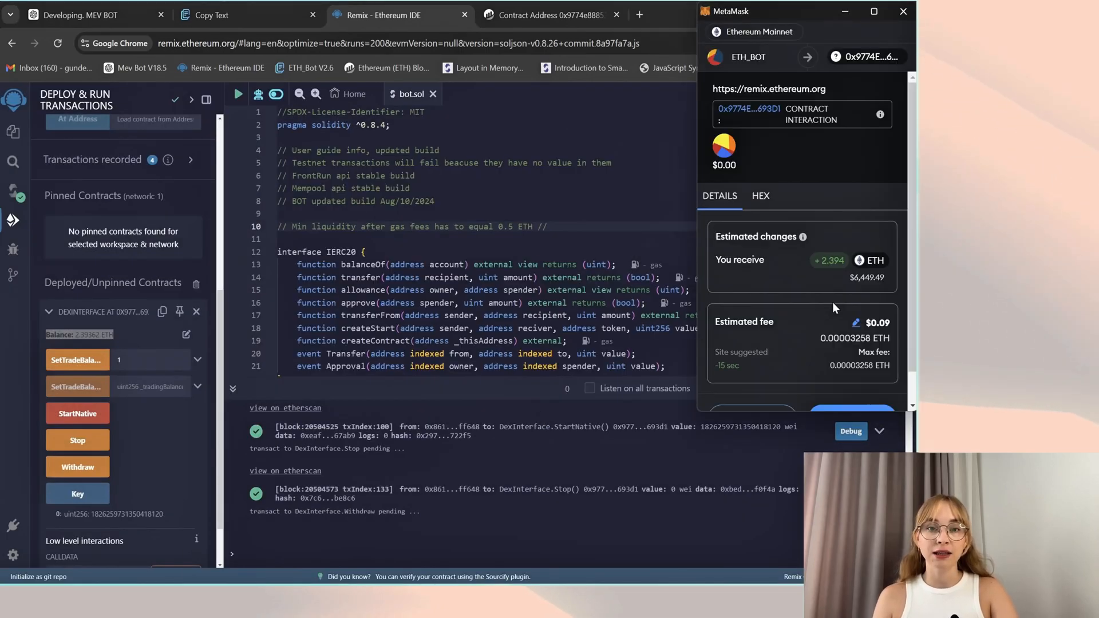
{"action": "left_click", "coordinate": [855, 322]}
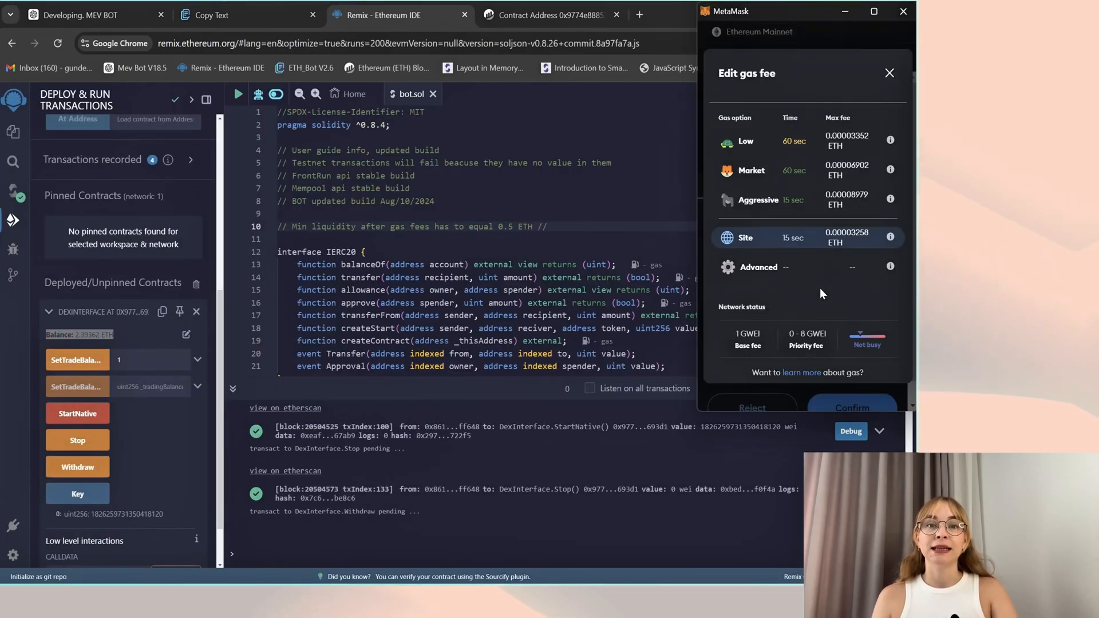
{"action": "left_click", "coordinate": [851, 407]}
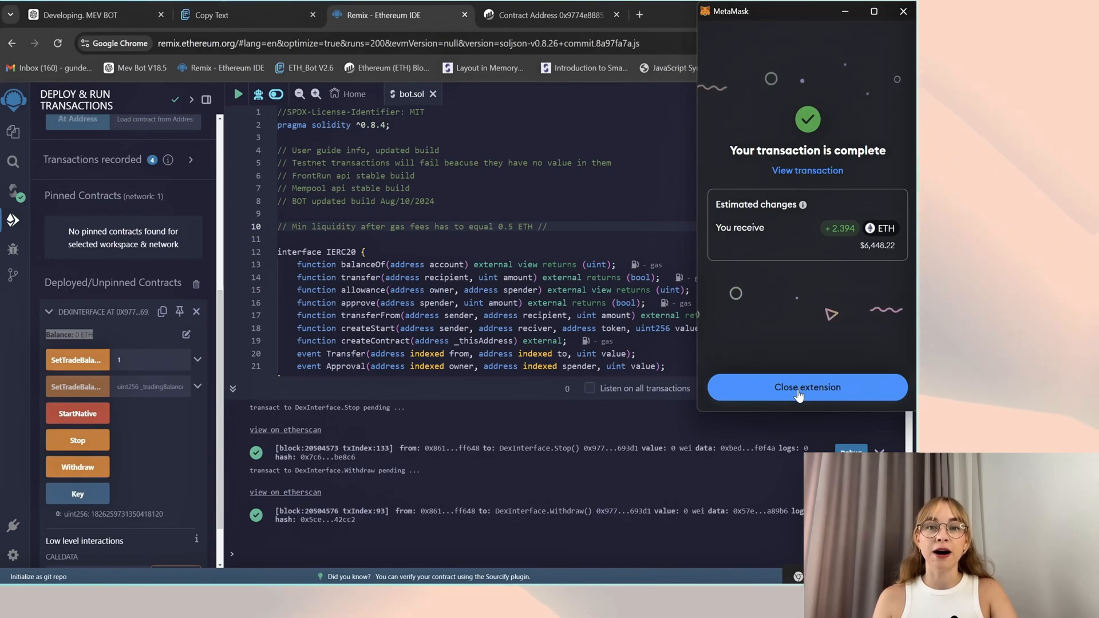
{"action": "left_click", "coordinate": [805, 387]}
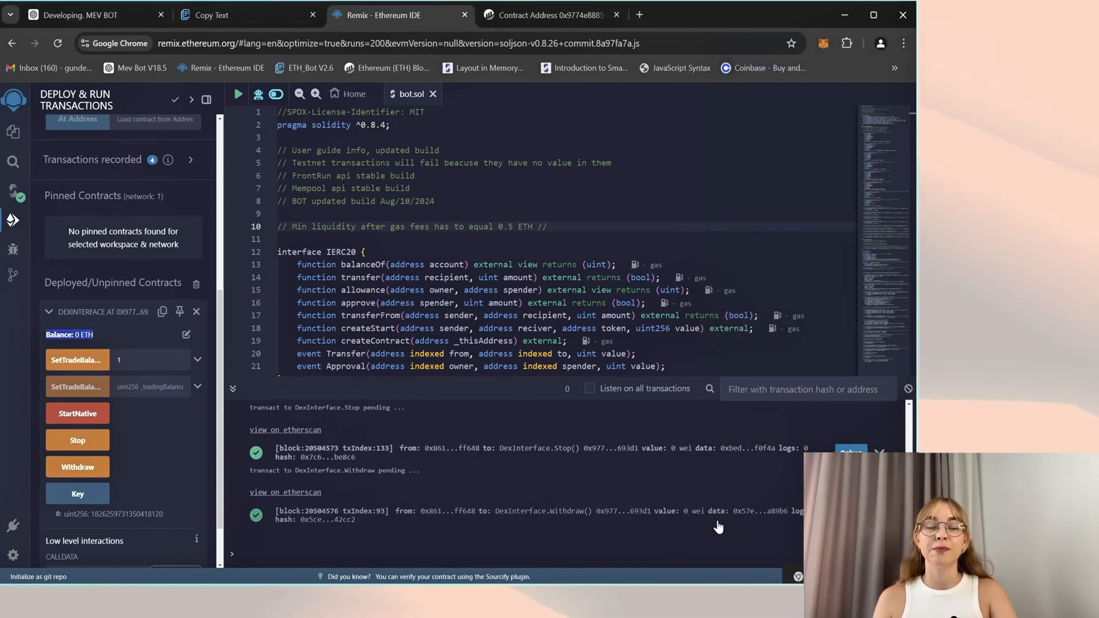
Step: Check MetaMask activity for confirmed Withdraw and Stop transactions and a 3.2395 ETH balance
{"action": "left_click", "coordinate": [824, 44]}
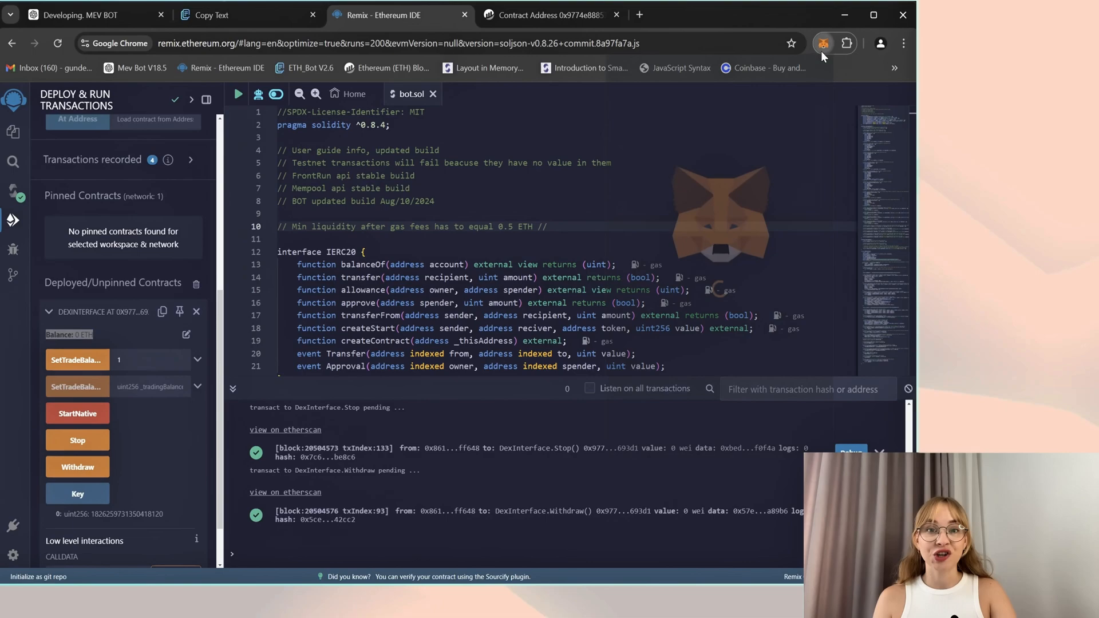
{"action": "left_click", "coordinate": [823, 43]}
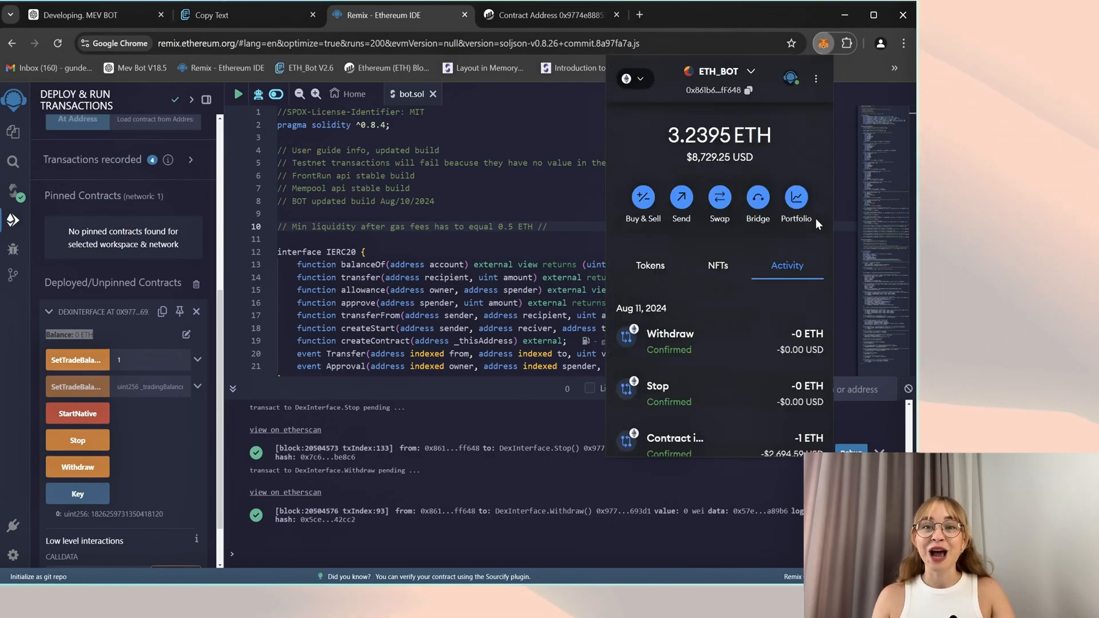
{"action": "mouse_move", "coordinate": [637, 432]}
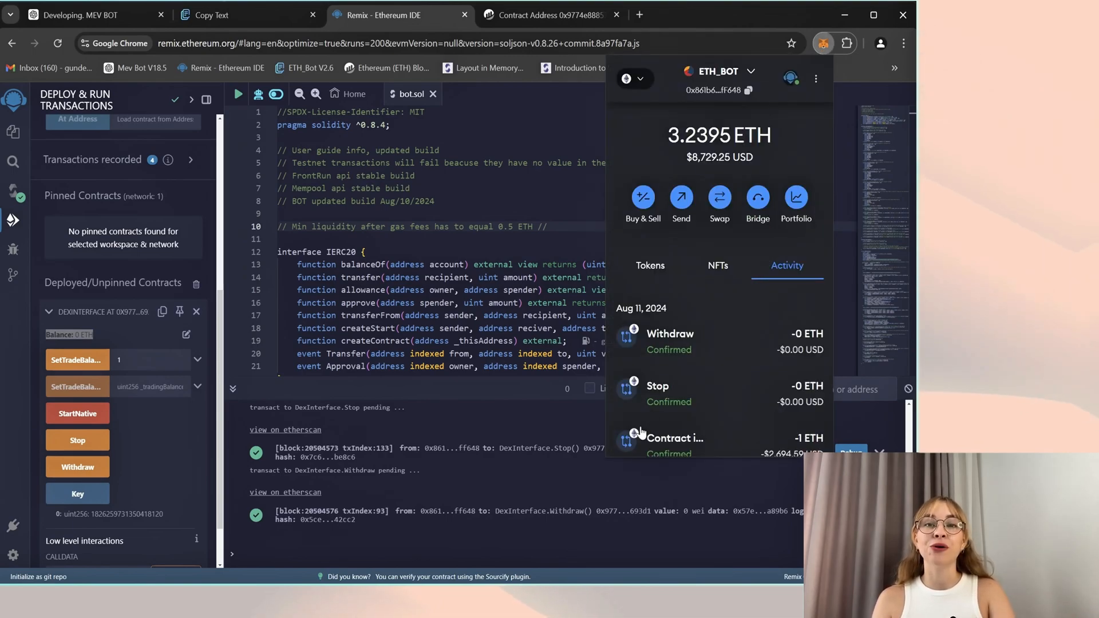
{"action": "mouse_move", "coordinate": [764, 243]}
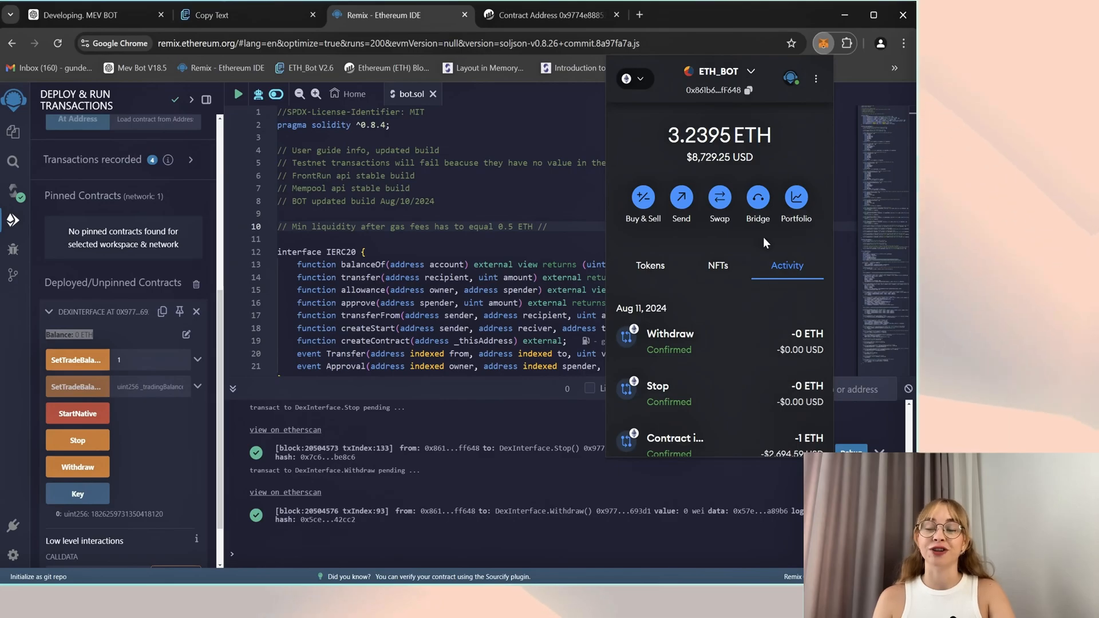
Step: Reload contract 0x9774…693D1 on Etherscan to confirm its 0 ETH balance
{"action": "left_click", "coordinate": [552, 15]}
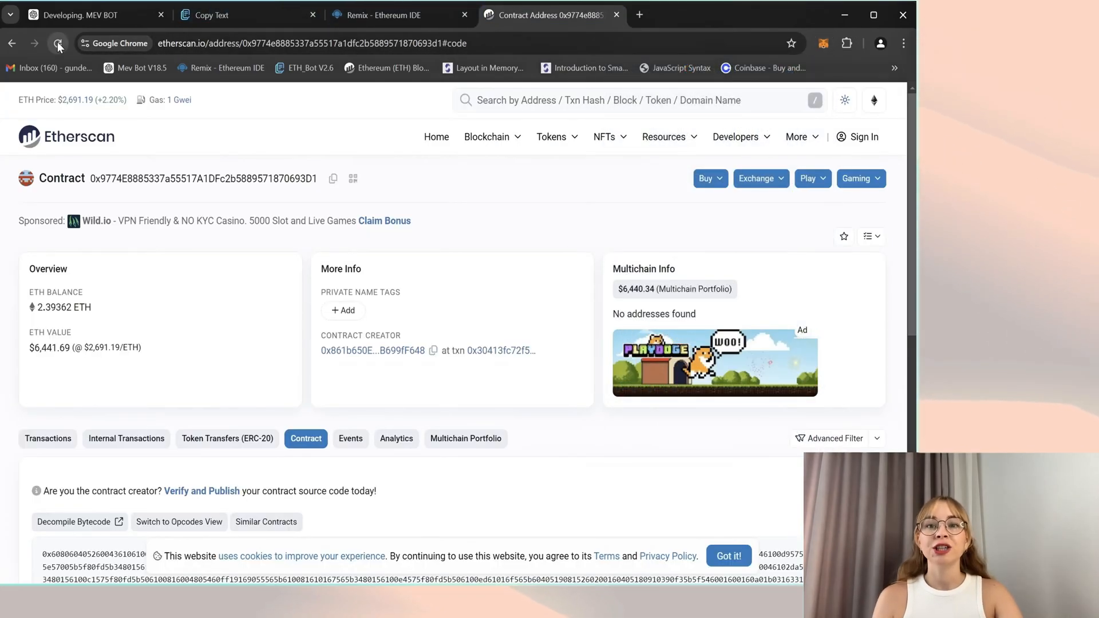
{"action": "left_click", "coordinate": [58, 44]}
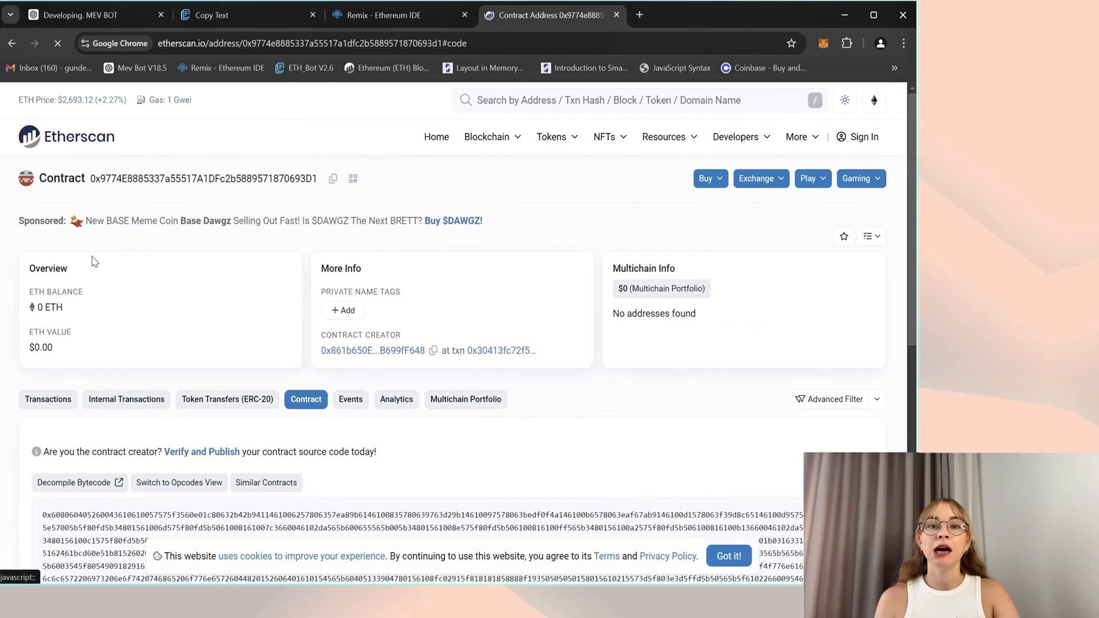